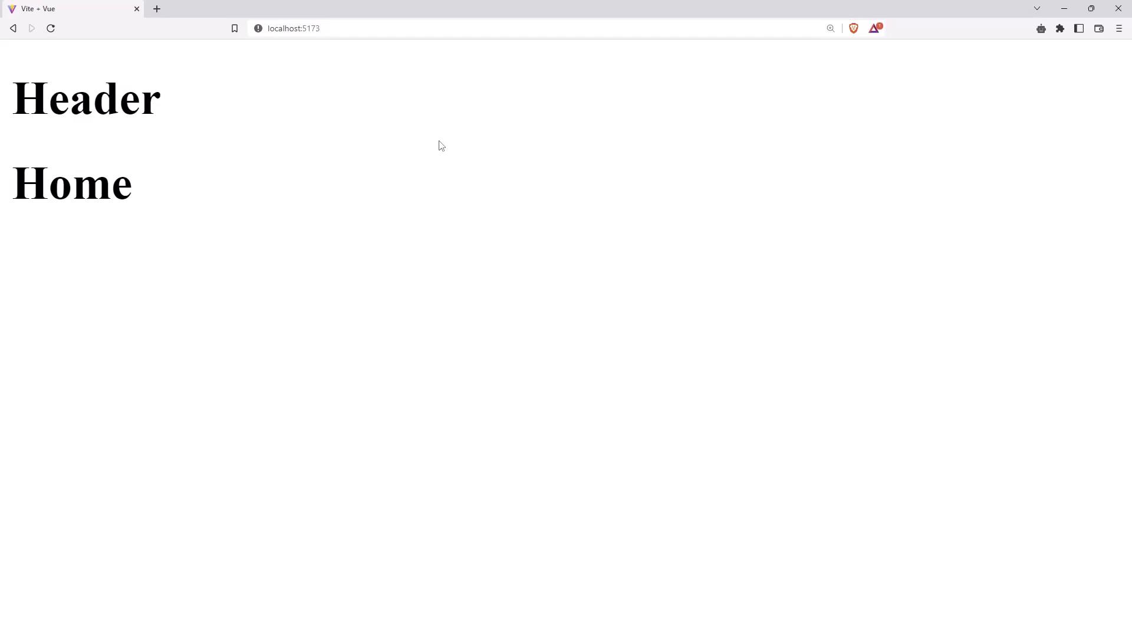
mouse_move(334, 29)
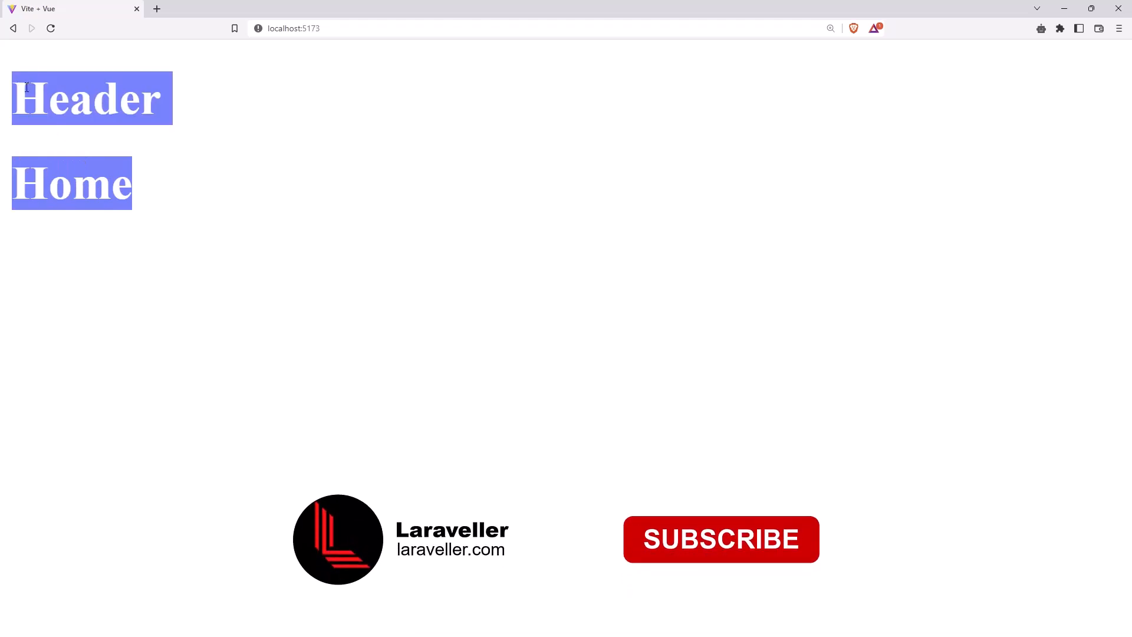
- Look over the app's home page at localhost:5173, then switch to the vue-router project in VS Code
left_click(720, 539)
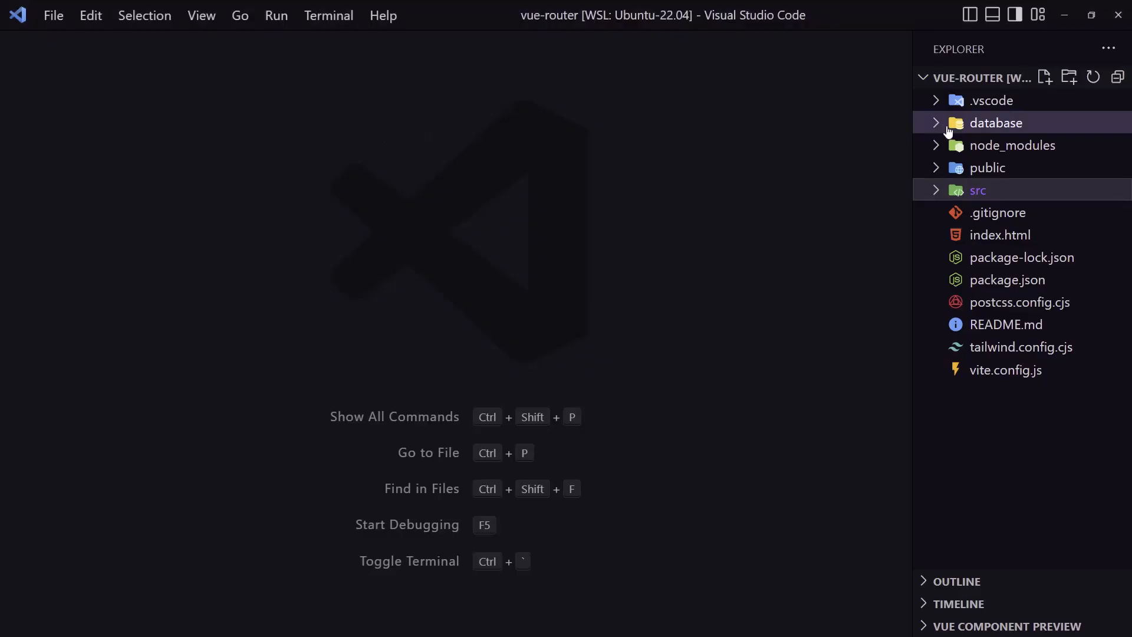
- Review the five movie records in database/db.json, then return to Brave
left_click(997, 123)
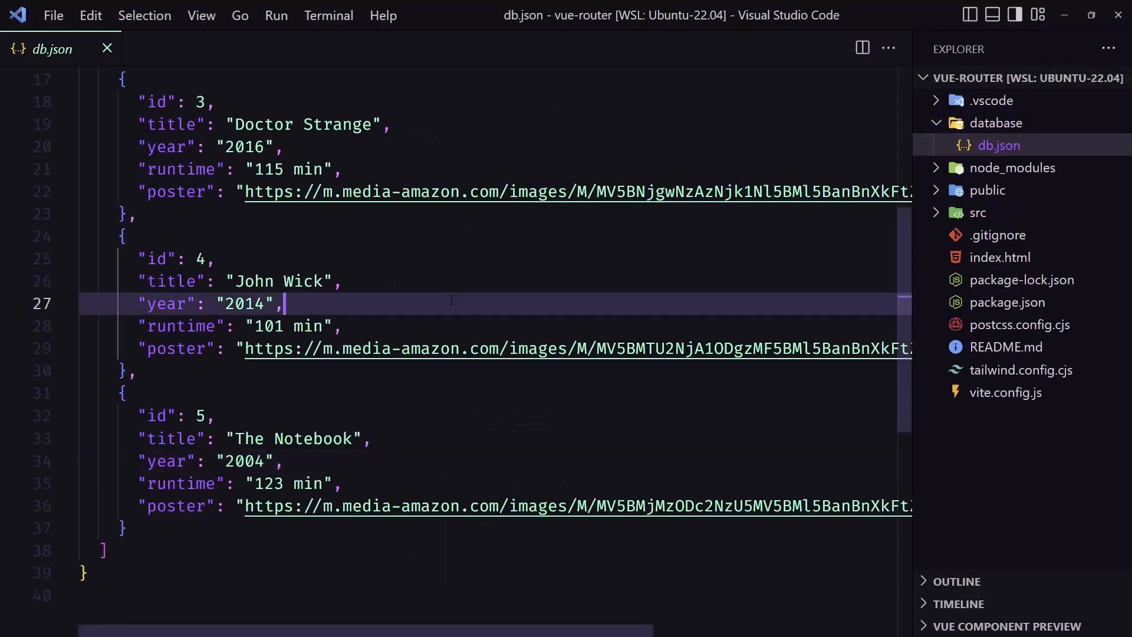
scroll("up", 3)
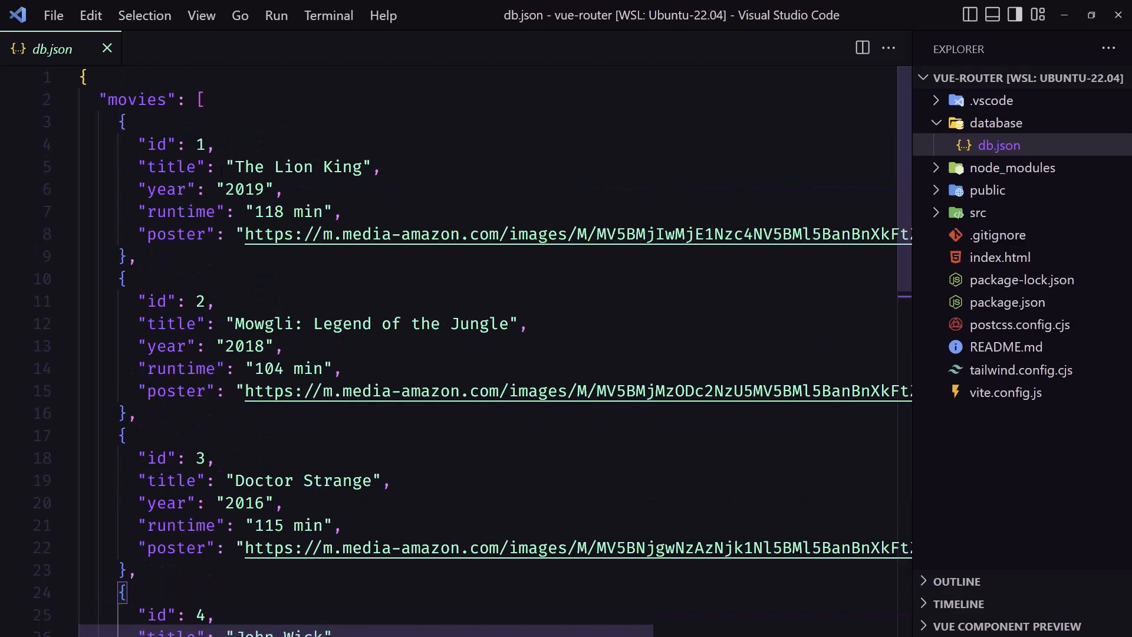
left_click(107, 48)
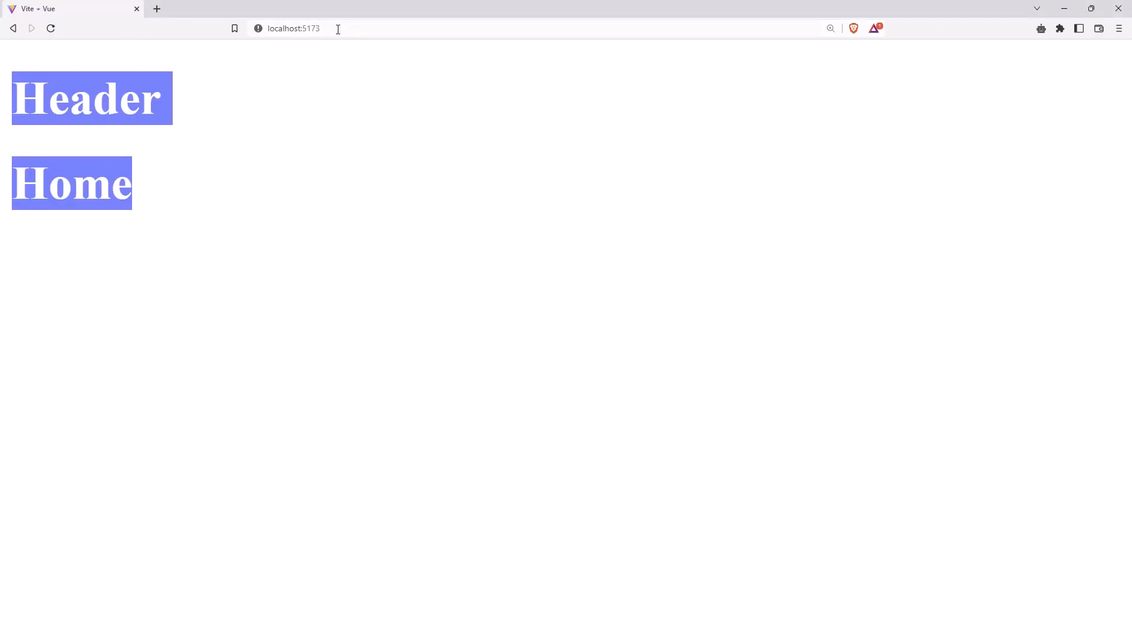
- Load localhost:5173/movies in Brave and select the Header heading text
left_click(311, 28)
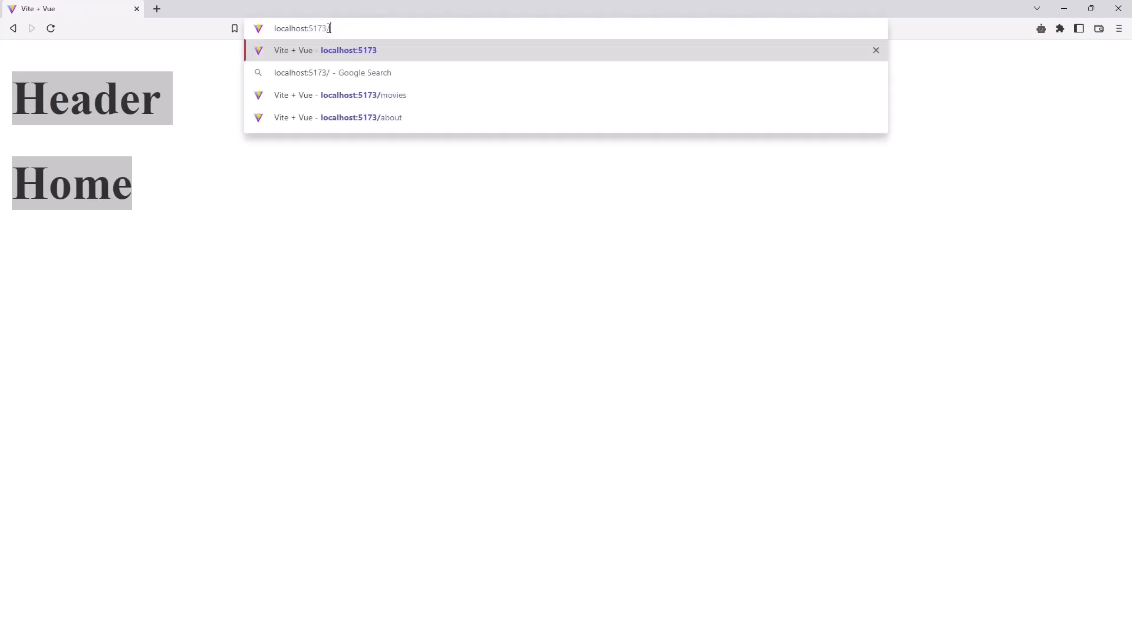
left_click(341, 95)
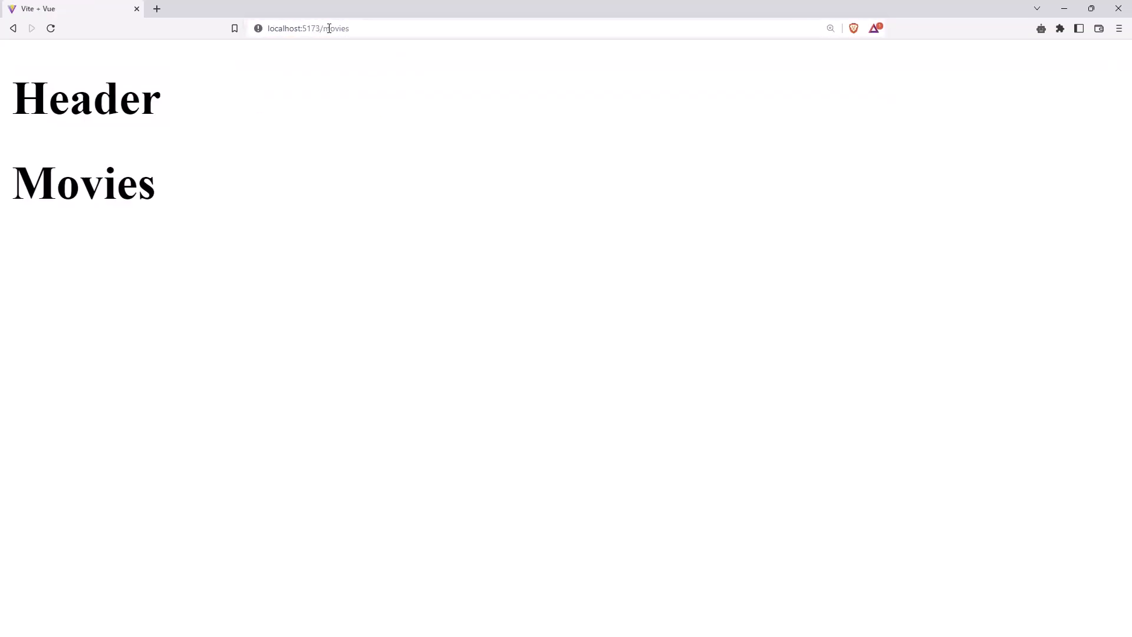
mouse_move(71, 151)
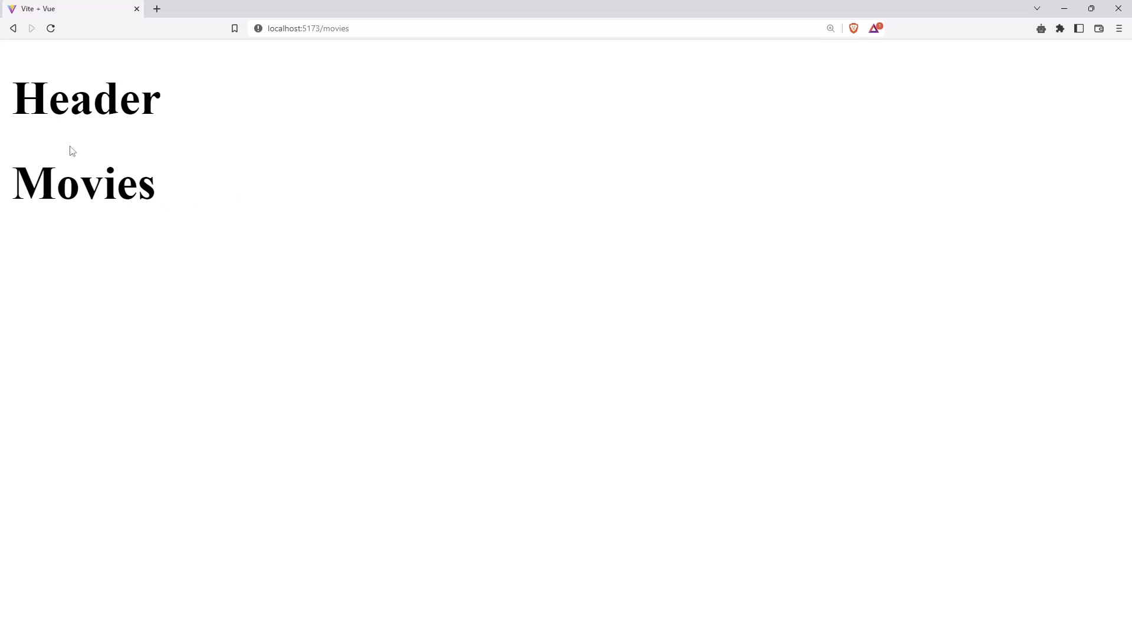
double_click(86, 99)
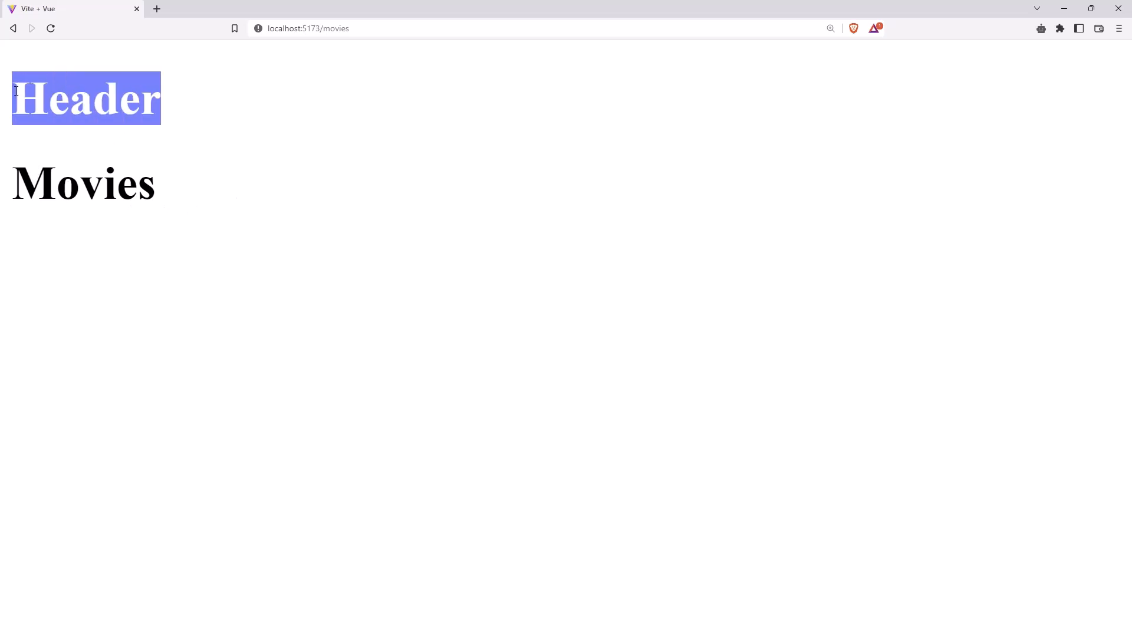
mouse_move(117, 131)
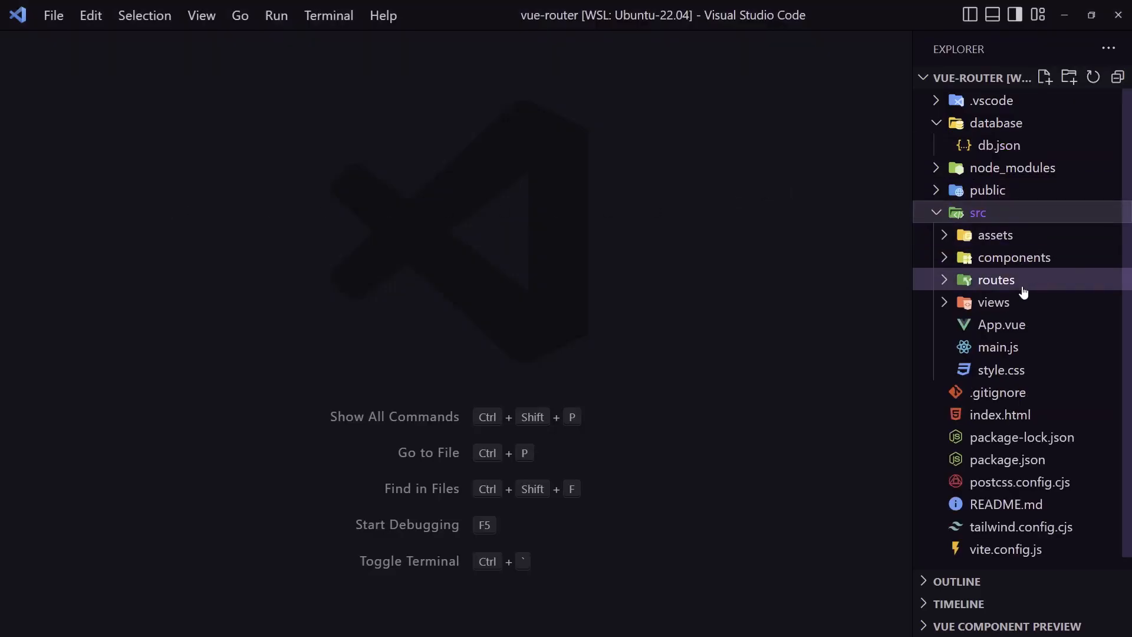
- In src/views/Movies.vue, add import { ref, onMounted } from 'vue' followed by a blank line
left_click(994, 302)
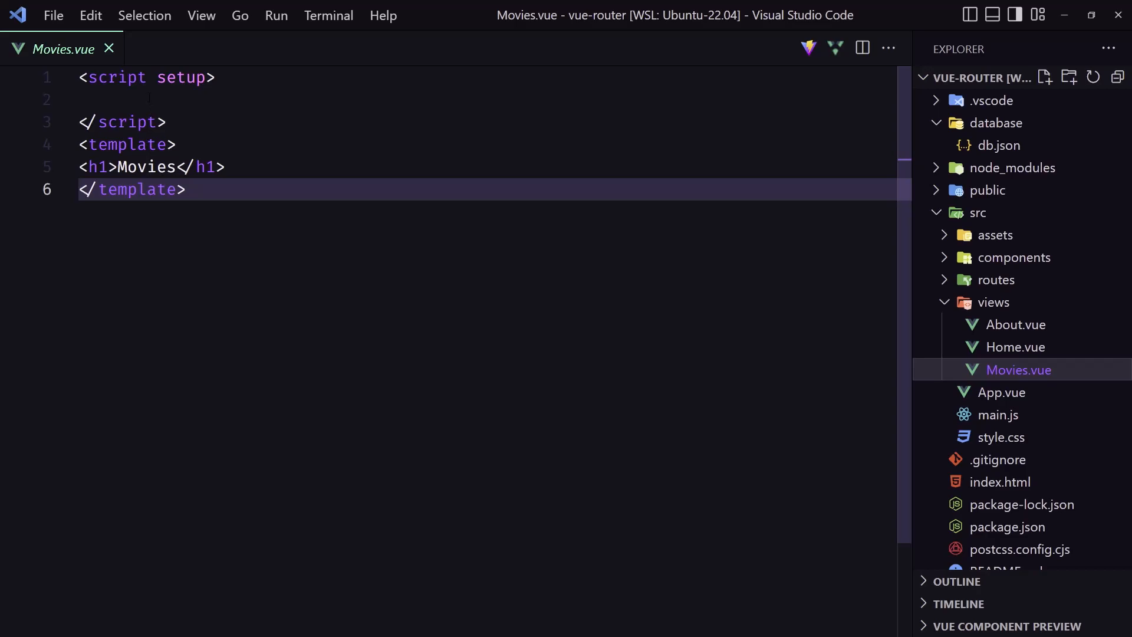
type("im")
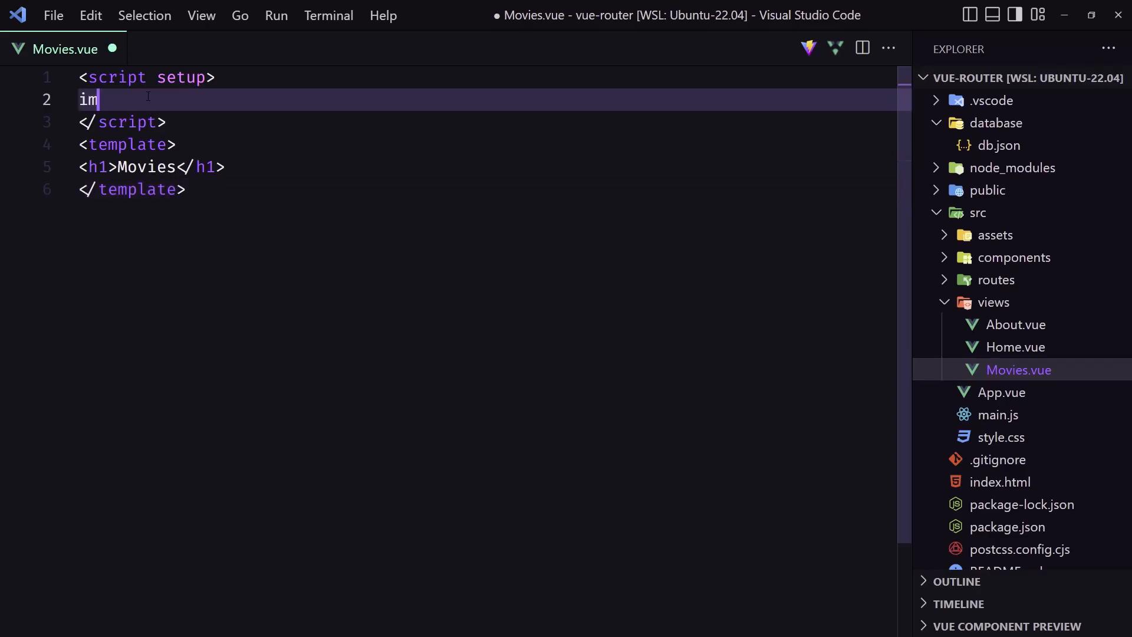
type("port")
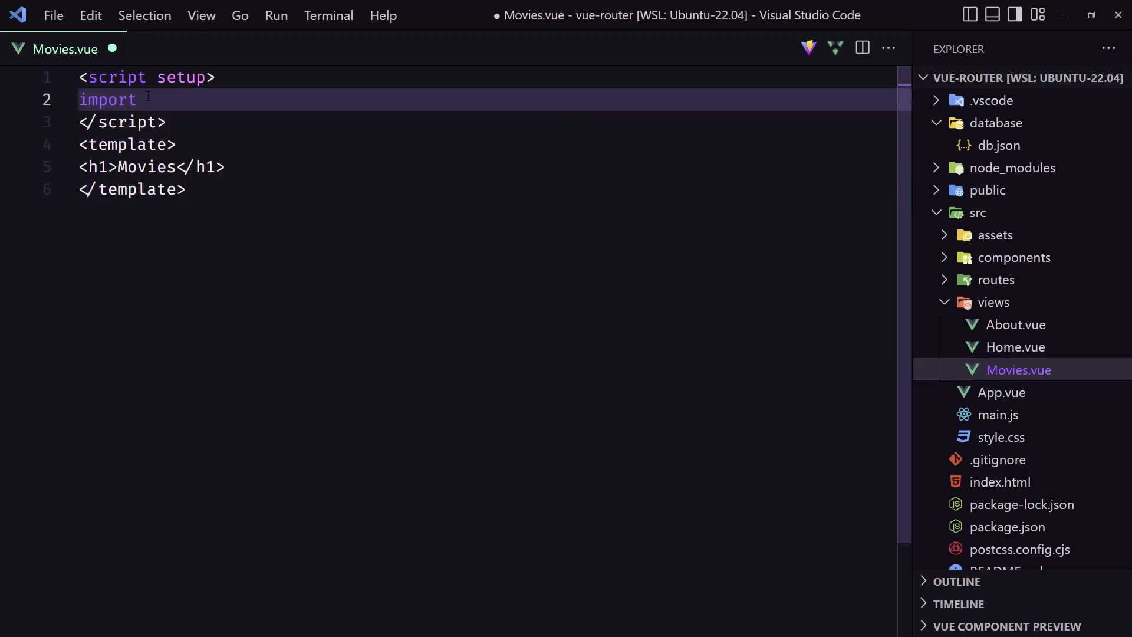
type("{}")
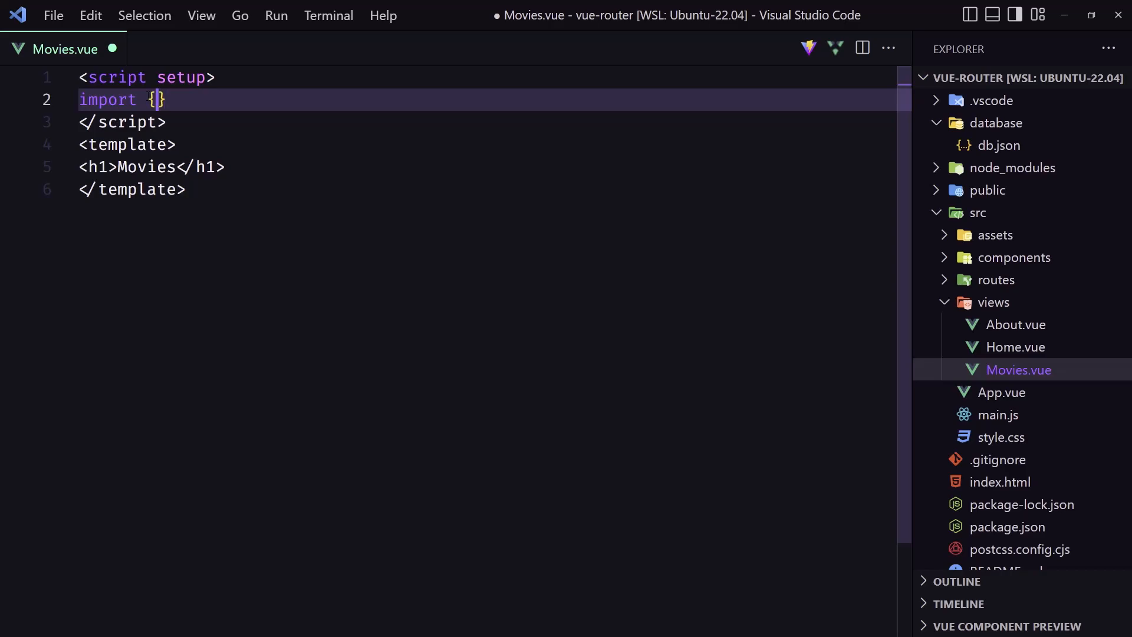
type("ref,")
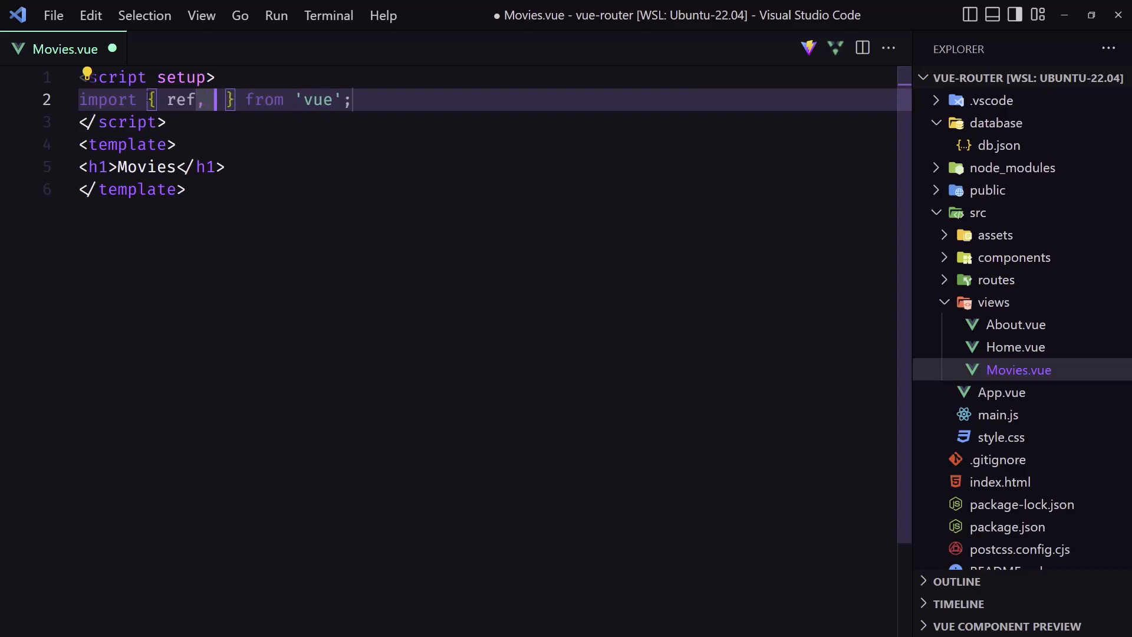
type("onMounted")
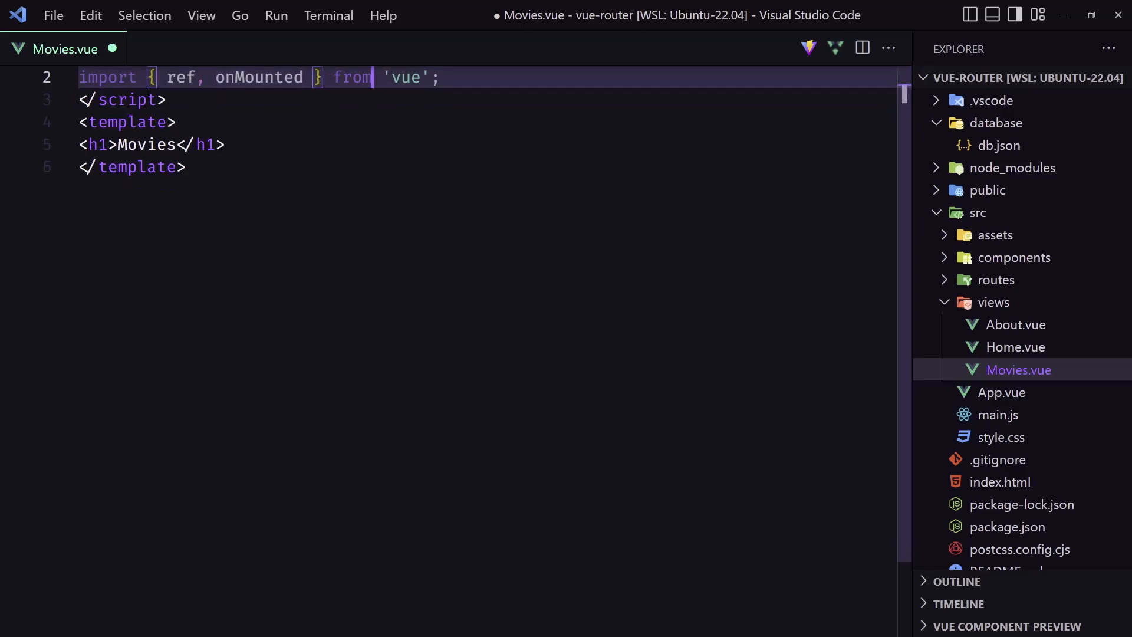
key("Enter")
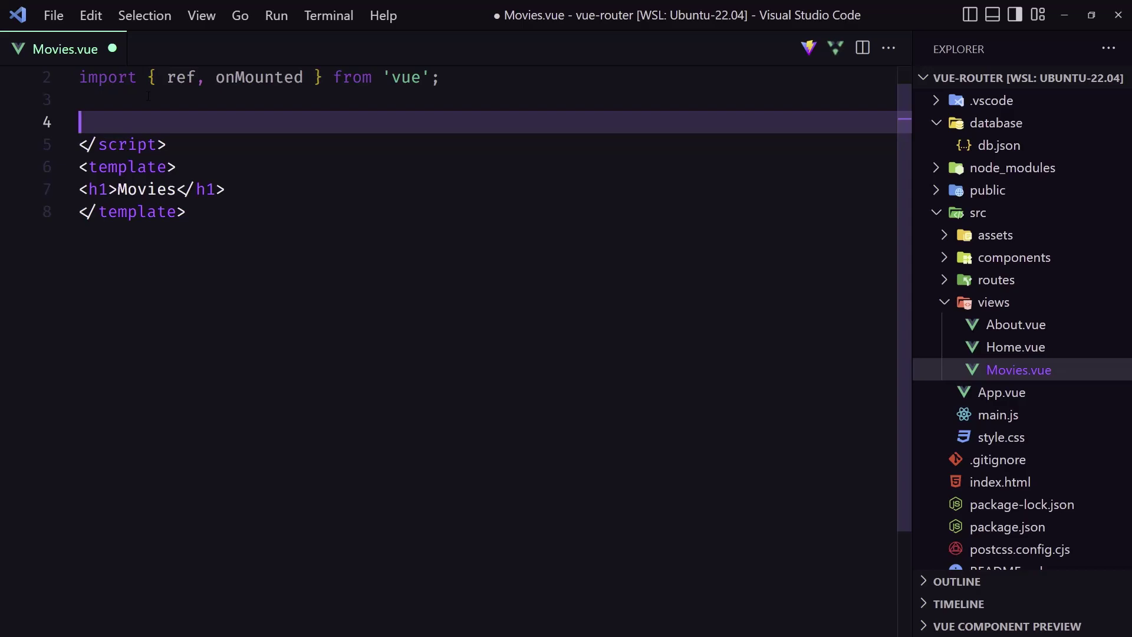
- Declare const movieList = ref([]) in Movies.vue
type("const")
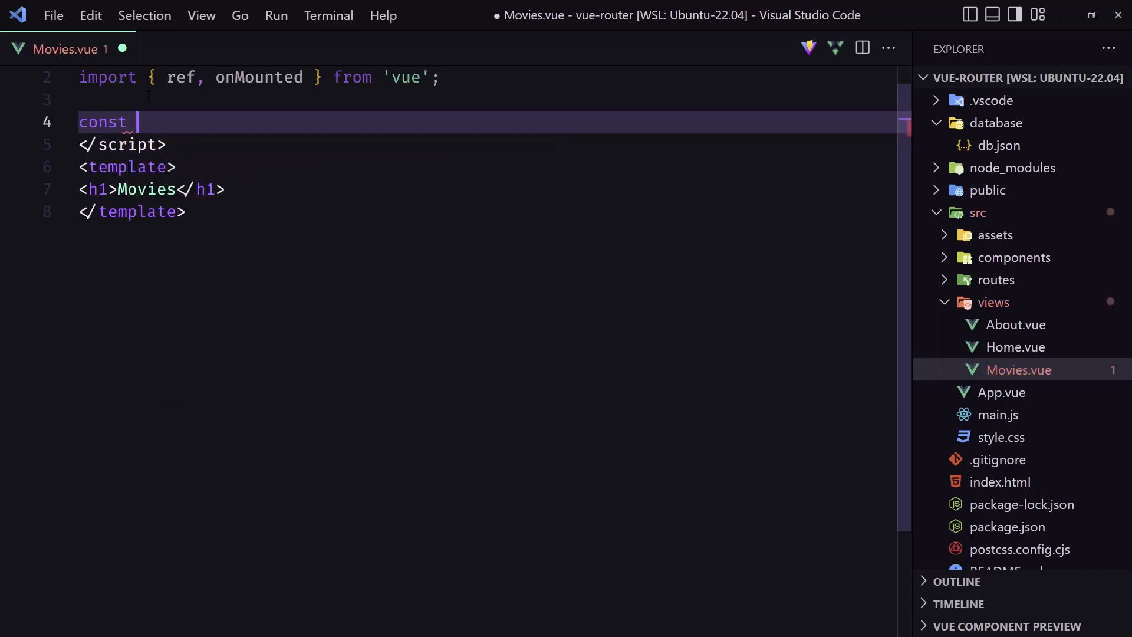
type("movieL")
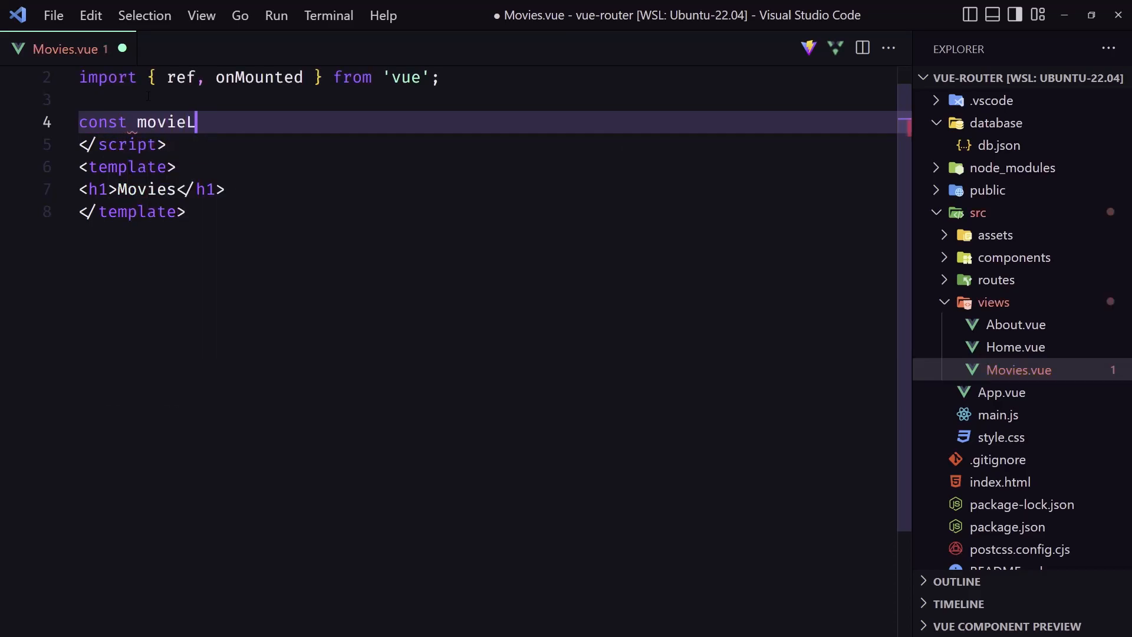
type("ist =")
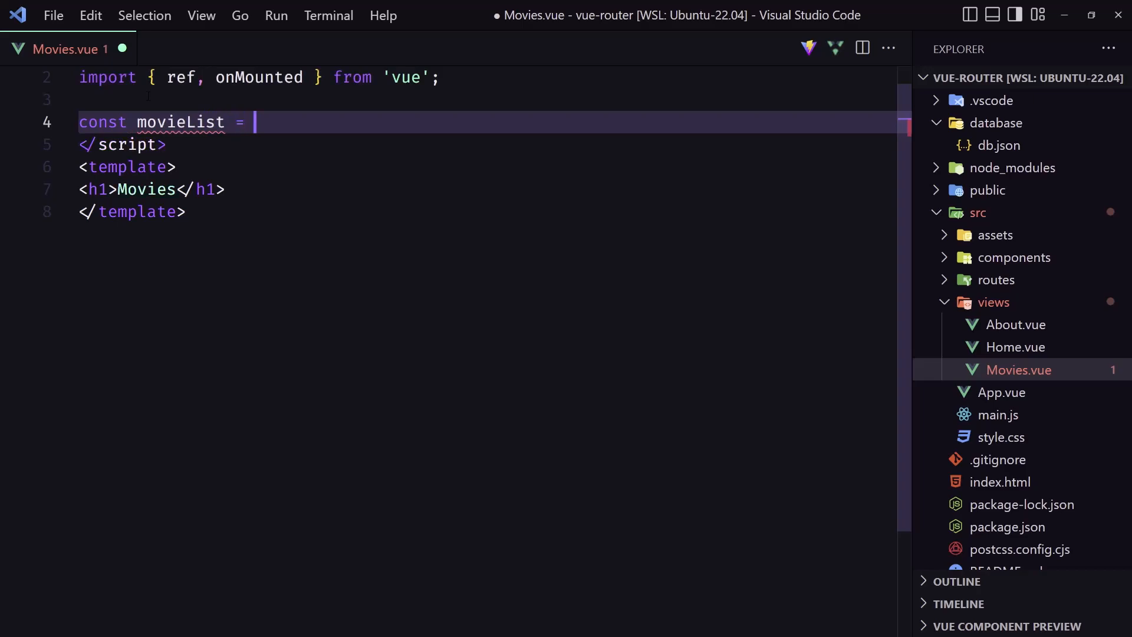
type("ref")
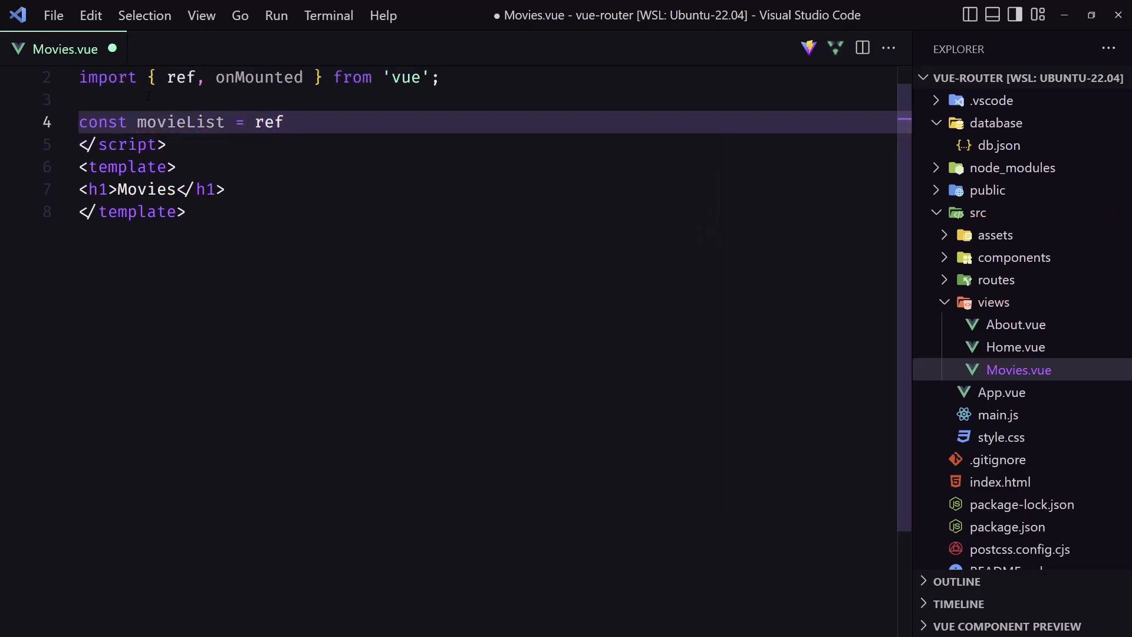
type("([]);")
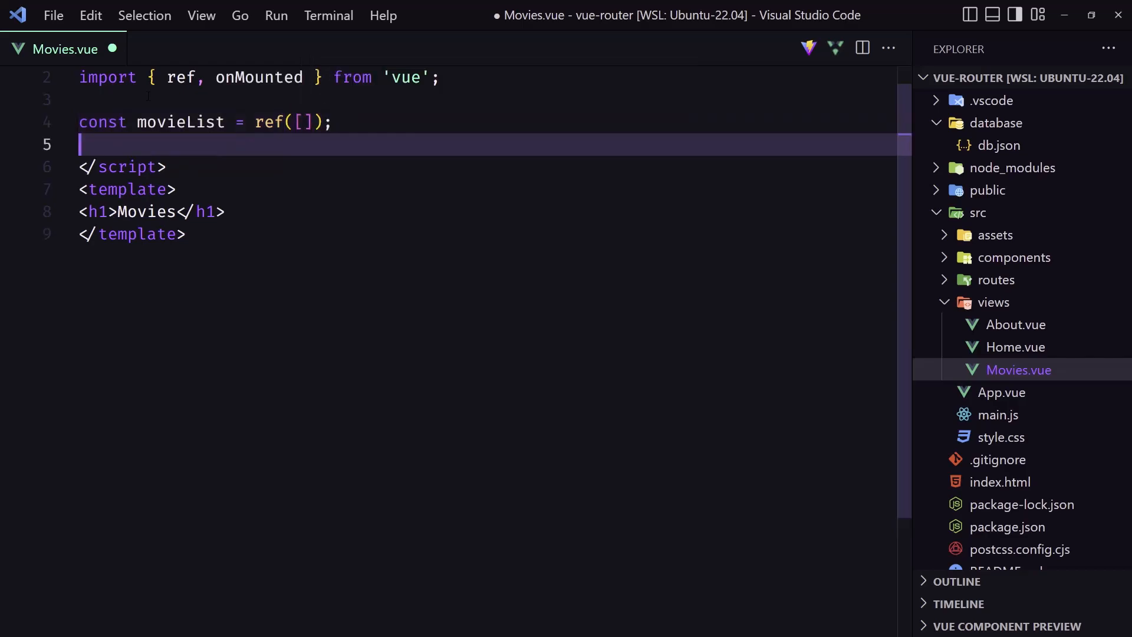
- Add an onMounted(() => ...) callback that starts with a fetch() call
type("onMounted")
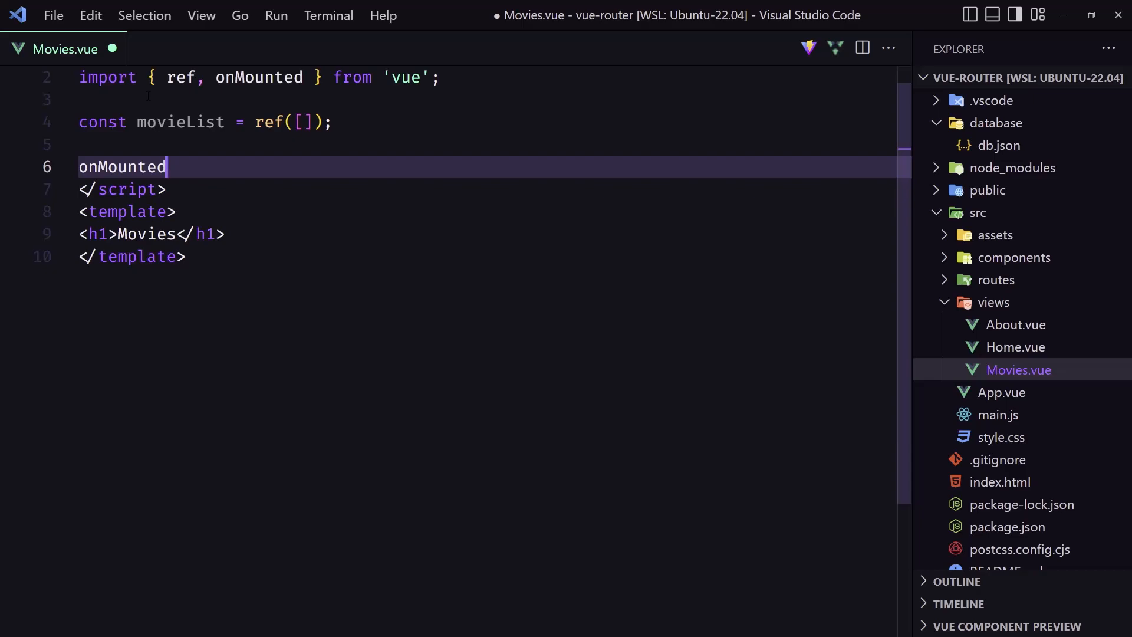
type("()")
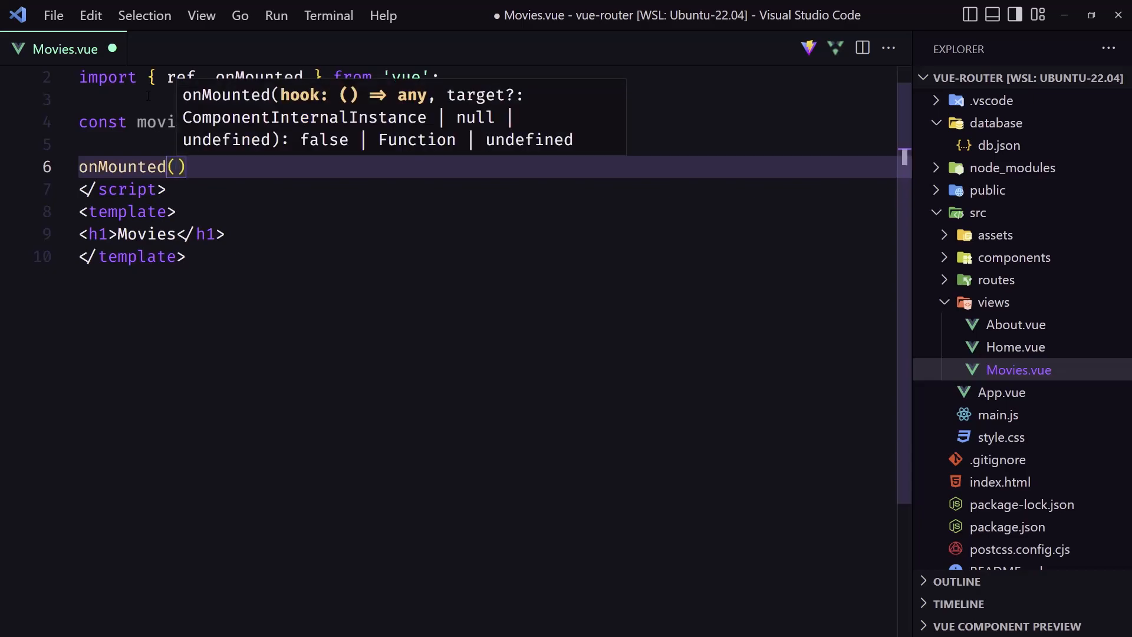
type("(")
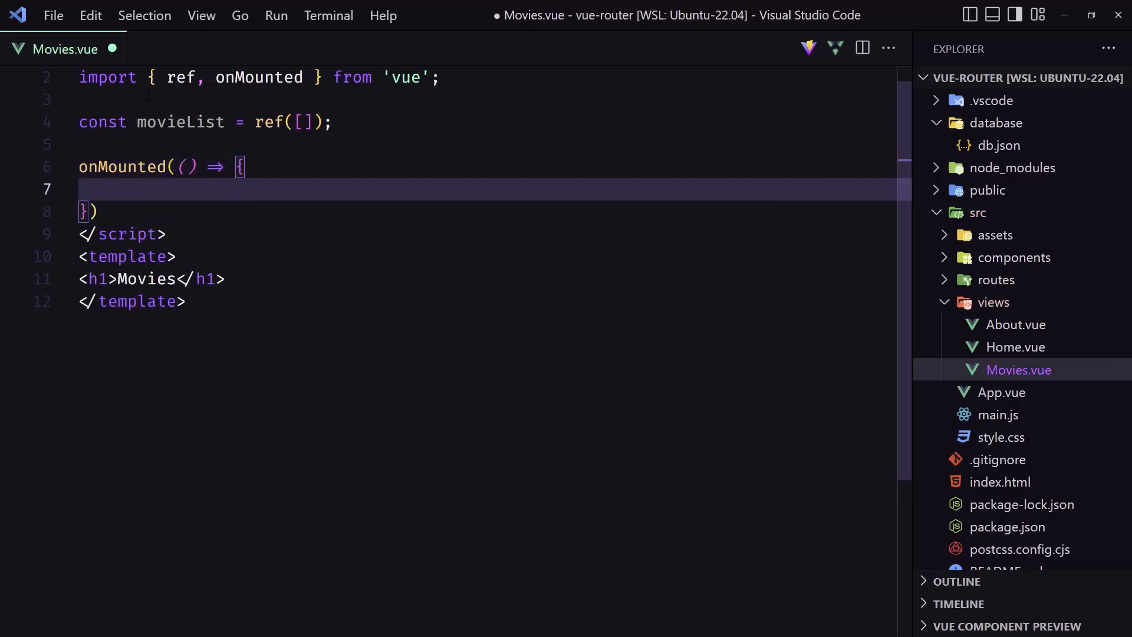
type("fetch")
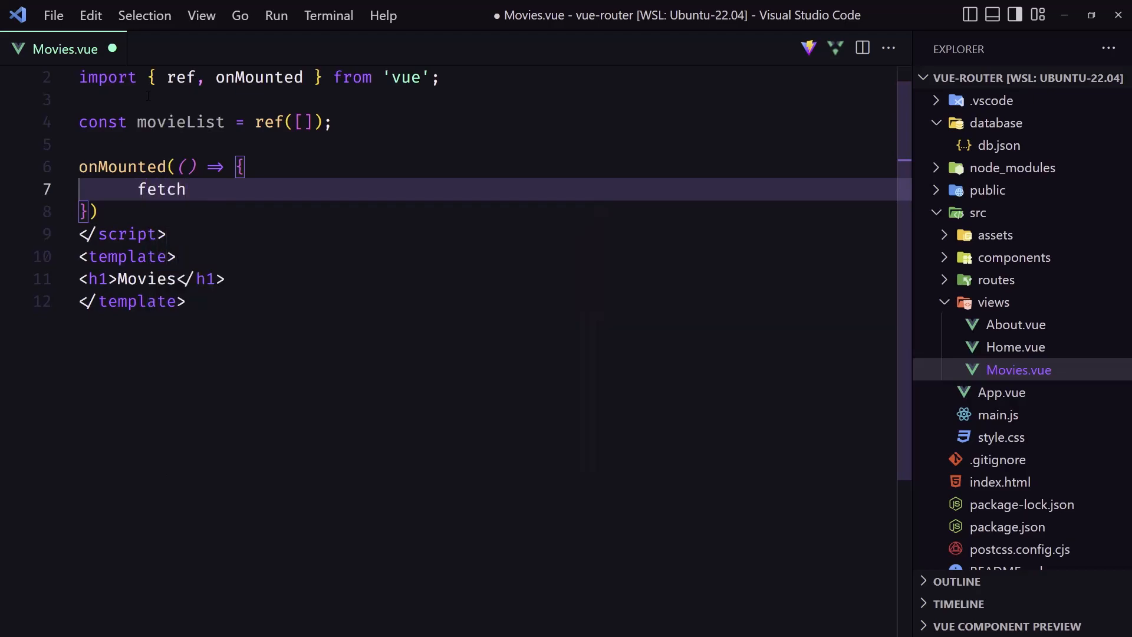
type("()")
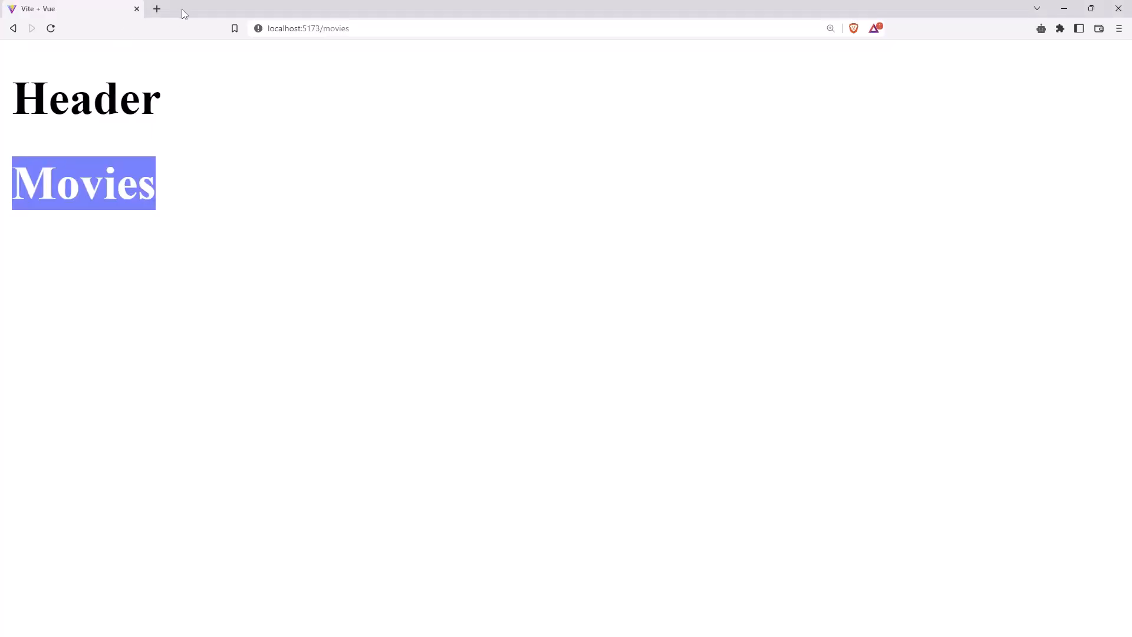
- Load localhost:8000/movies in a new Brave tab
left_click(157, 8)
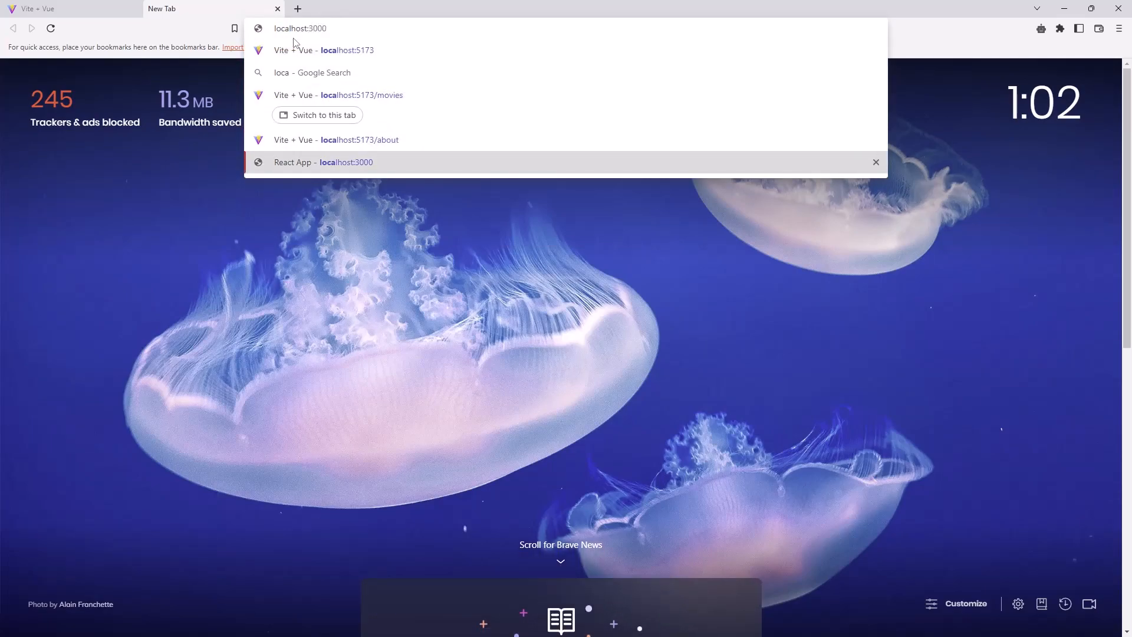
type("localhost:8000")
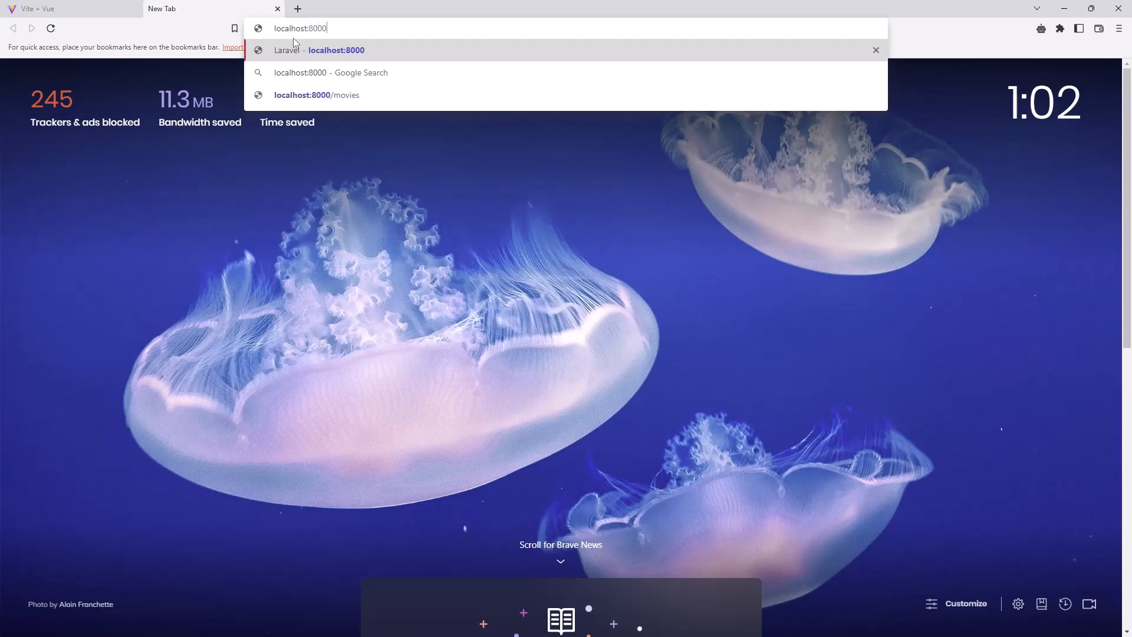
type("/mov")
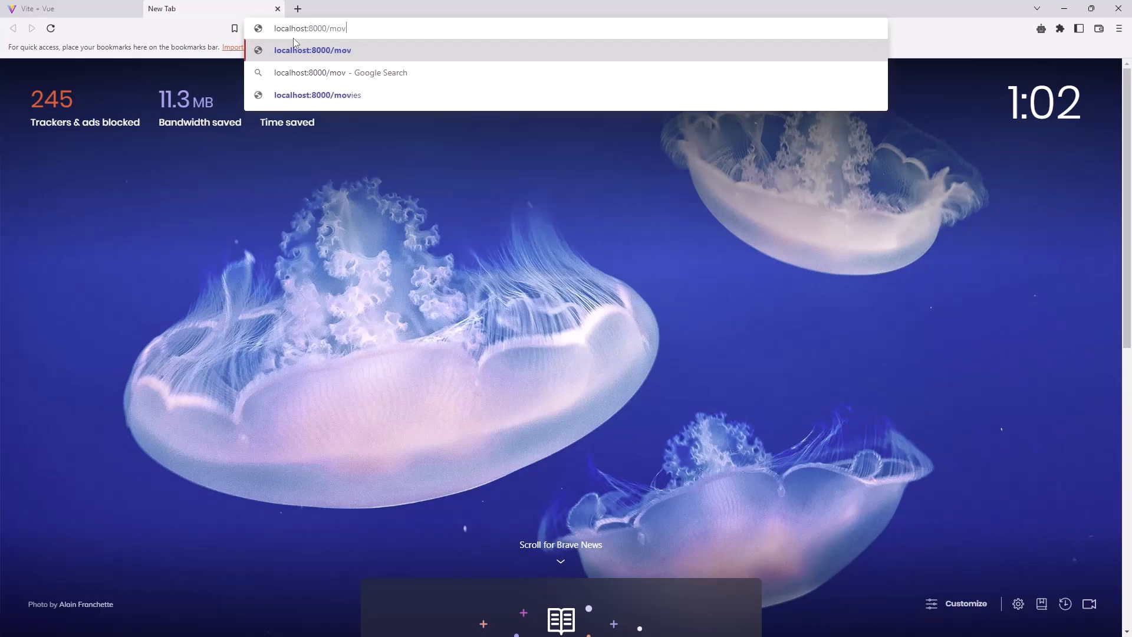
left_click(317, 95)
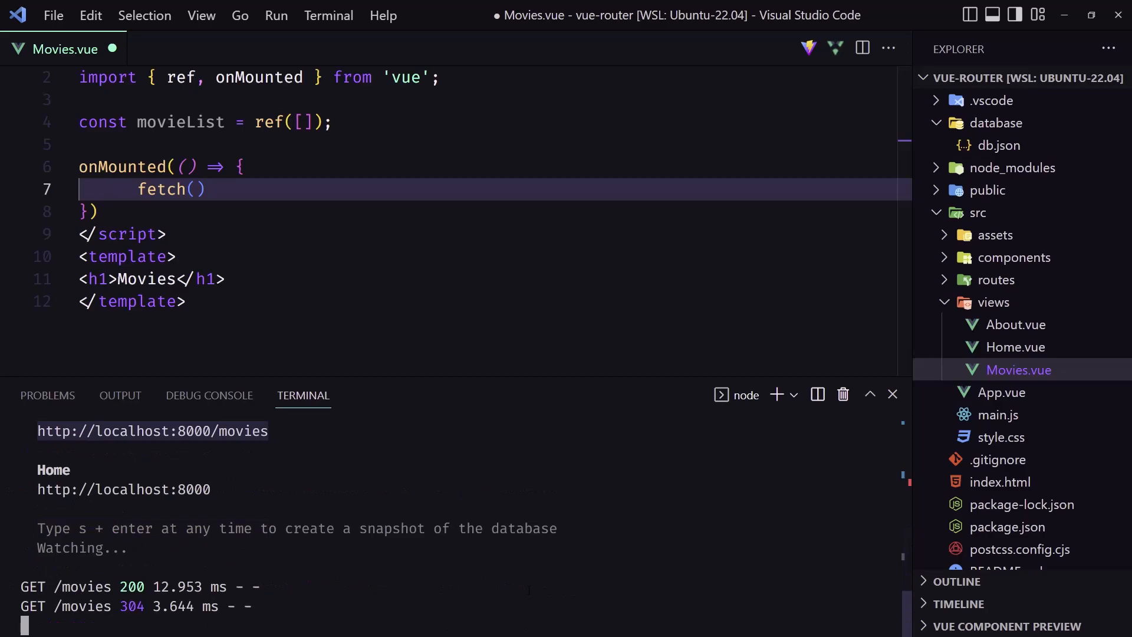
mouse_move(891, 395)
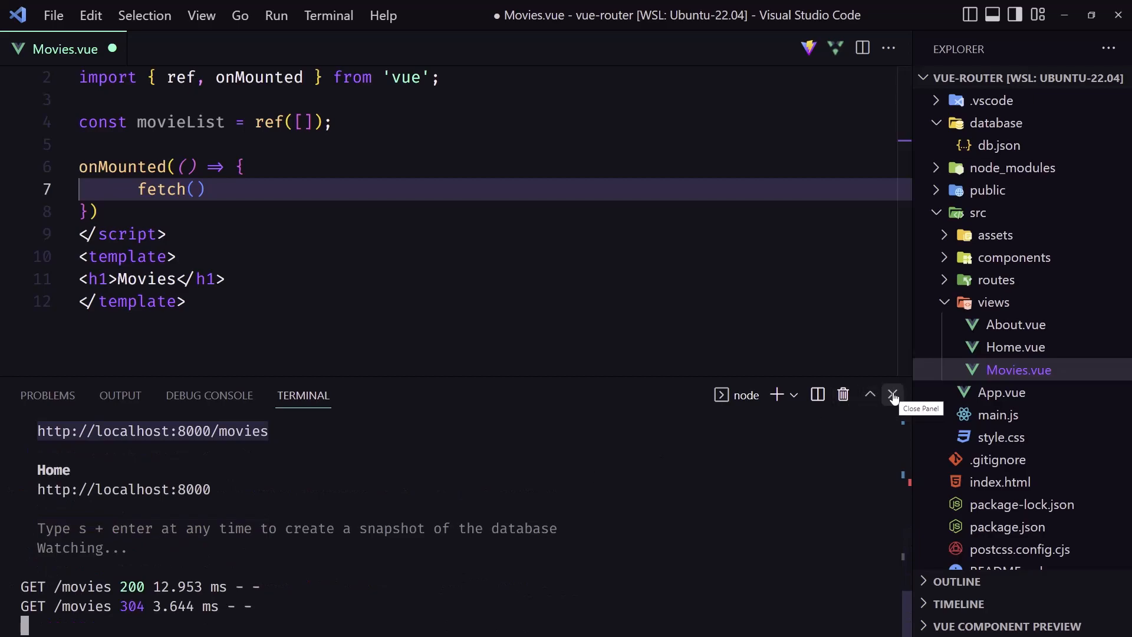
left_click(892, 395)
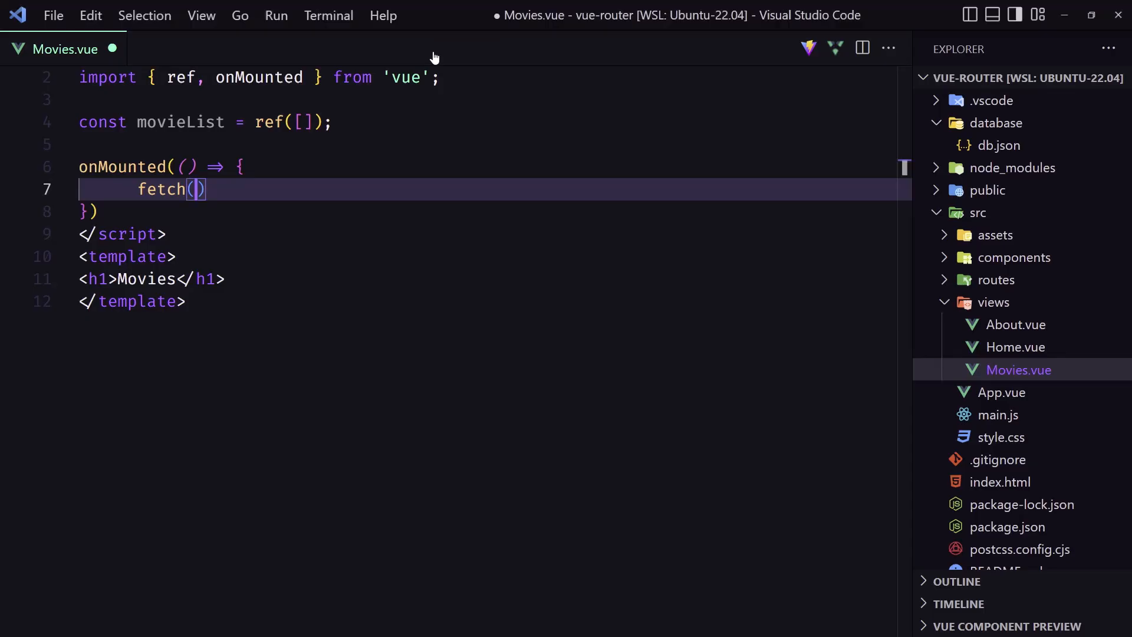
type("'http://localhost:8000/movies'")
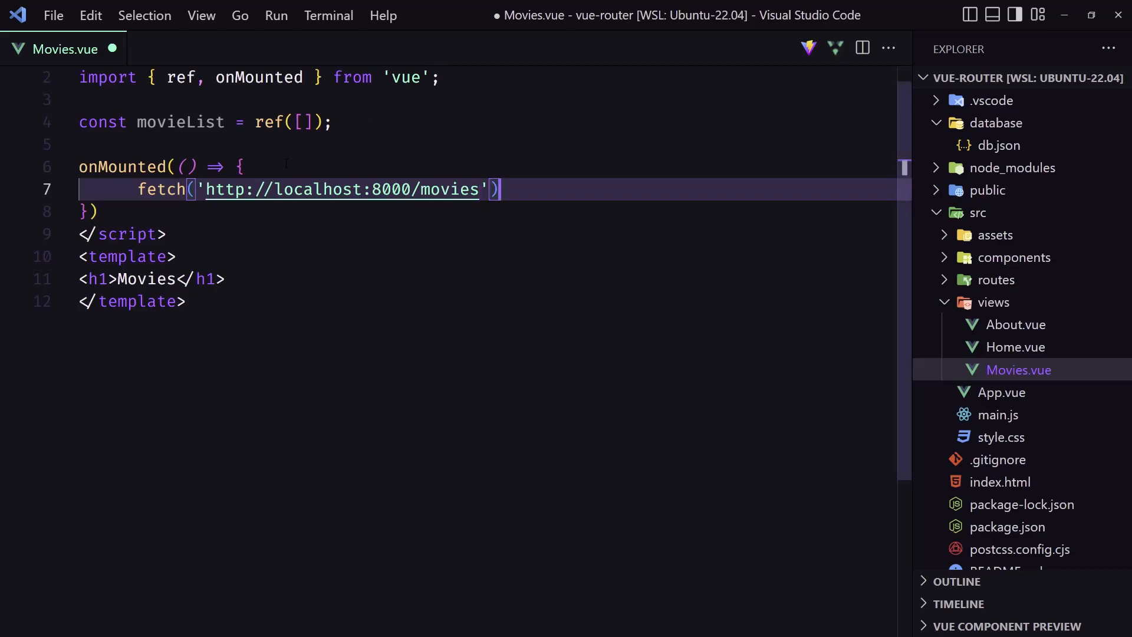
type("the")
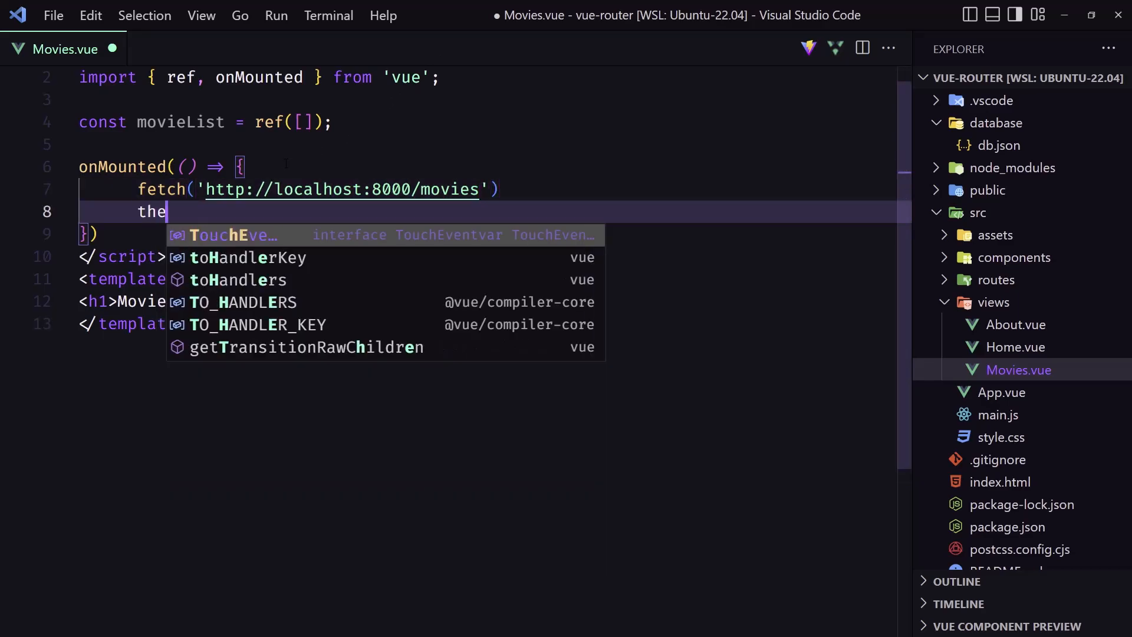
type("n")
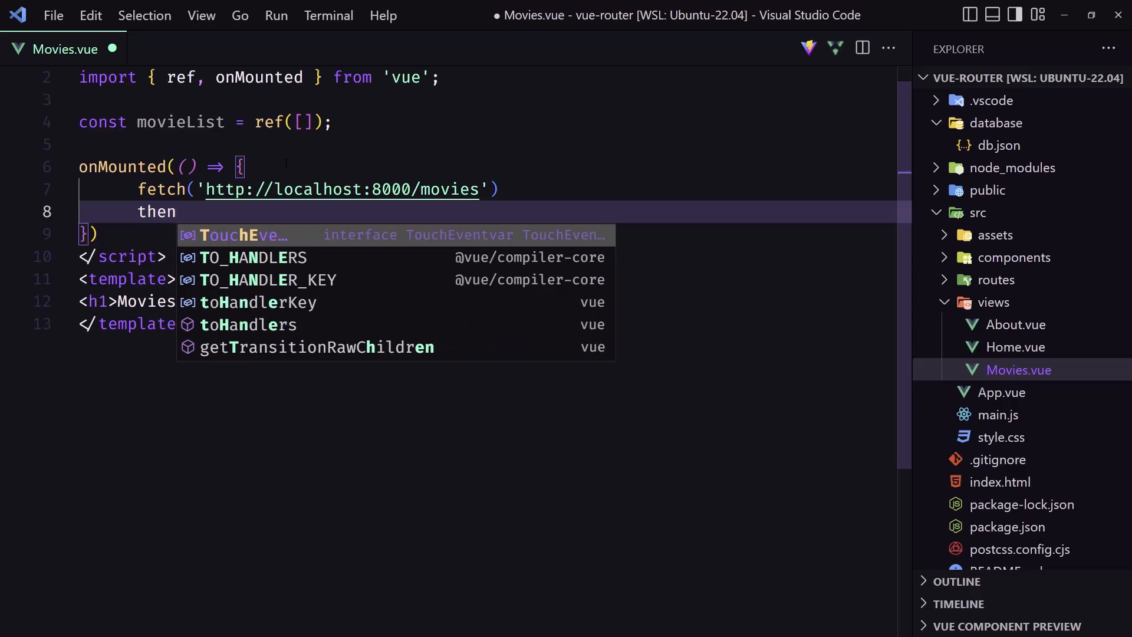
type(".")
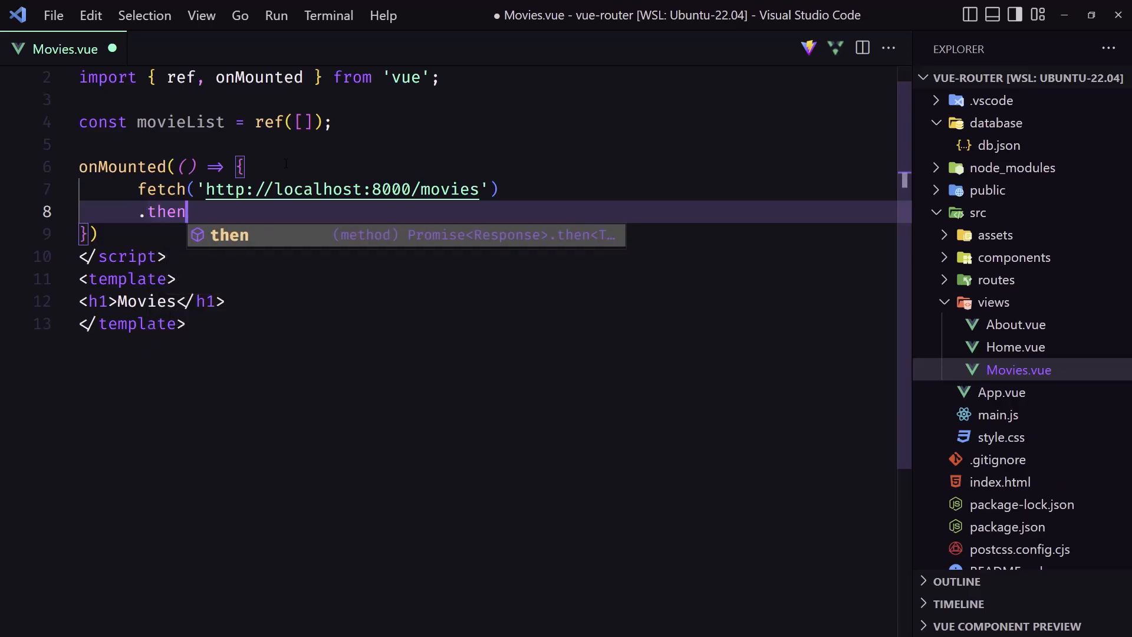
type("(response) )")
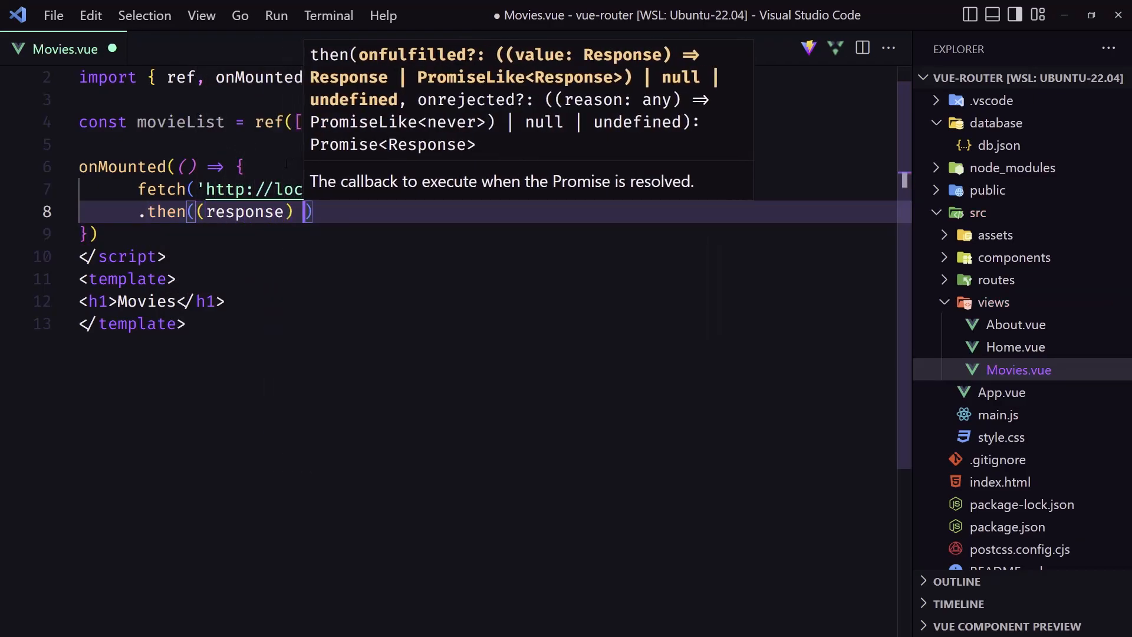
type("=> response.json")
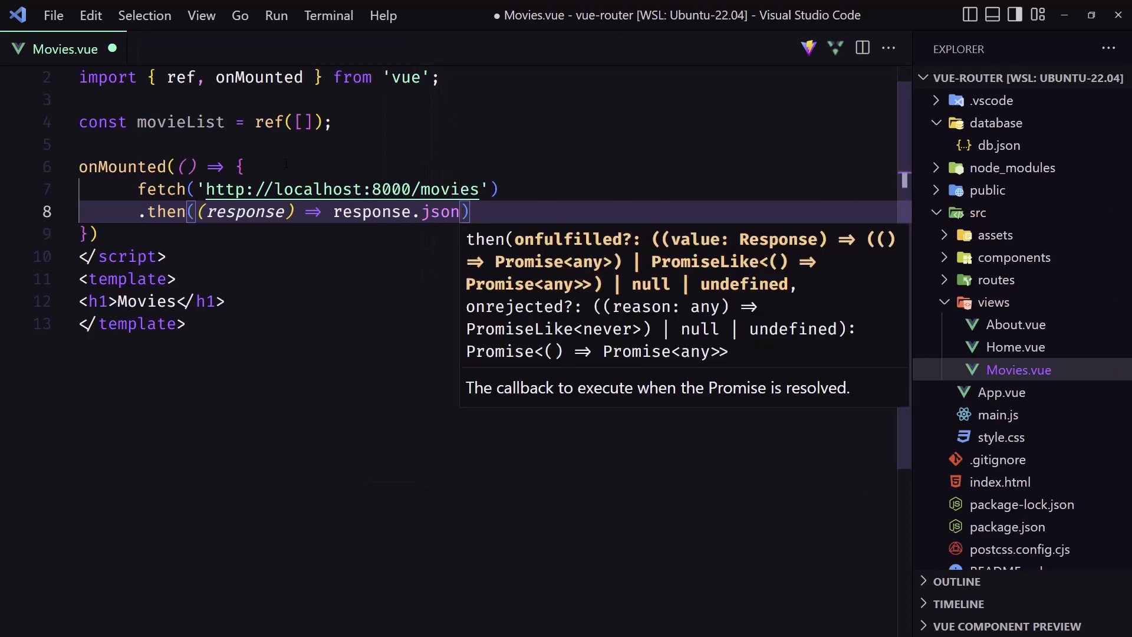
type("()")
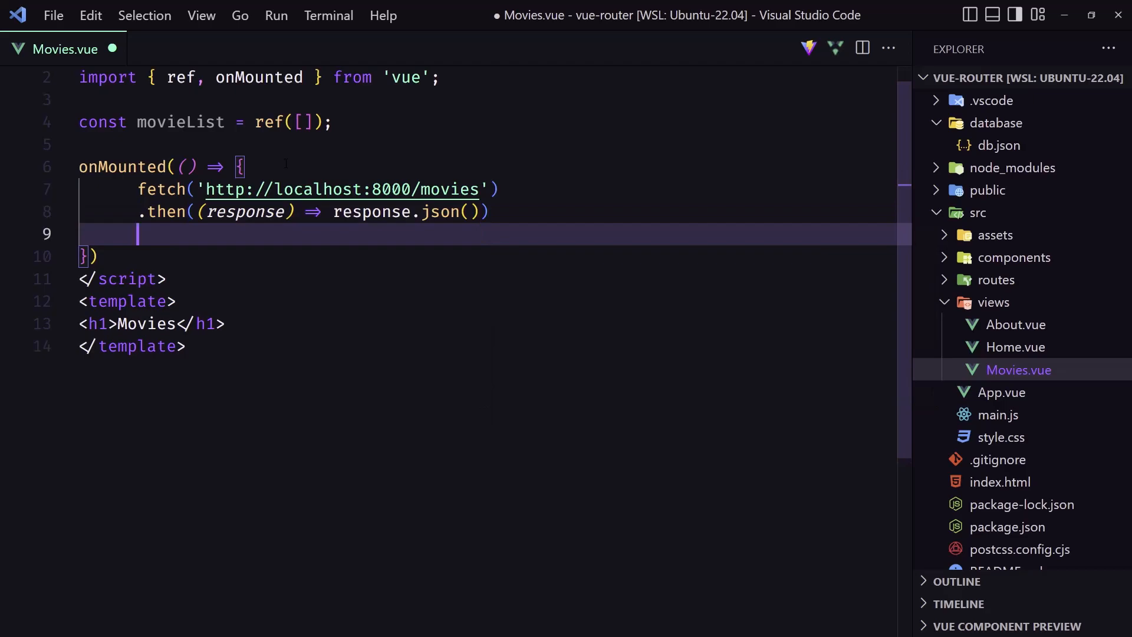
- Chain .then(apiMovies => { movieList.value = apiMovies }) and save Movies.vue
type(".then")
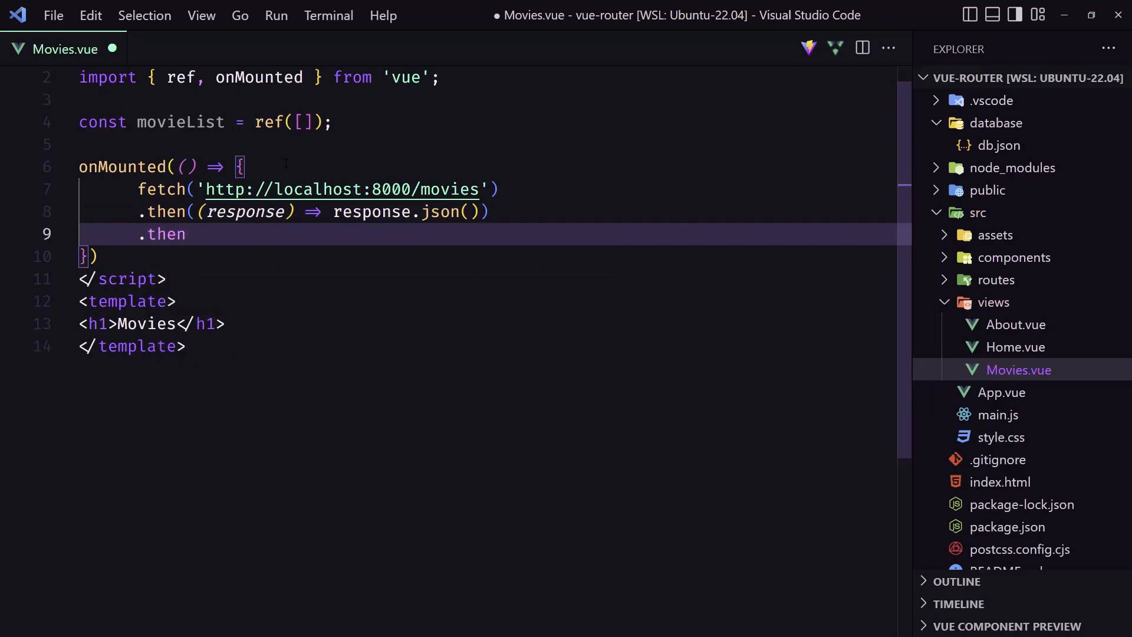
type("(a")
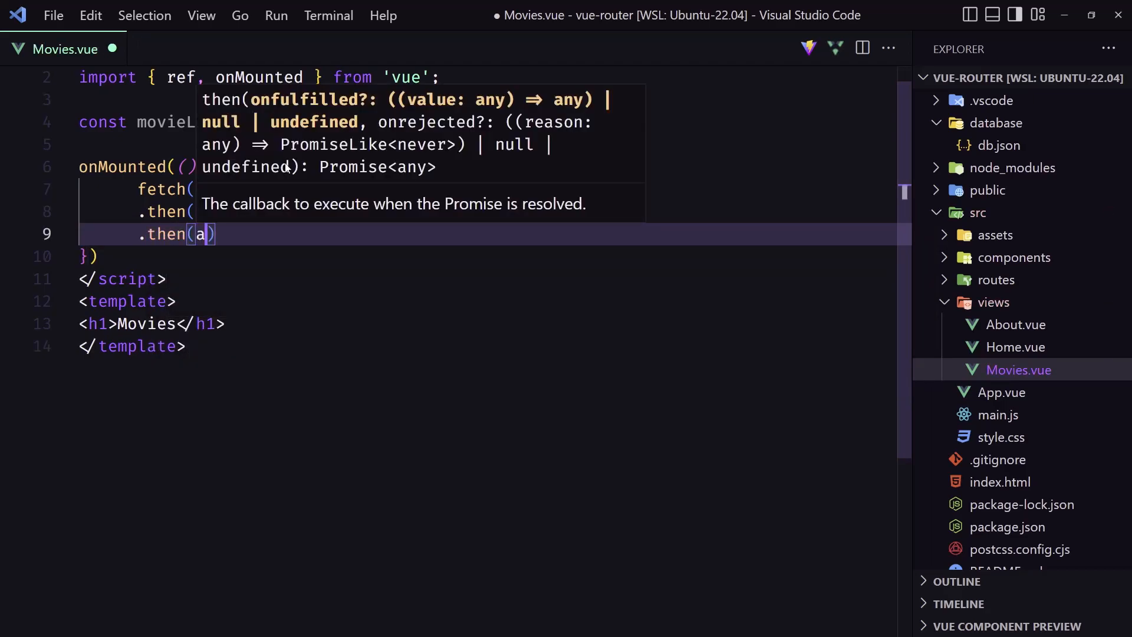
type("piMovi")
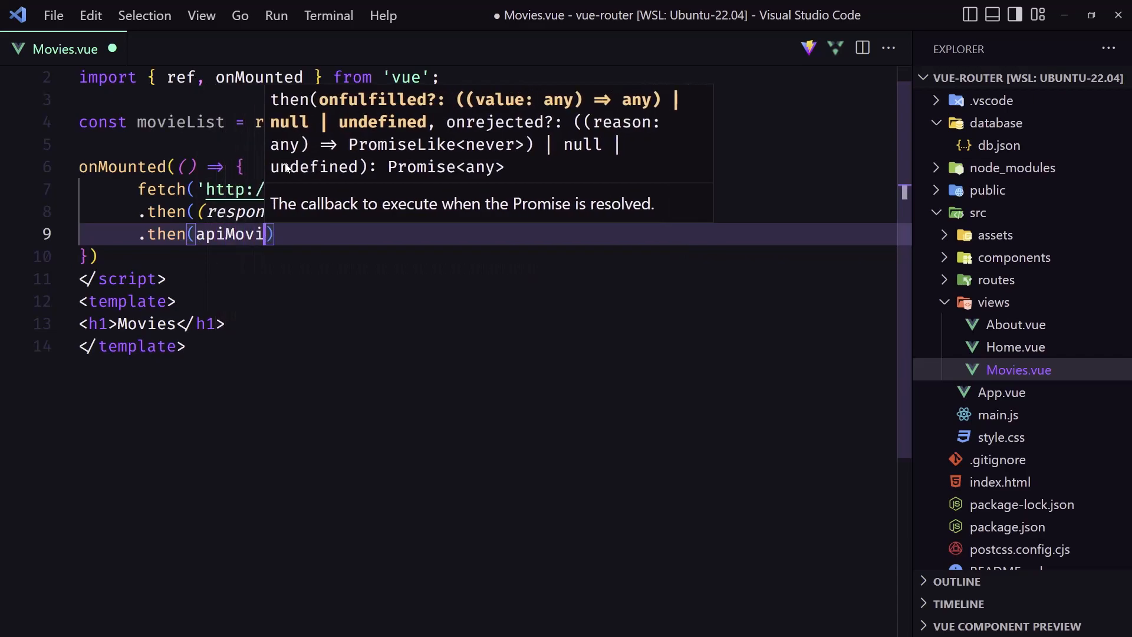
type("es => {")
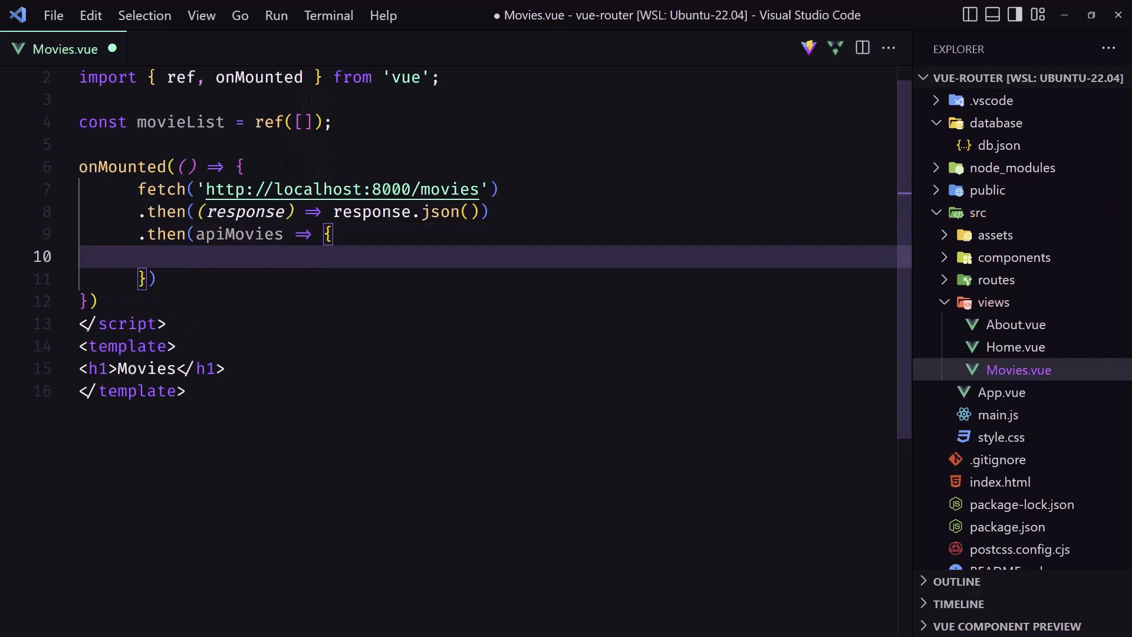
type("movieList")
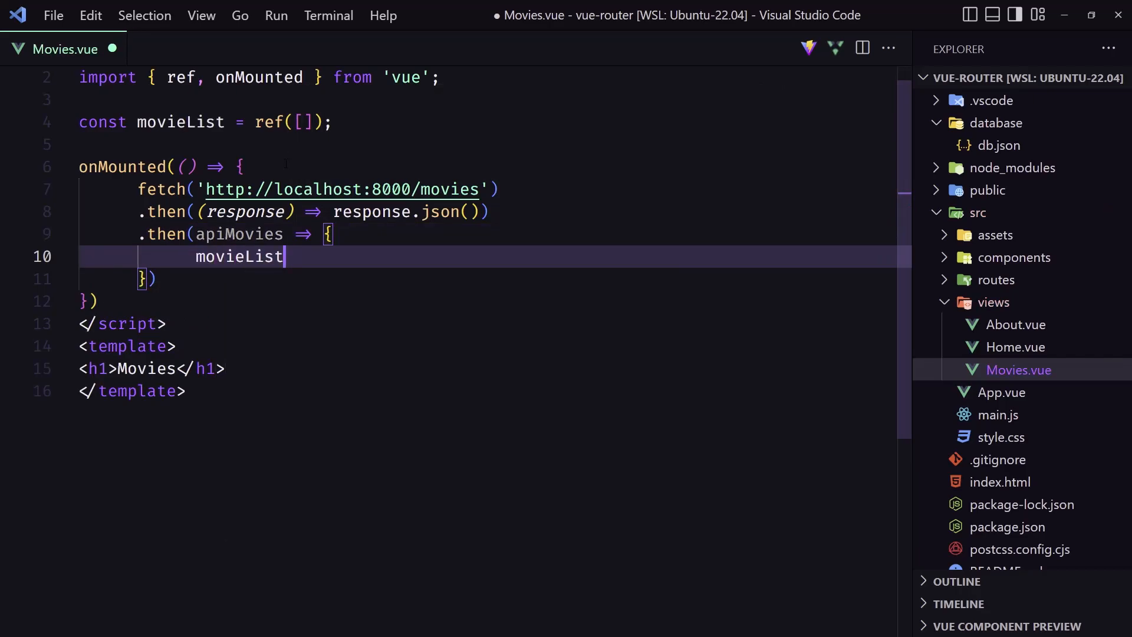
type(".value")
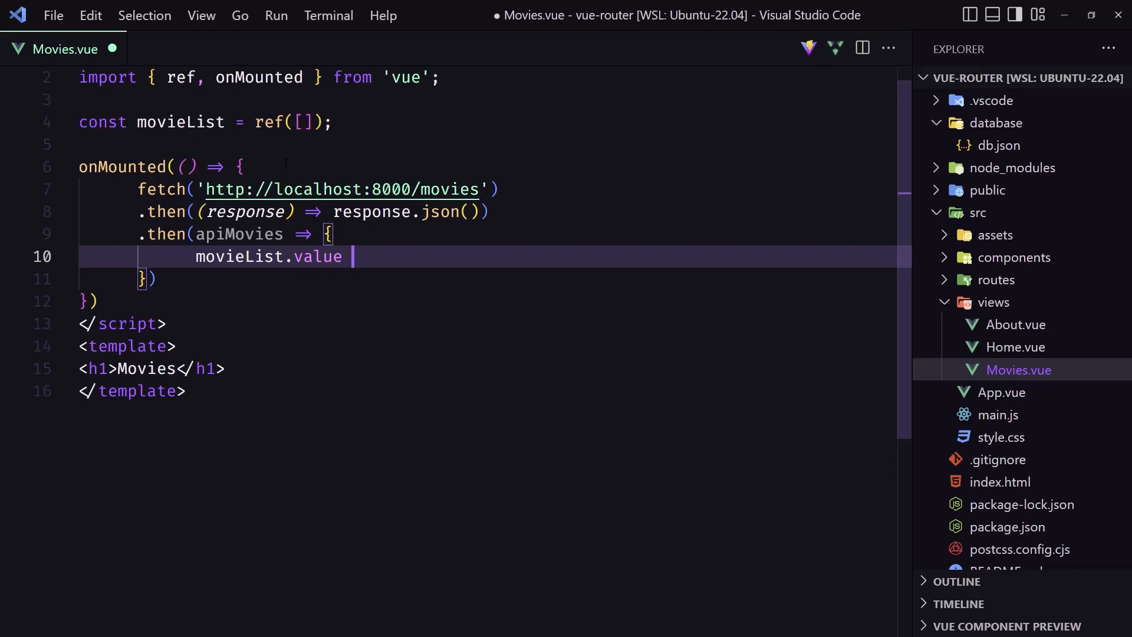
type("=")
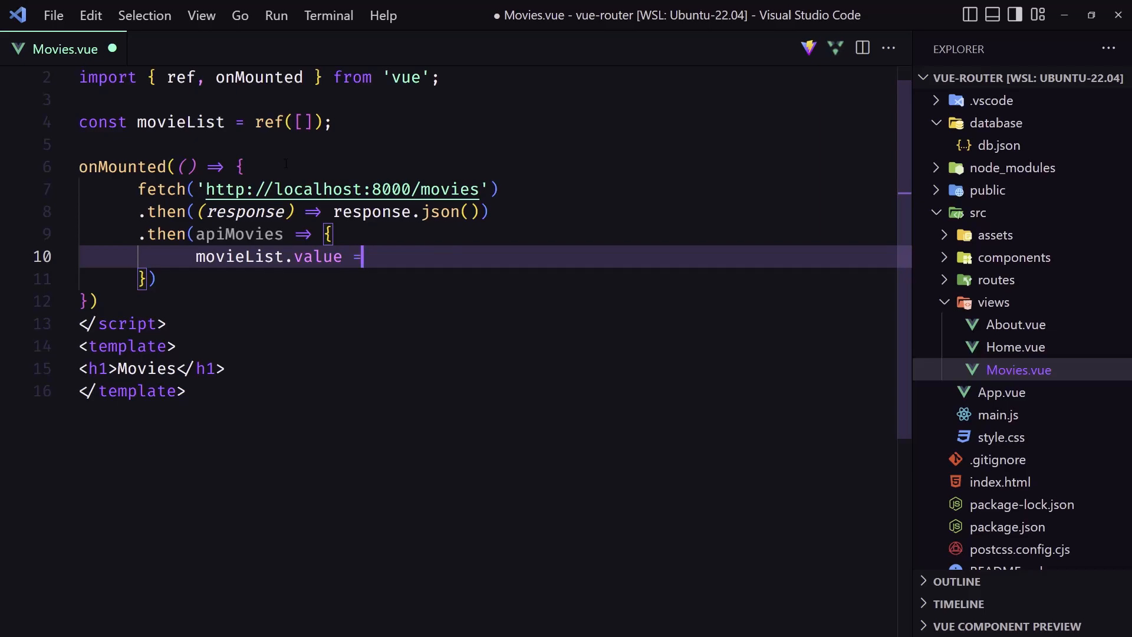
type("a")
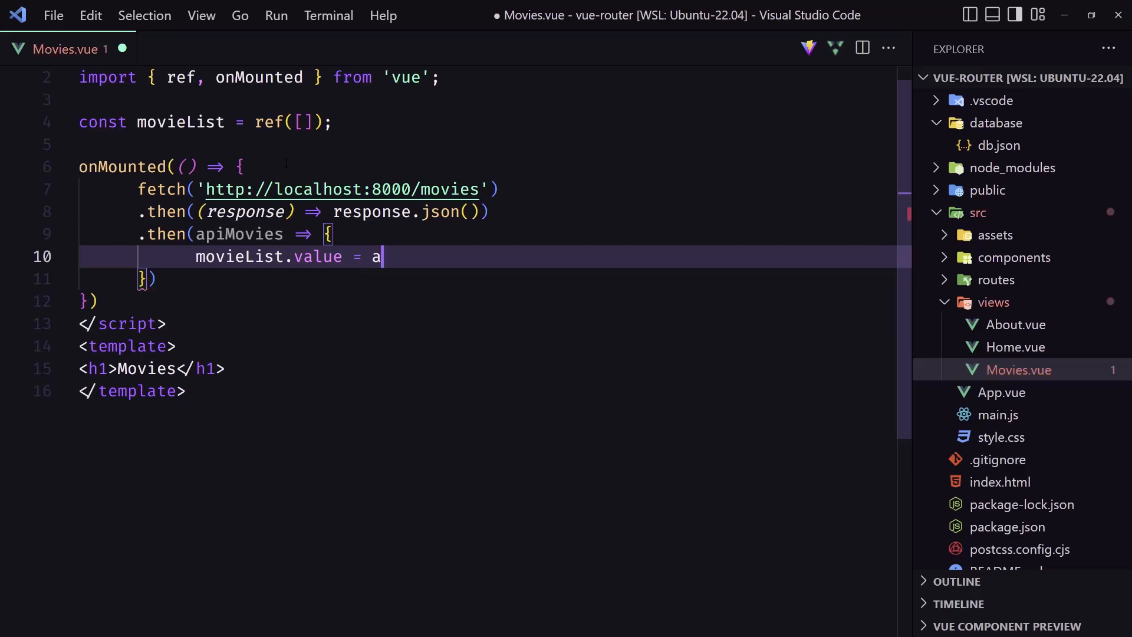
type("piMovies")
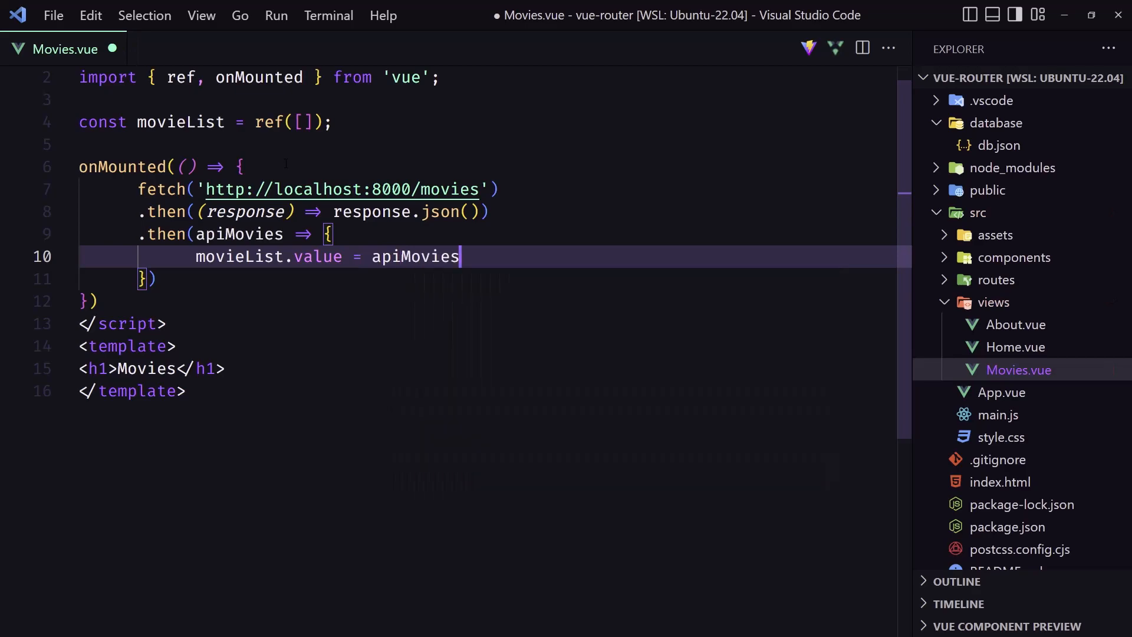
key("ctrl+s")
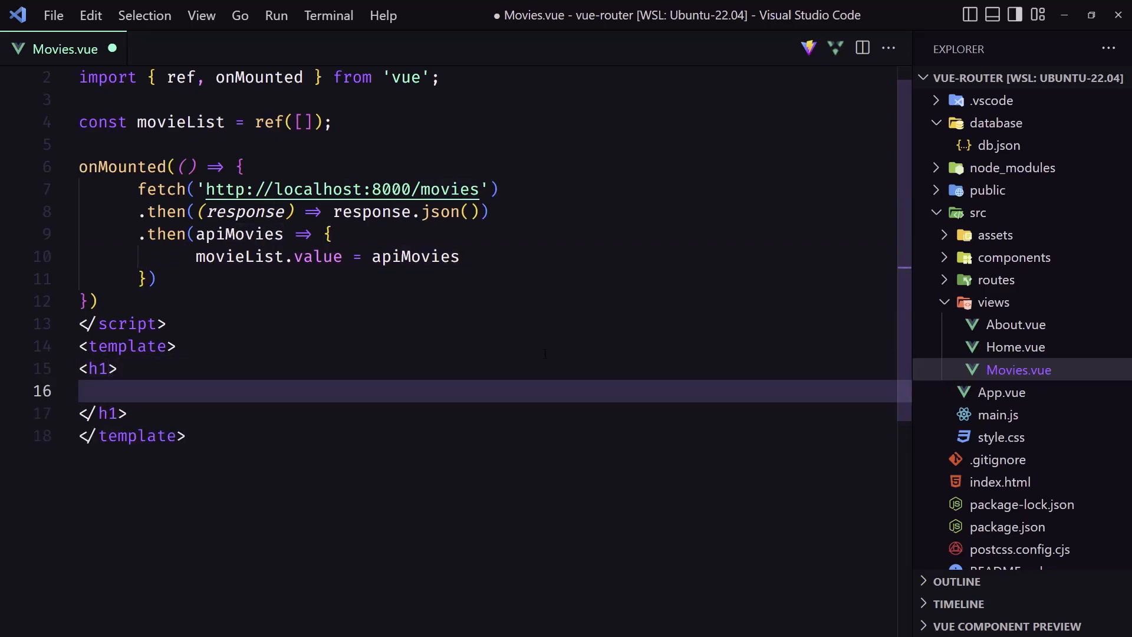
- Render {{ movieList }} inside a <pre> element in the Movies.vue heading and save
type("<pre></pre>")
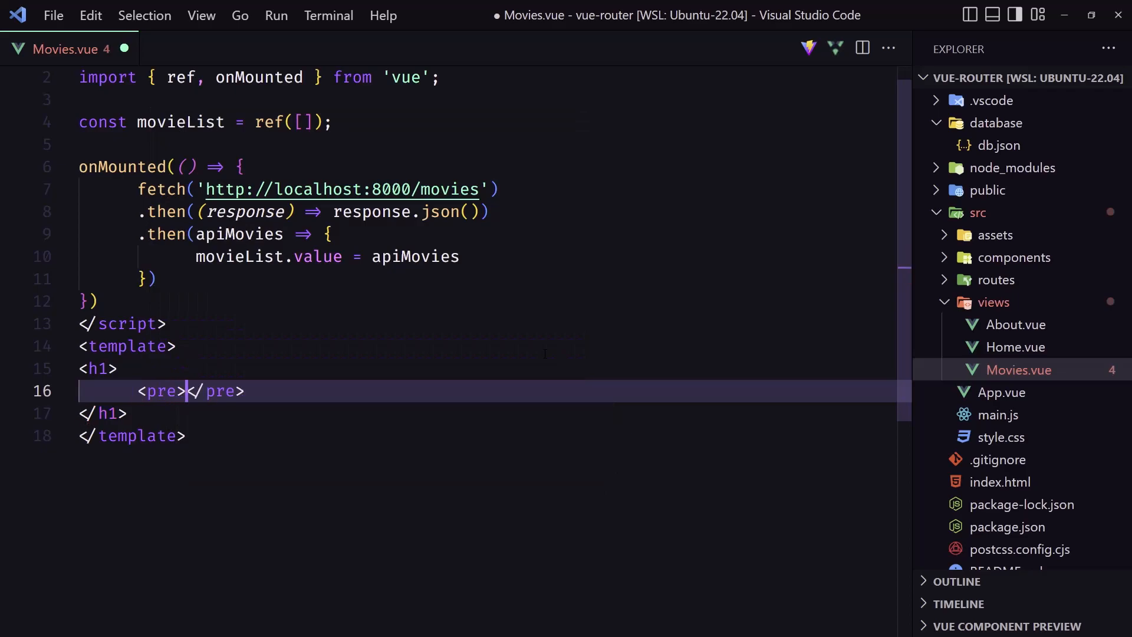
type("mo")
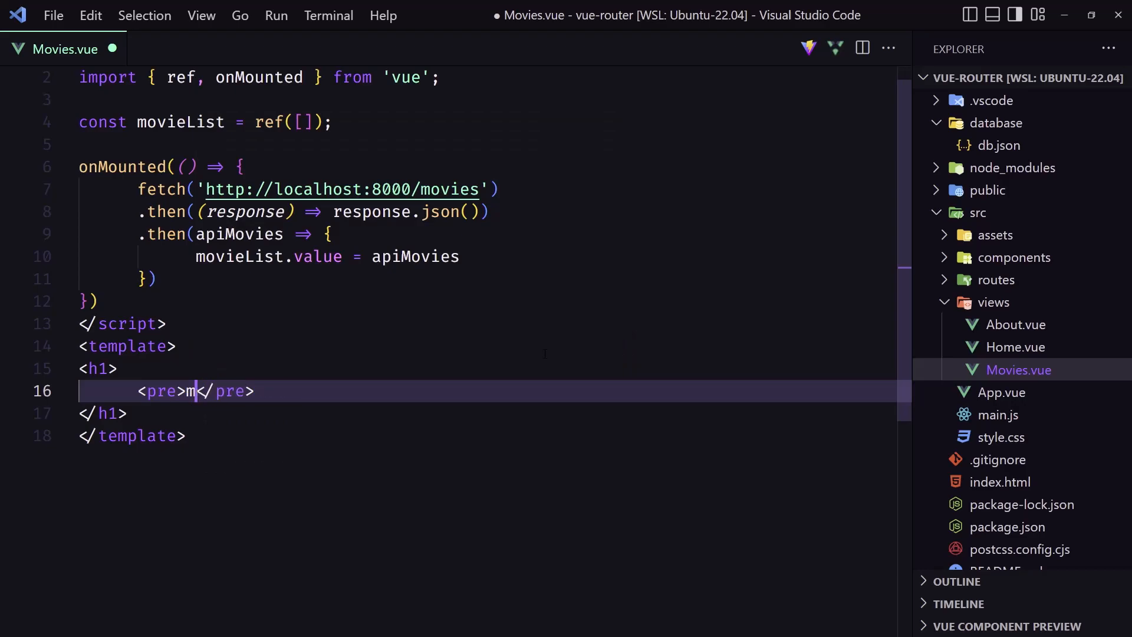
type("{{  }}")
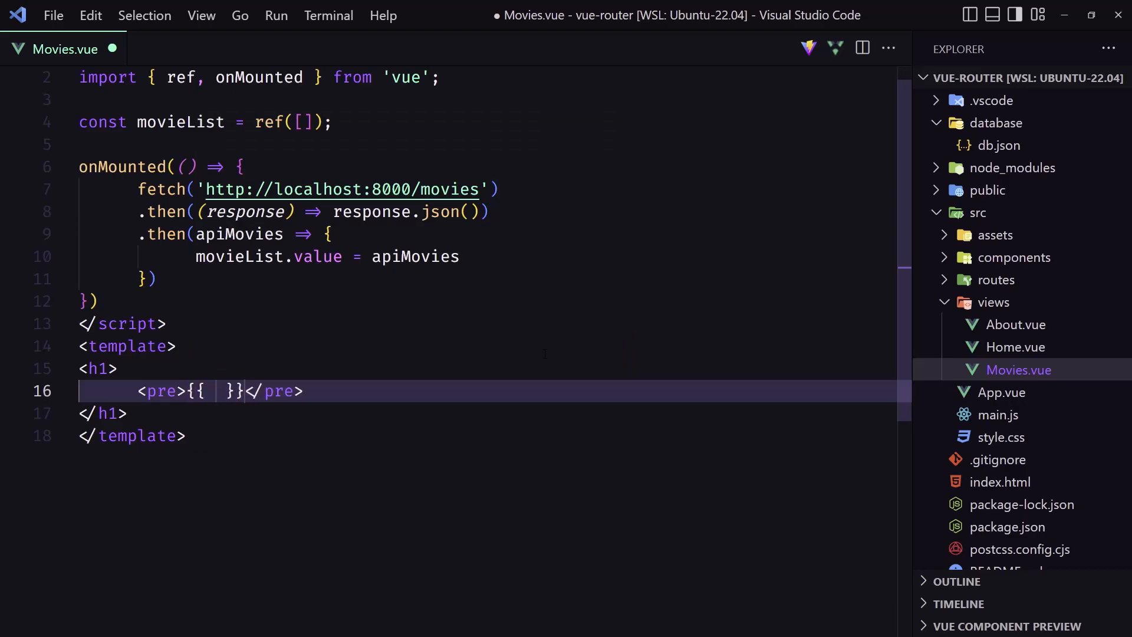
type("movieL")
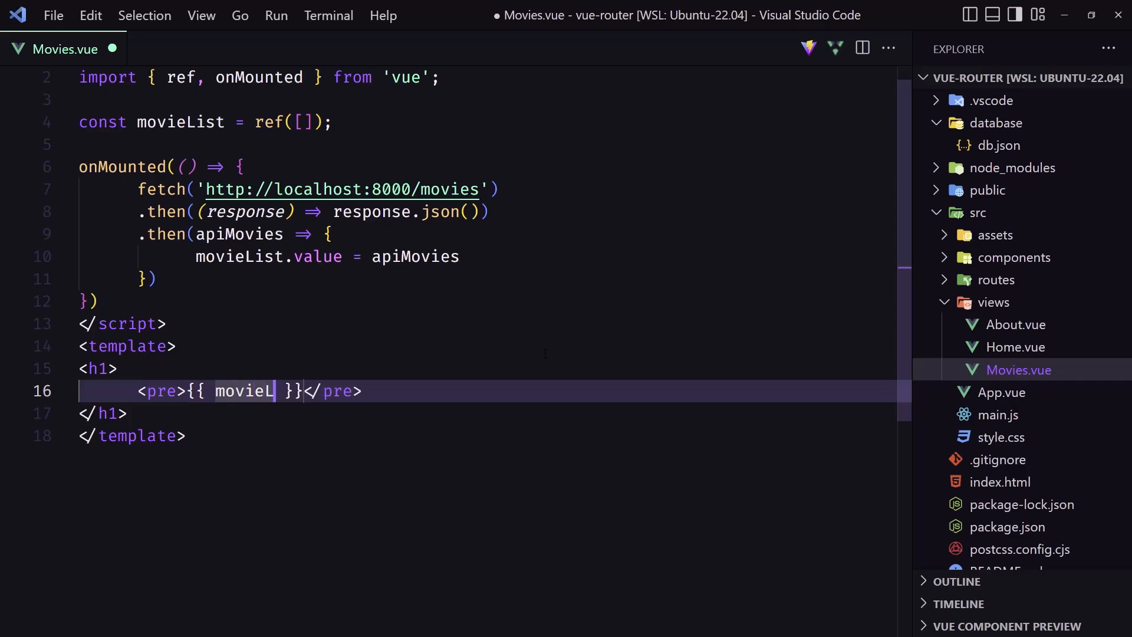
type("ist")
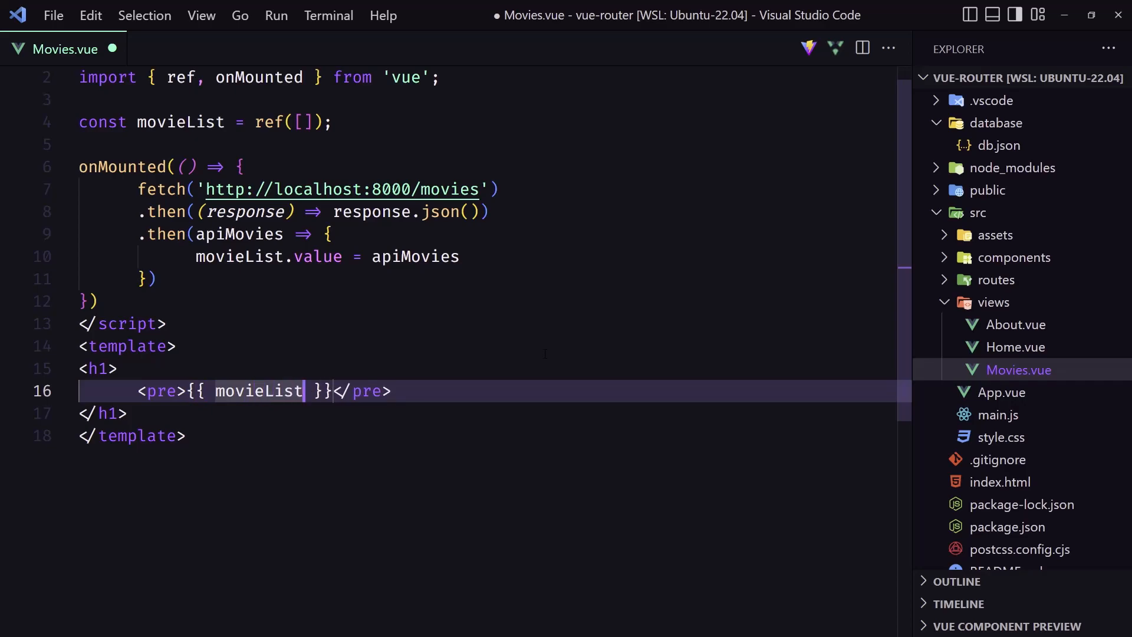
key("ctrl+s")
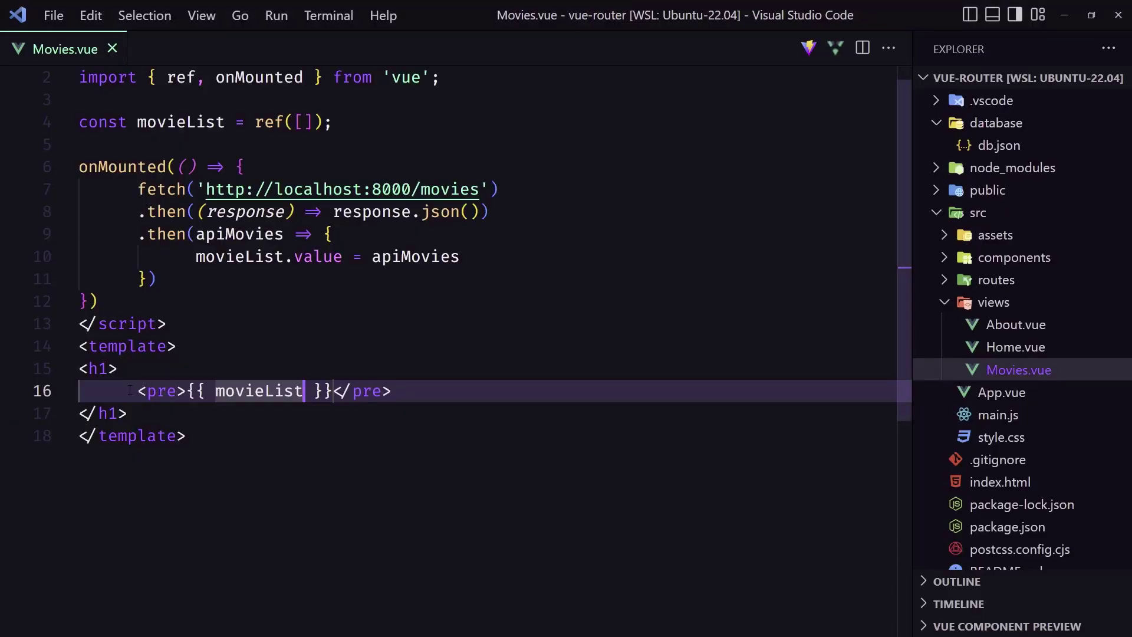
left_click(393, 390)
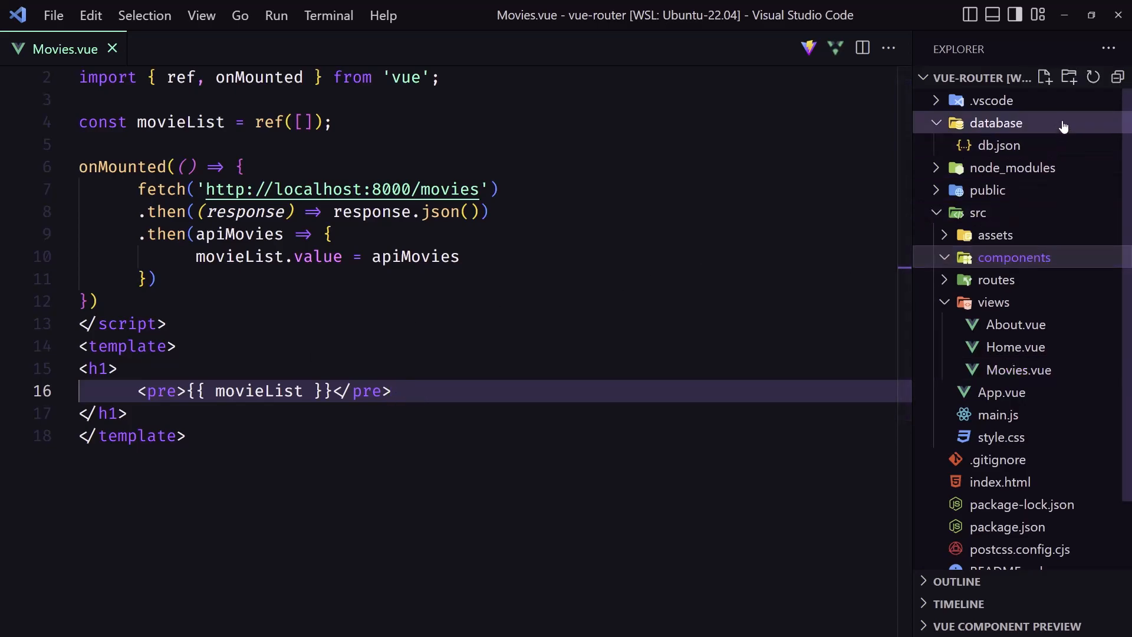
- Add a new file named MovieCard.vue in the components folder
left_click(1044, 77)
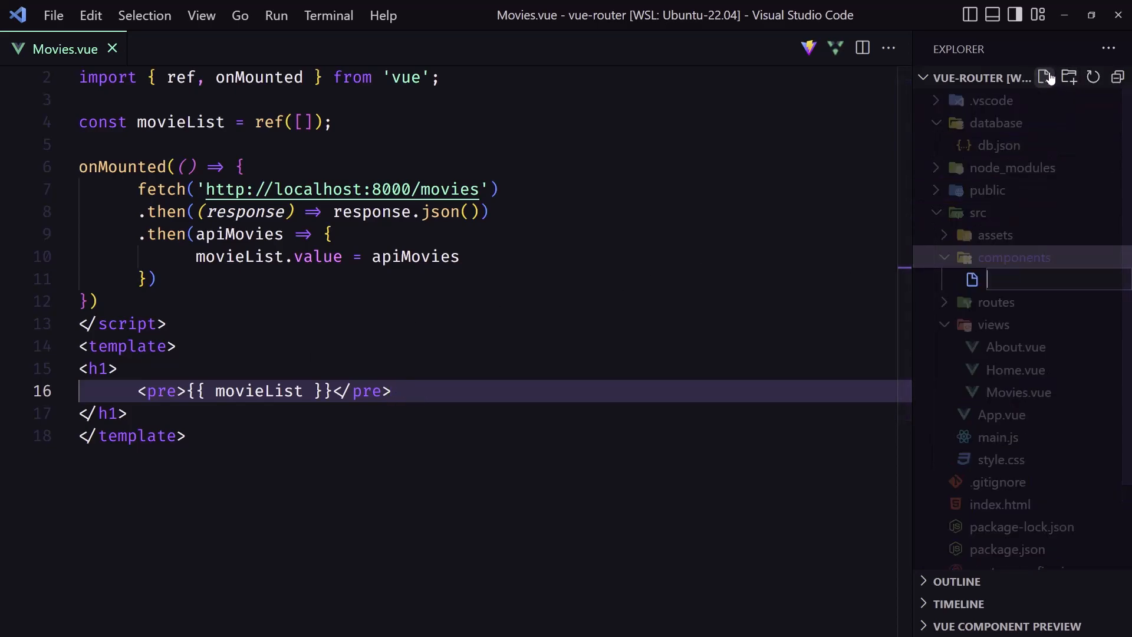
type("MovieC")
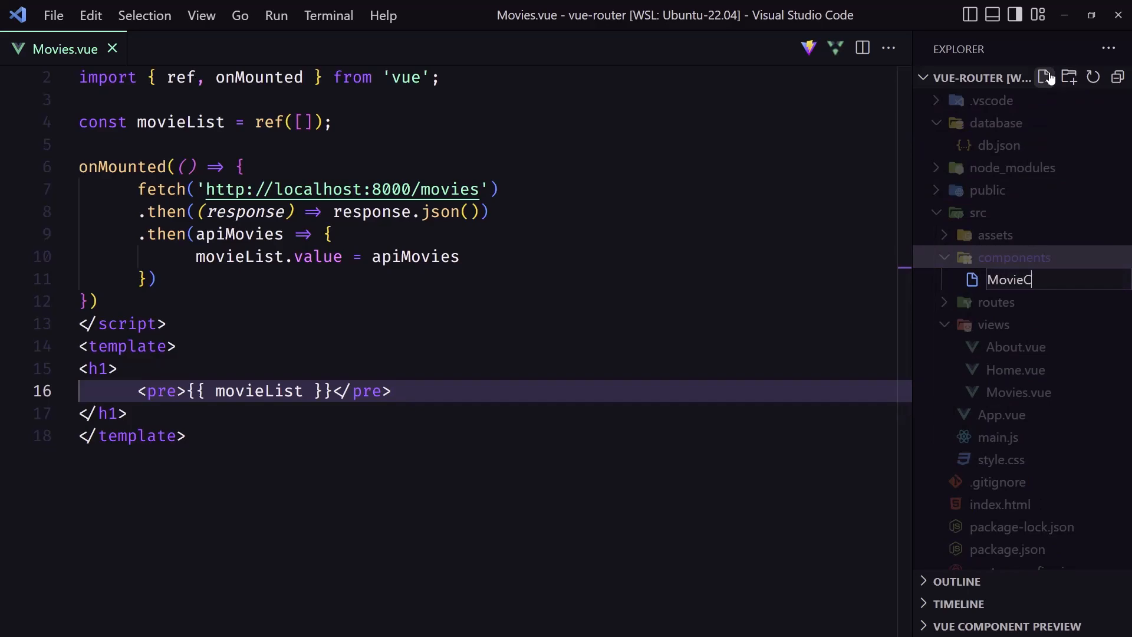
type("ard.vue")
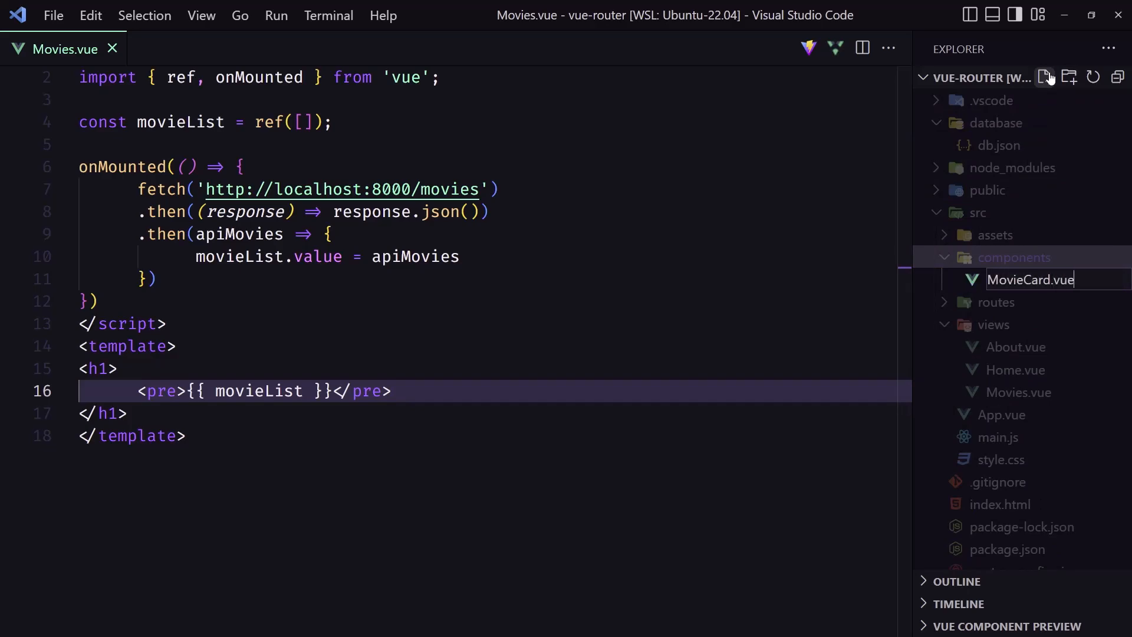
key("Enter")
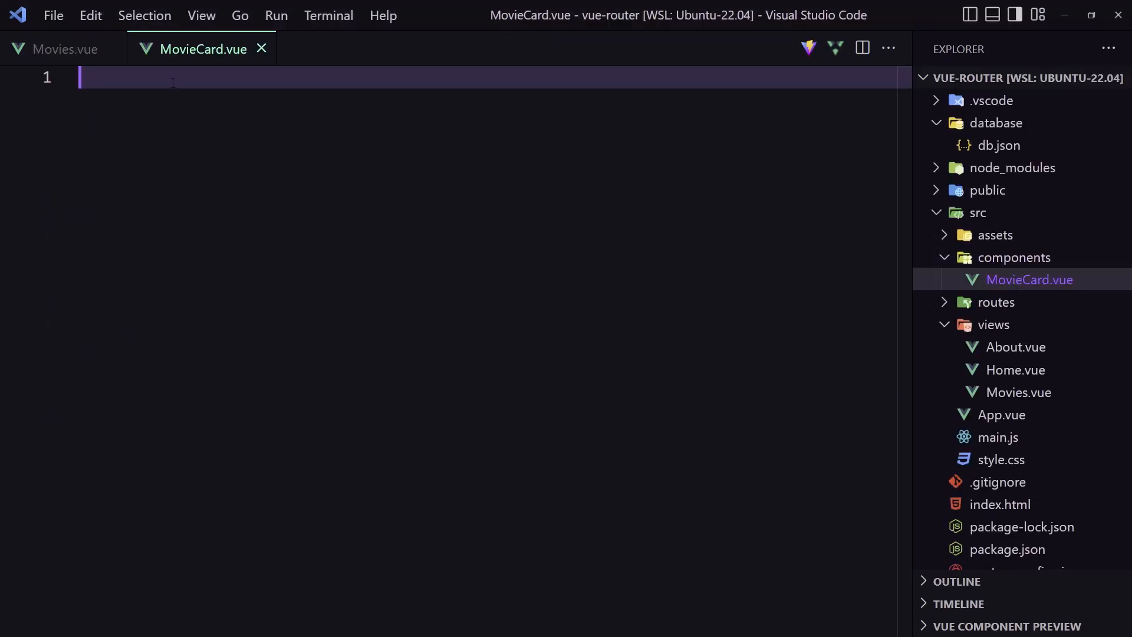
- In MovieCard.vue, add script setup with defineProps({ movie: Object }) and place the cursor for the card markup
type("script setup>")
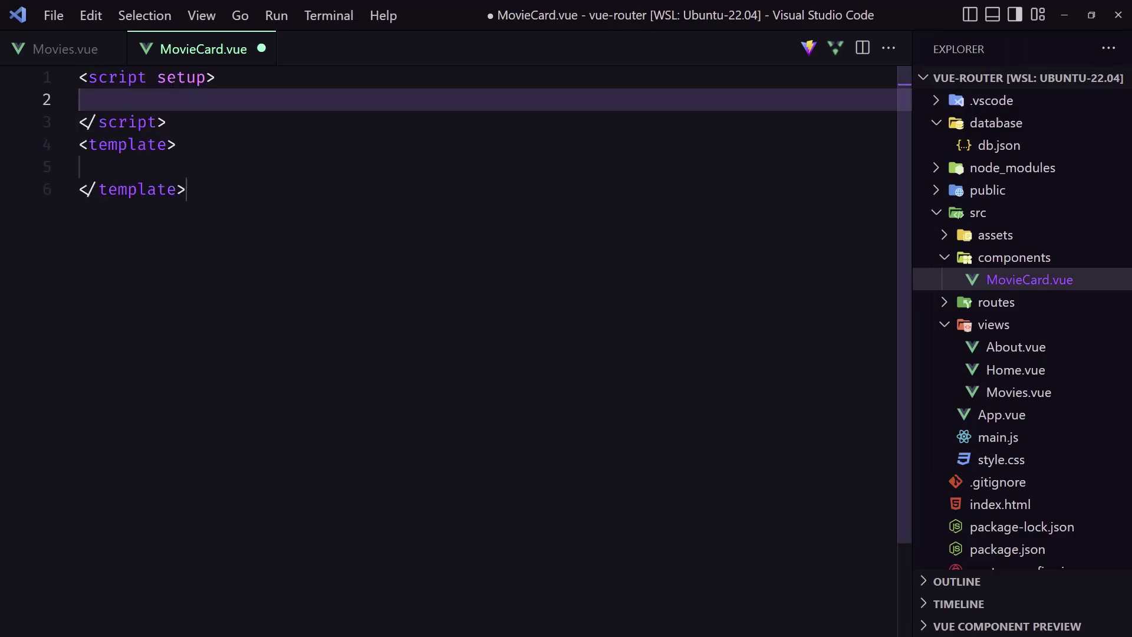
type("defin")
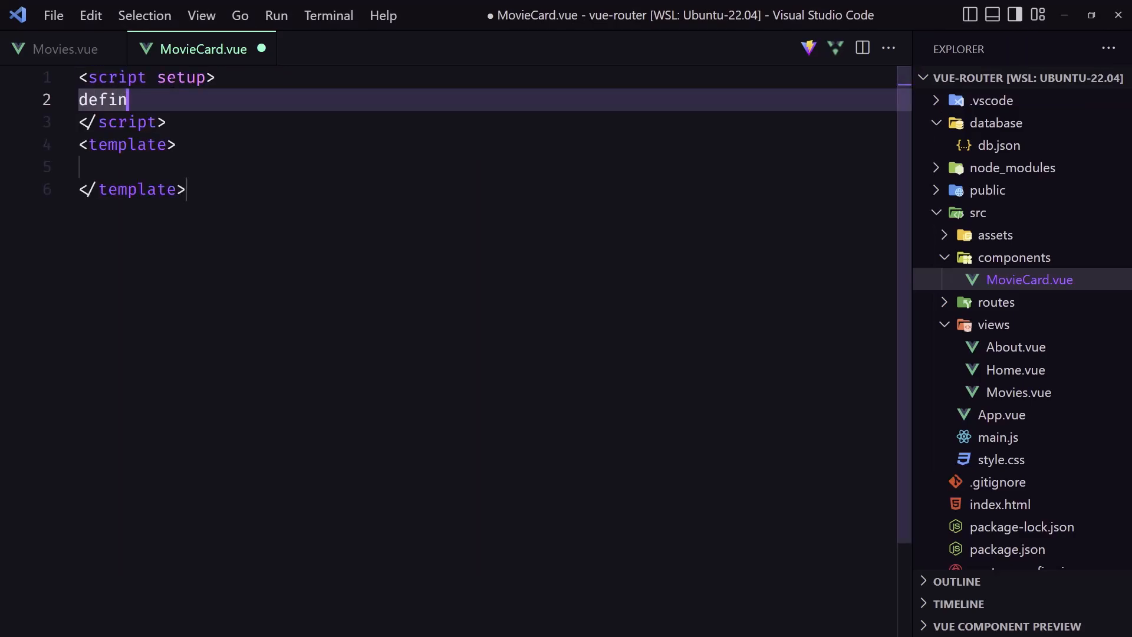
type("eP")
type("m")
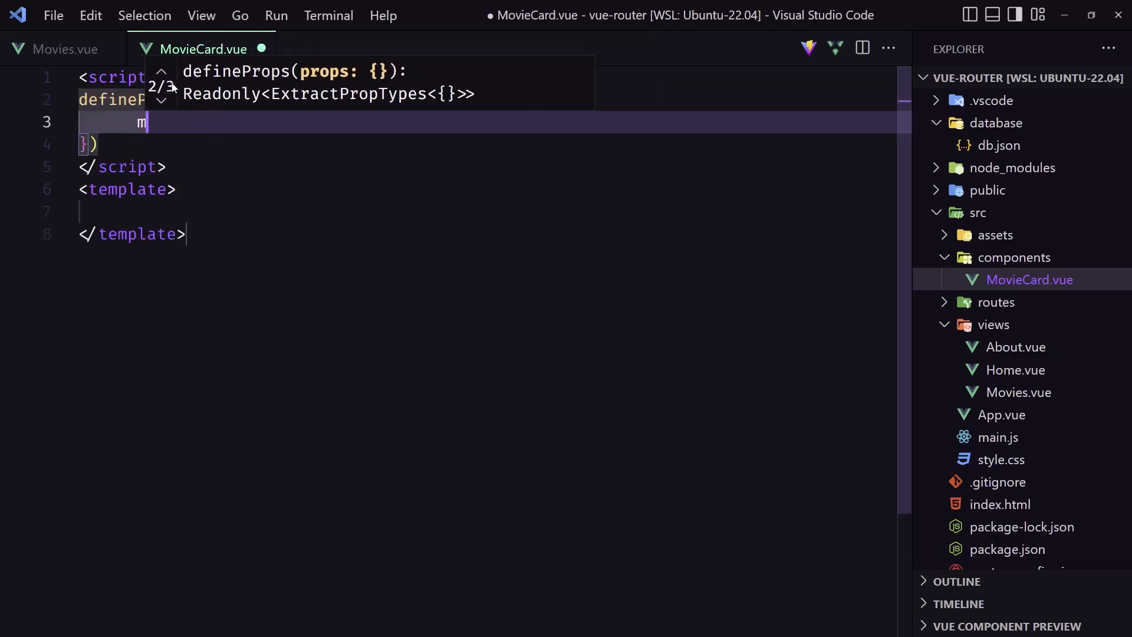
type("ovie:")
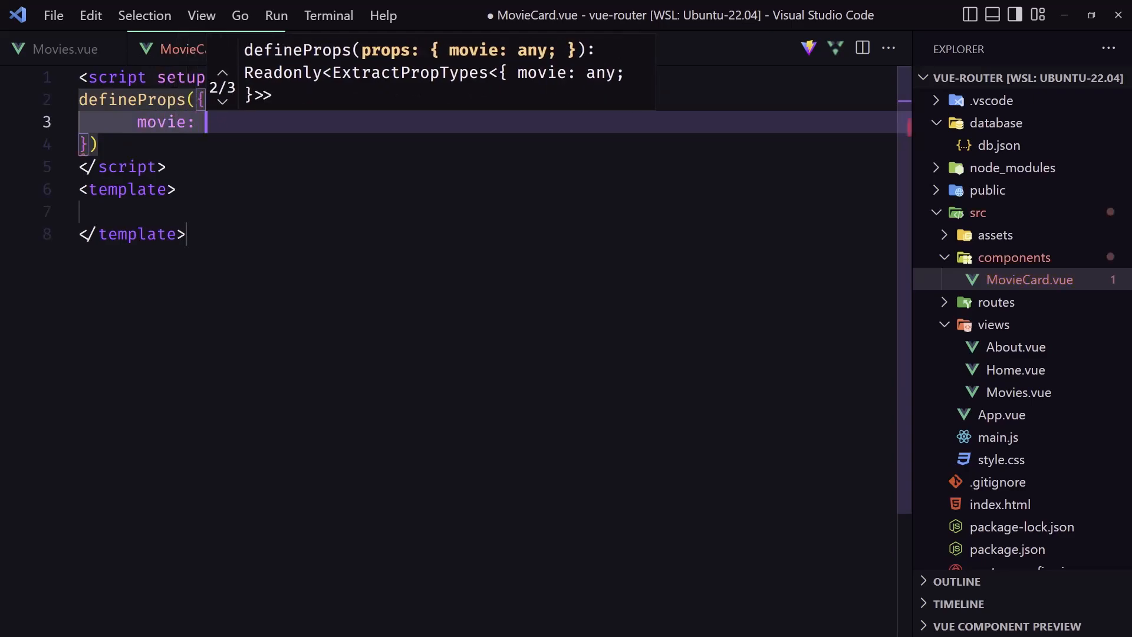
type("Object")
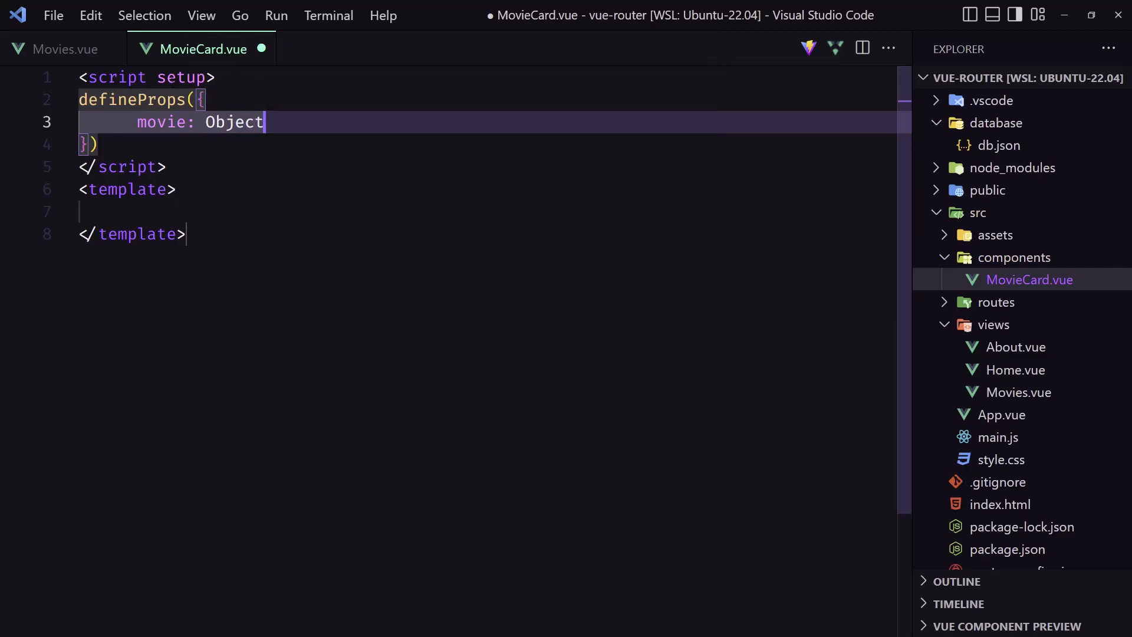
left_click(170, 211)
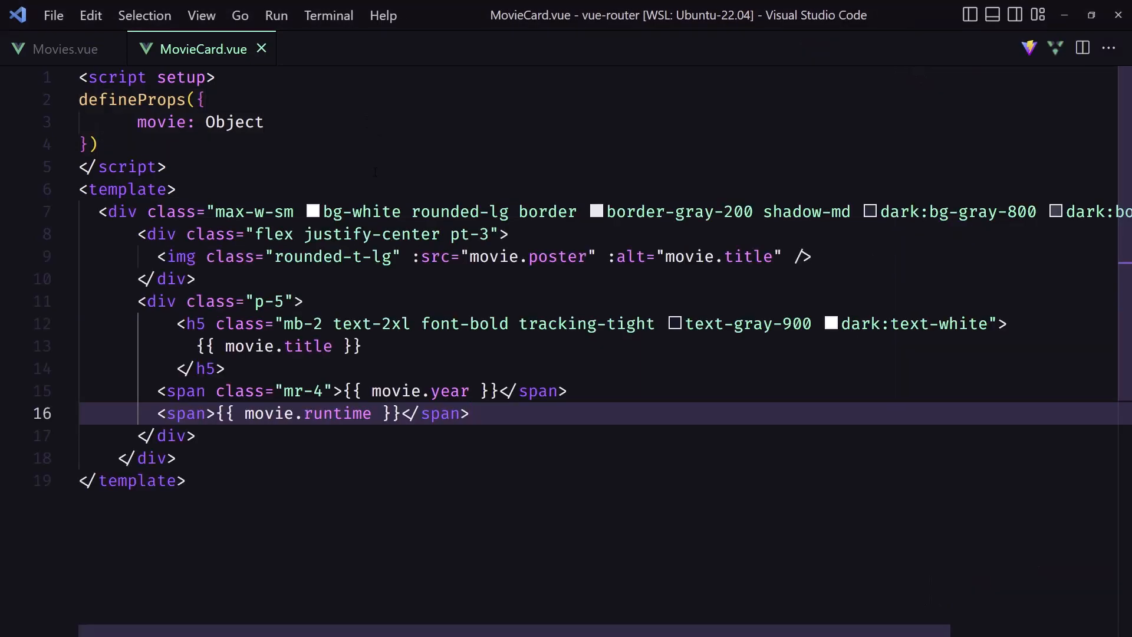
left_click(216, 211)
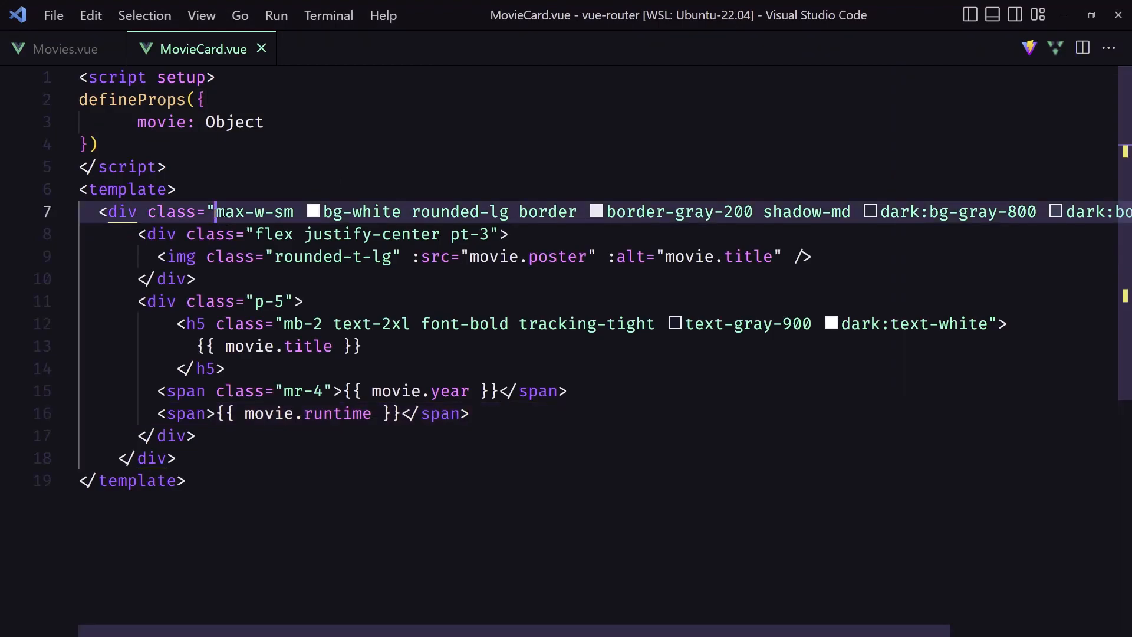
mouse_move(460, 212)
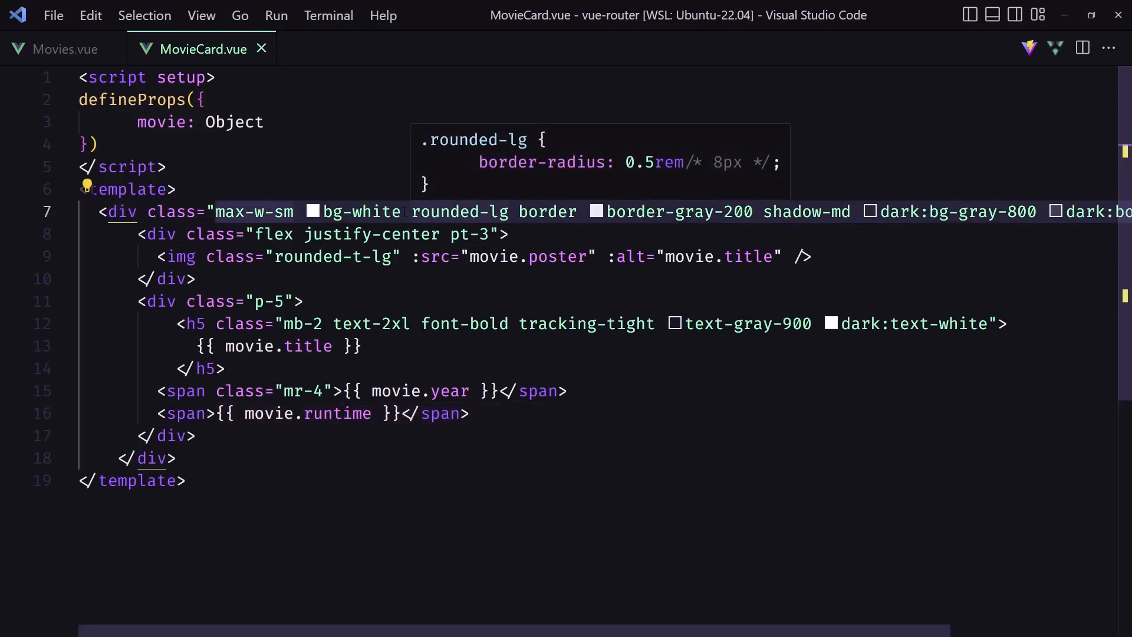
mouse_move(360, 212)
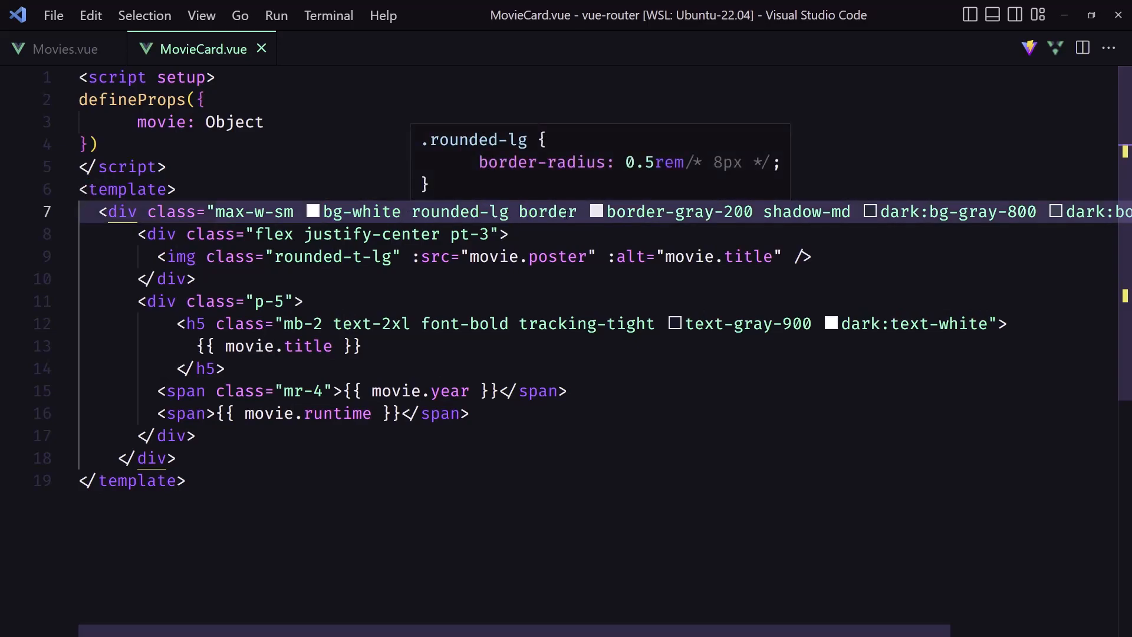
mouse_move(546, 212)
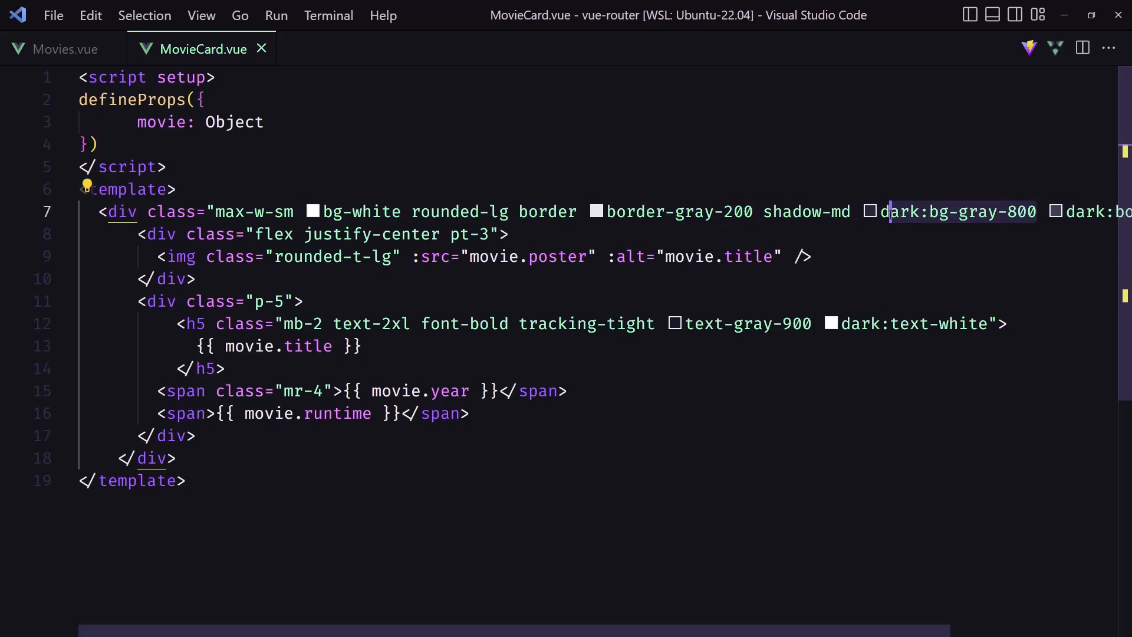
scroll("right", 3)
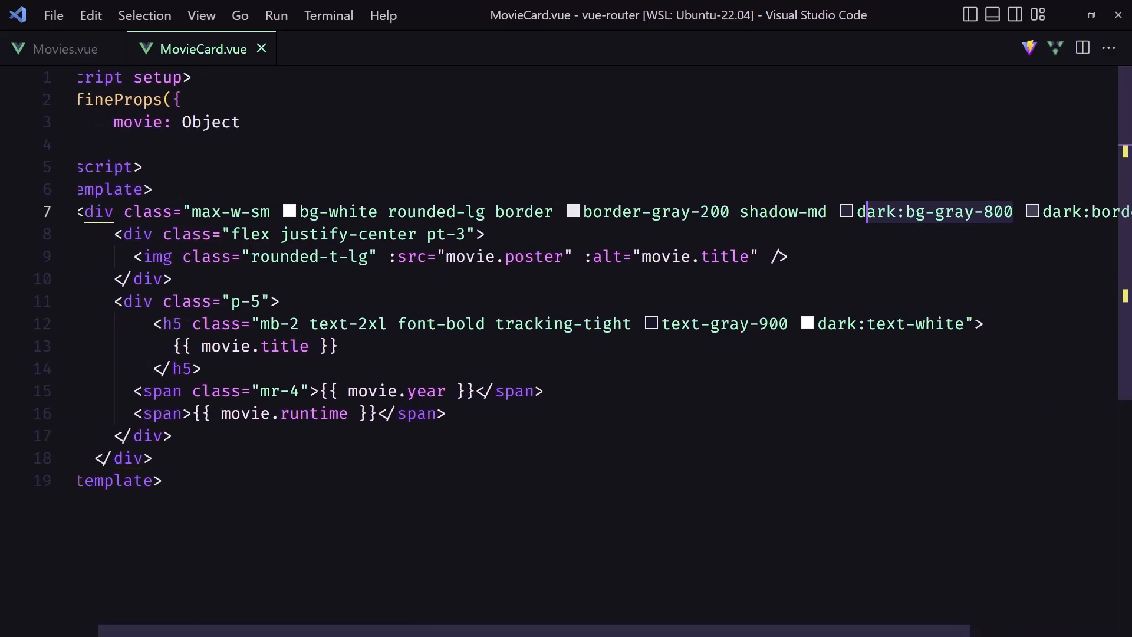
mouse_move(455, 234)
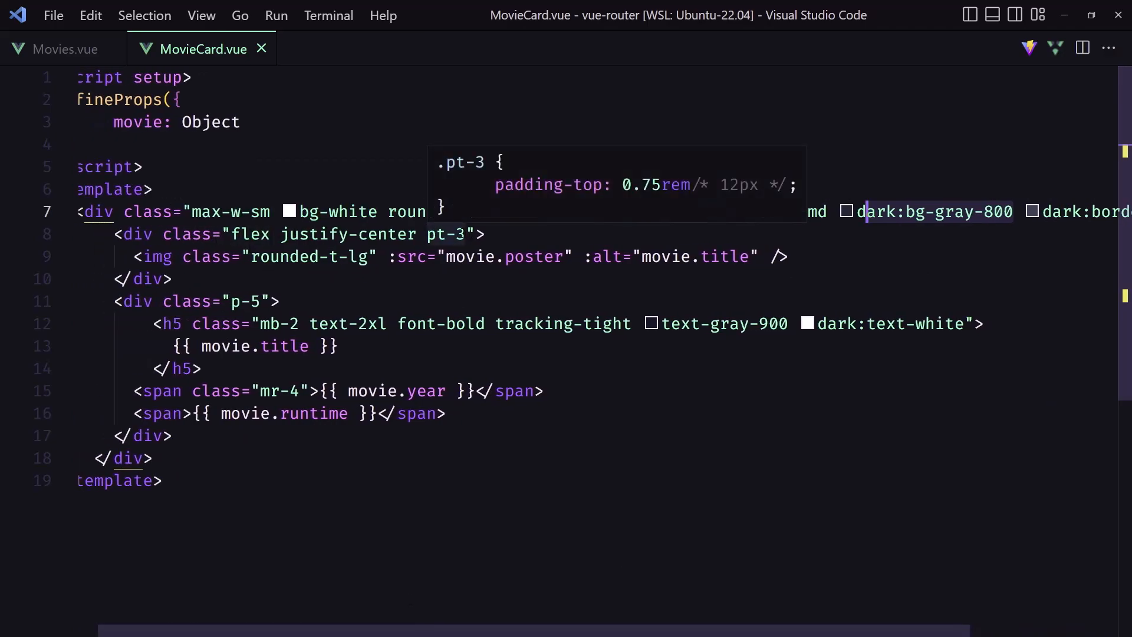
left_click(171, 279)
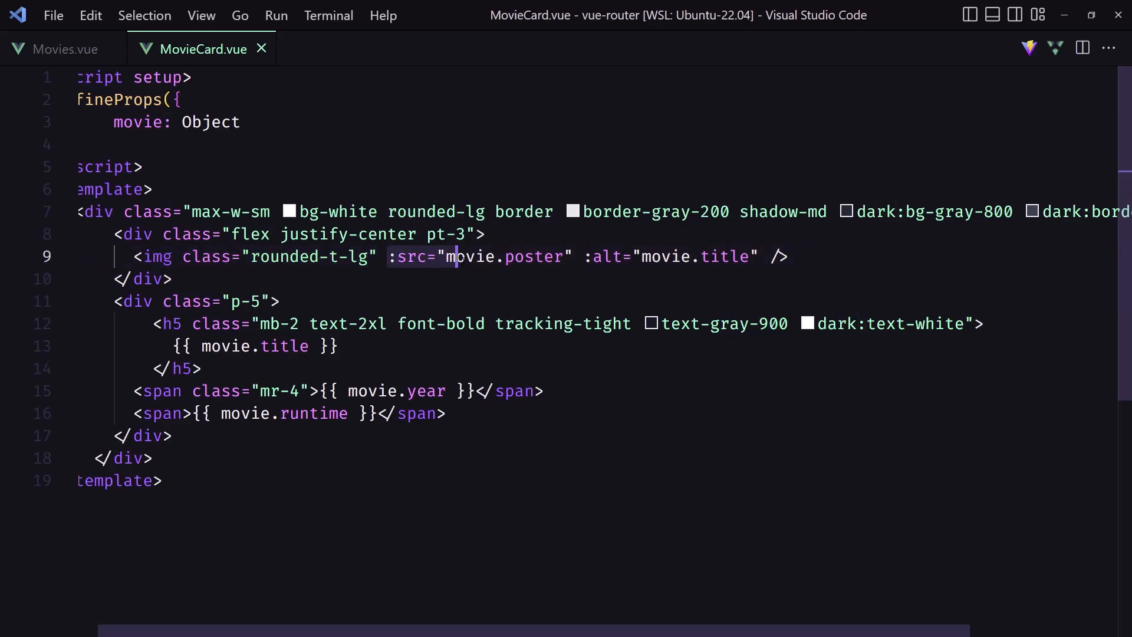
double_click(512, 256)
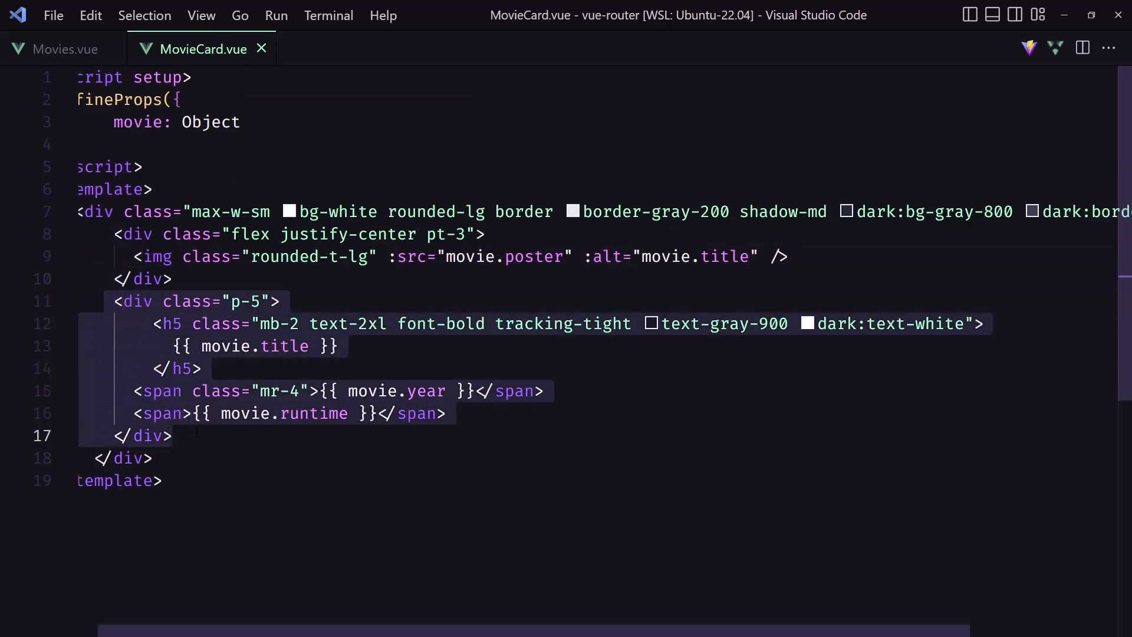
mouse_move(251, 301)
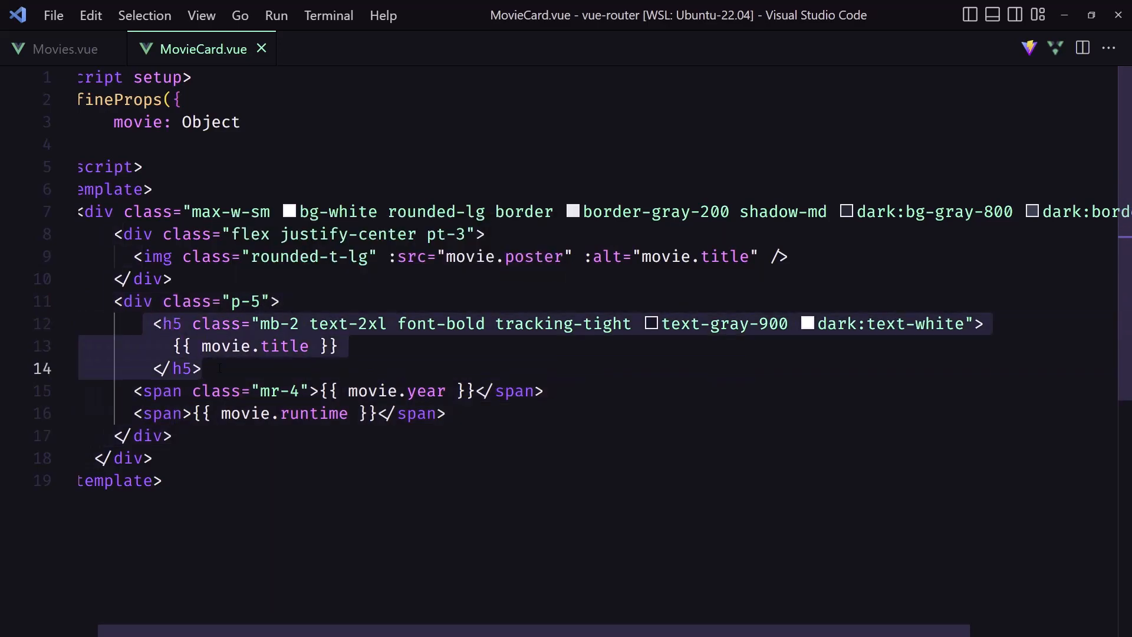
left_click(204, 369)
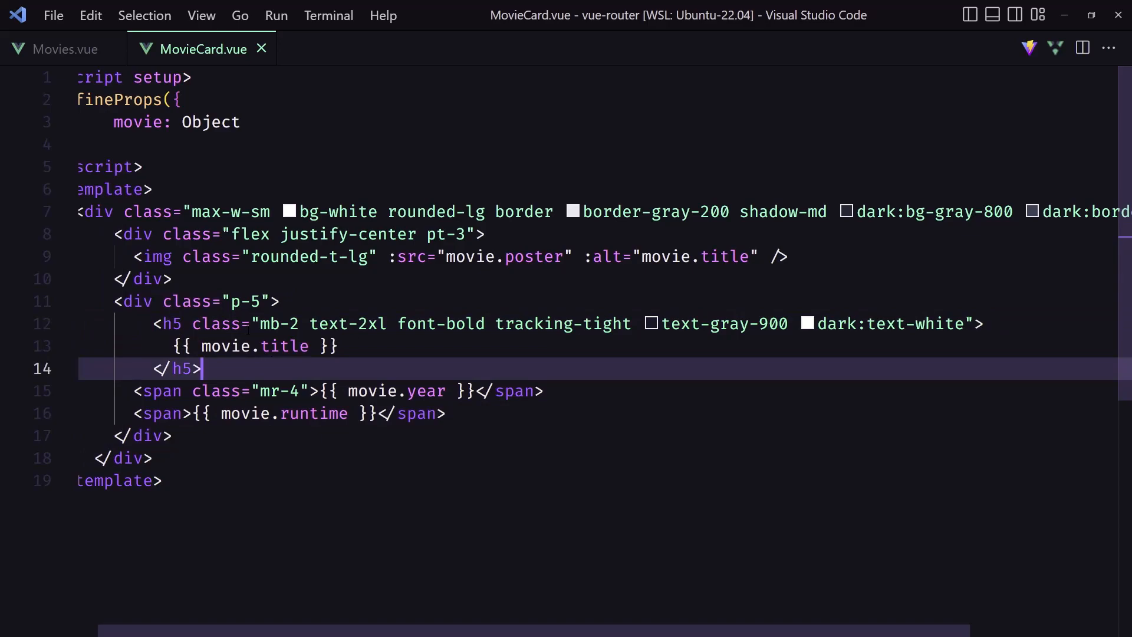
left_click(302, 324)
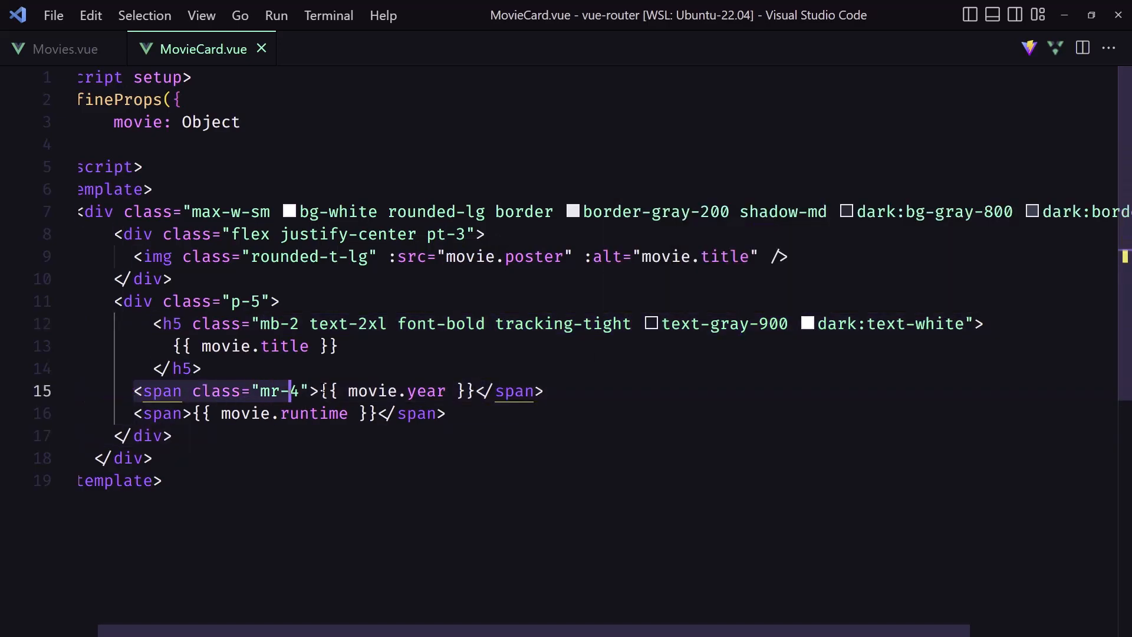
mouse_move(271, 390)
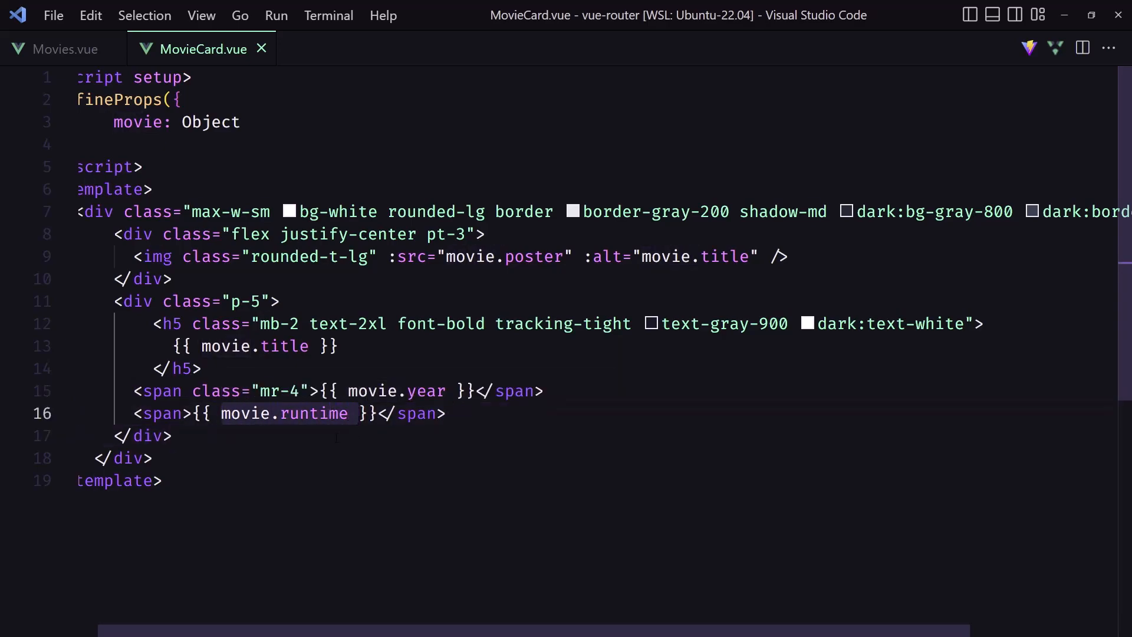
left_click(282, 435)
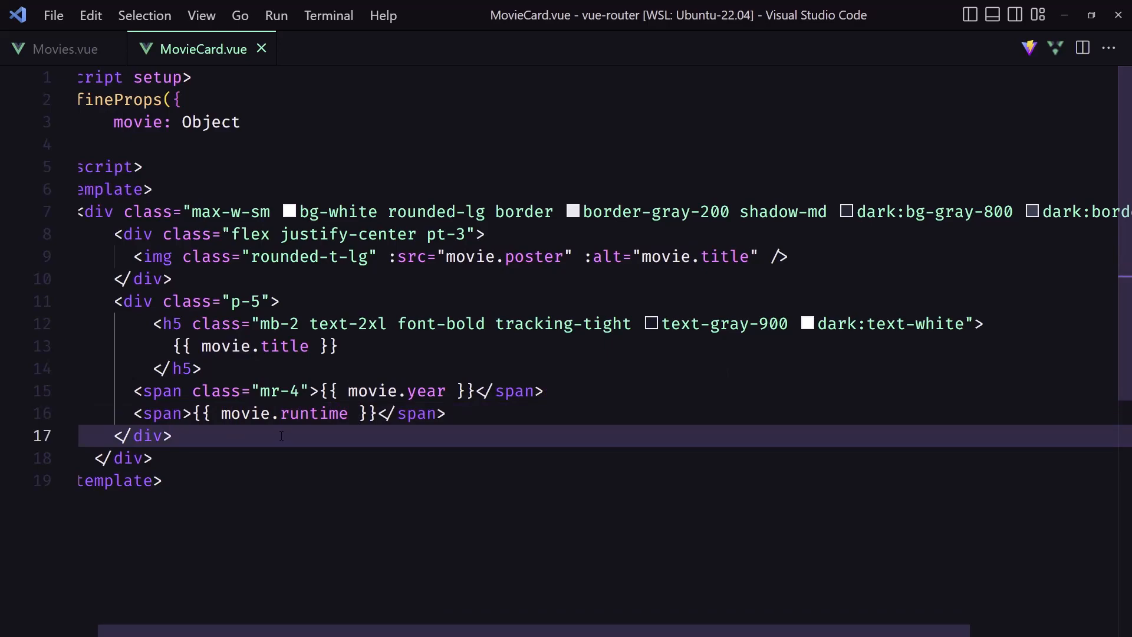
left_click(65, 49)
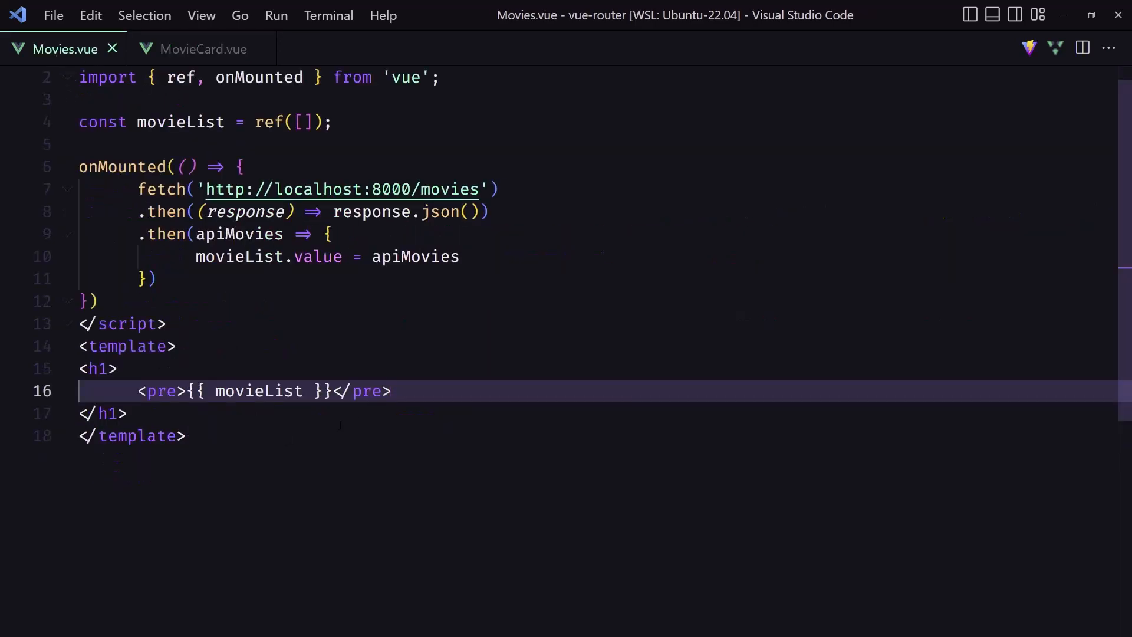
mouse_move(219, 64)
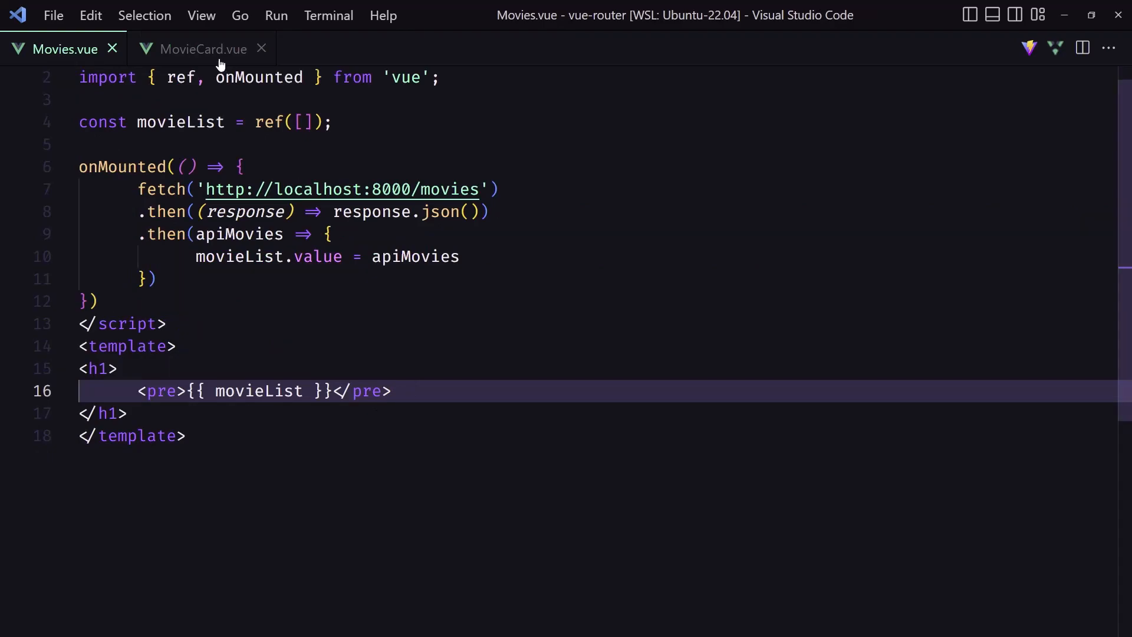
mouse_move(207, 48)
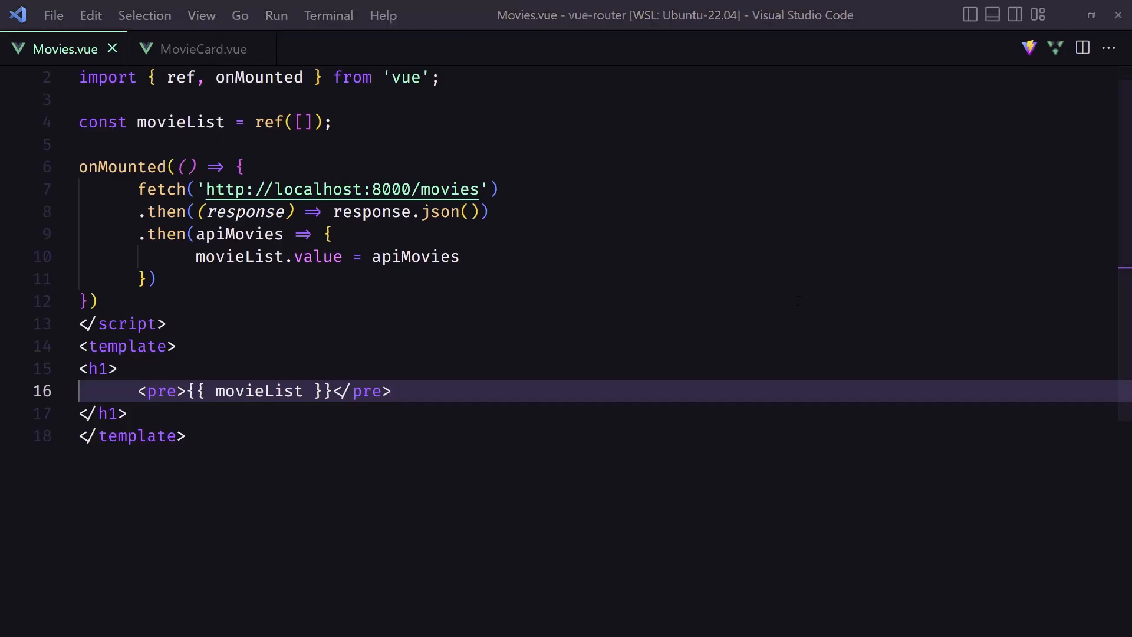
- Replace the <pre>{{ movieList }}</pre> line with 'Movies' and add a blank line below
left_click(129, 413)
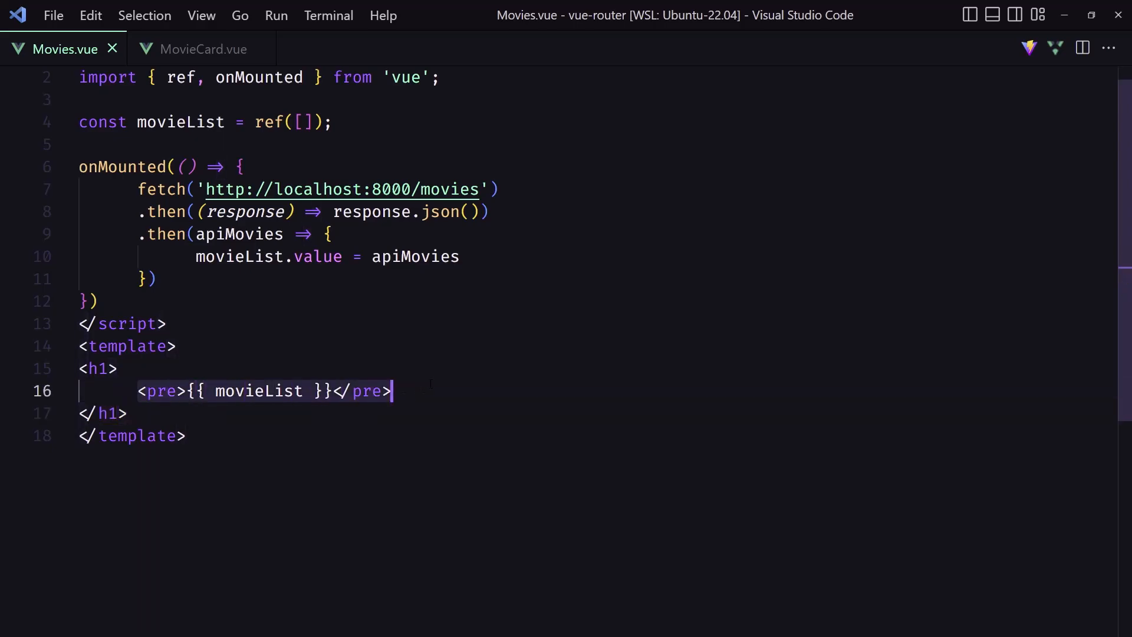
type("M")
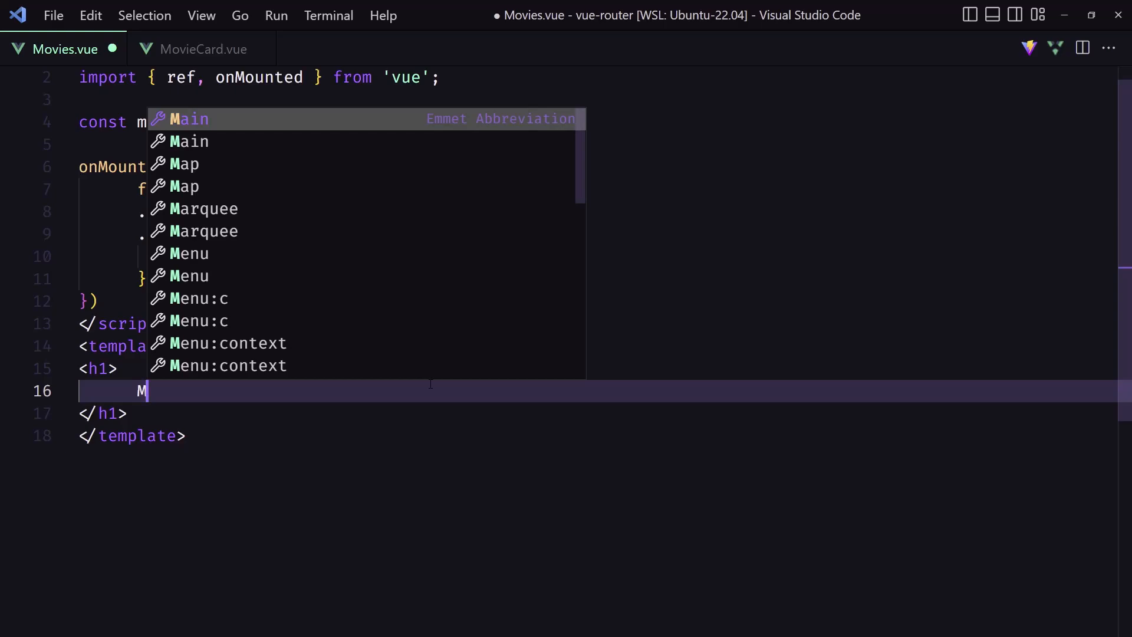
type("ovies")
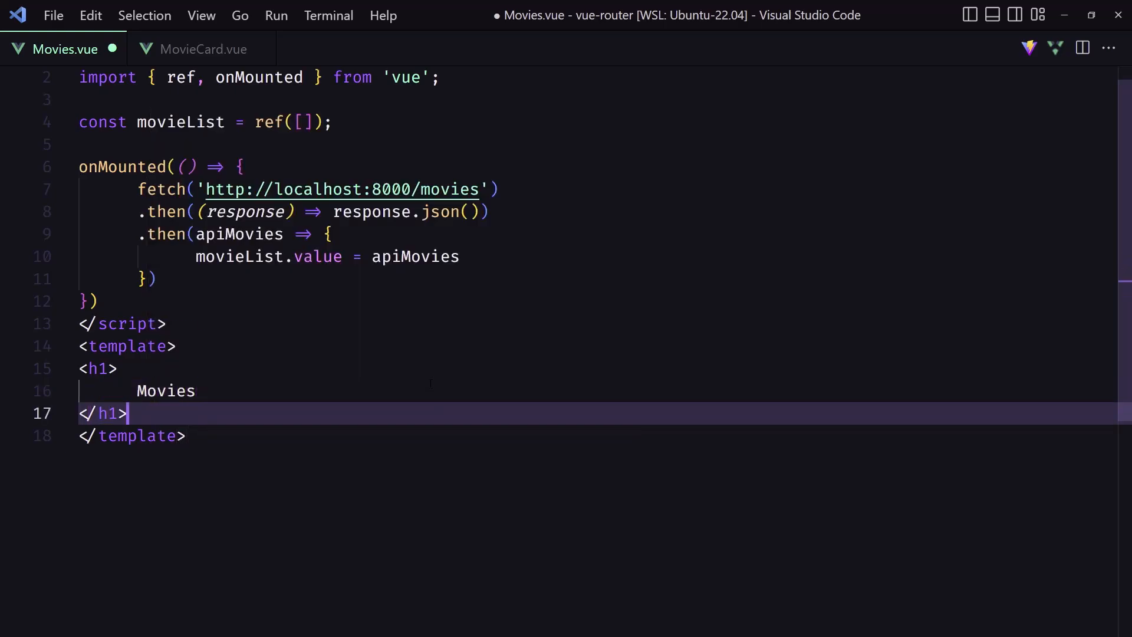
key("Enter")
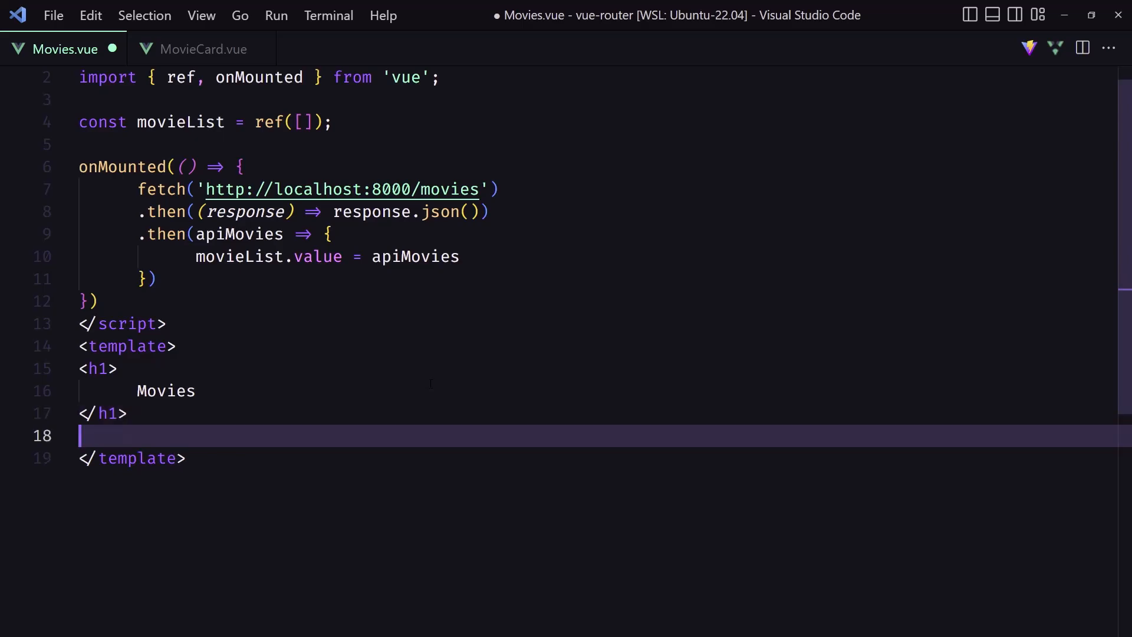
- Add a <div class="grid grid-cols-3 gap-4"> container below the heading and begin a child tag
type("<div class=\"")
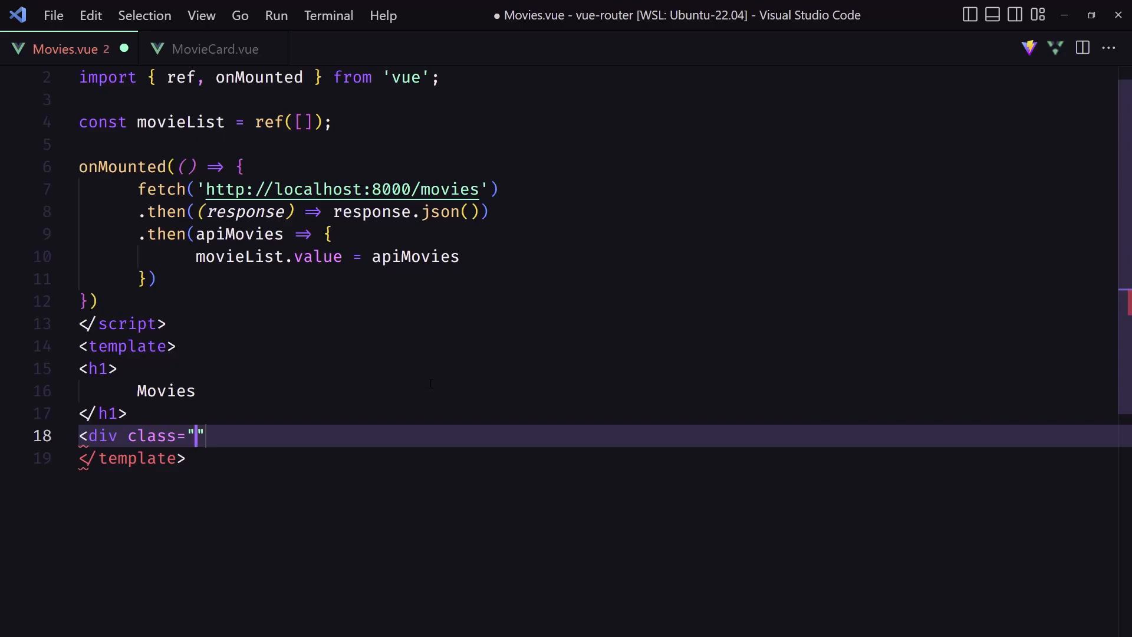
type("grid grid-cols-3 g")
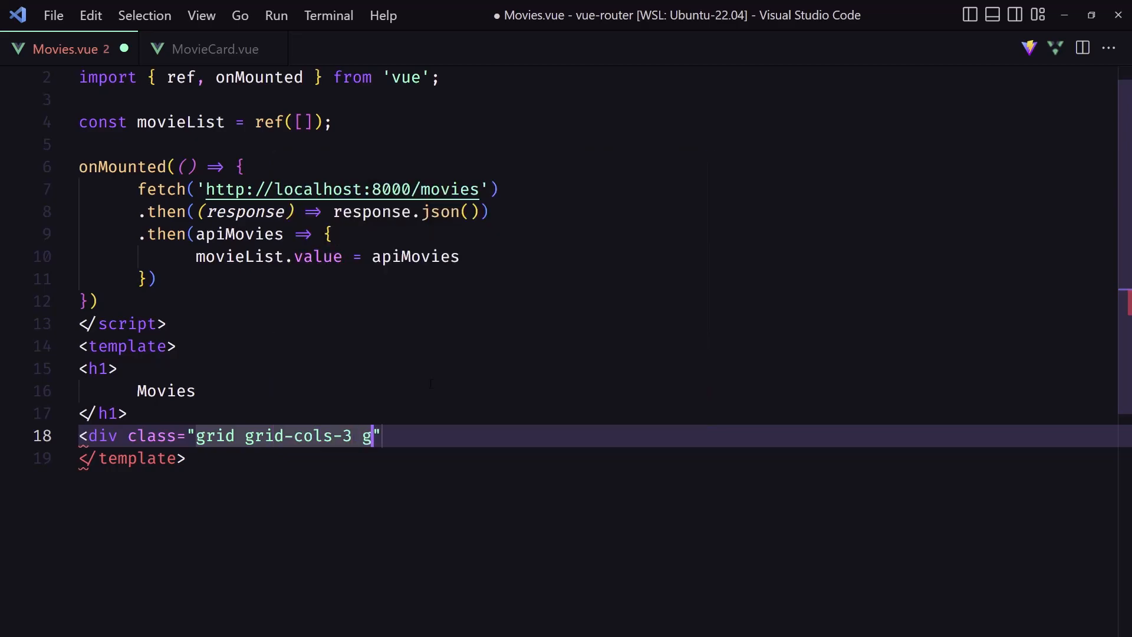
type("ap")
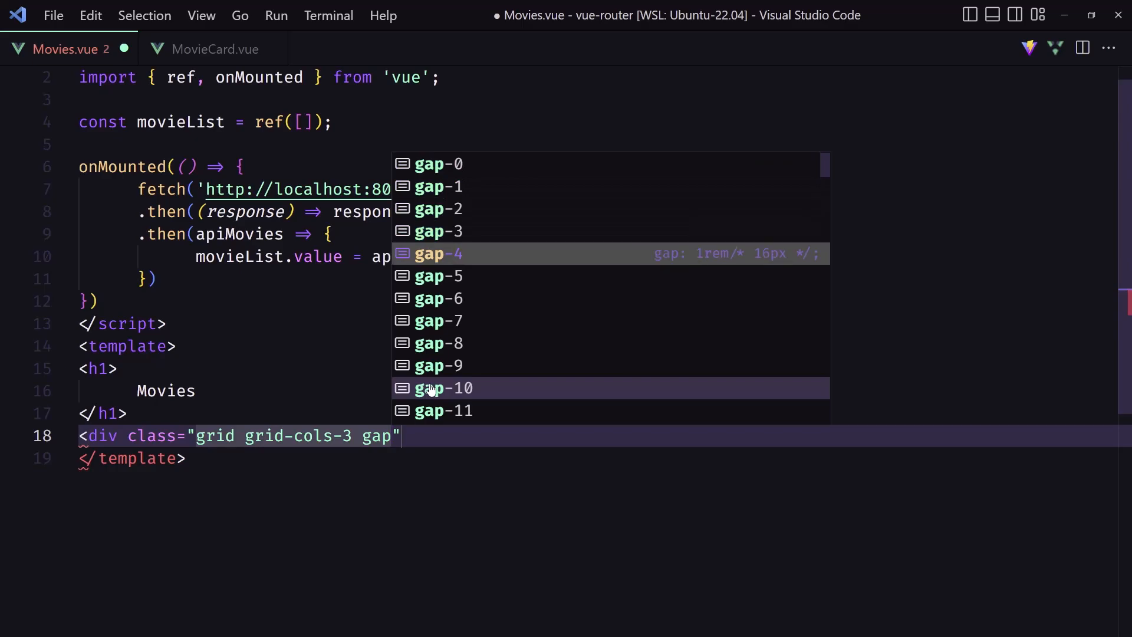
left_click(436, 254)
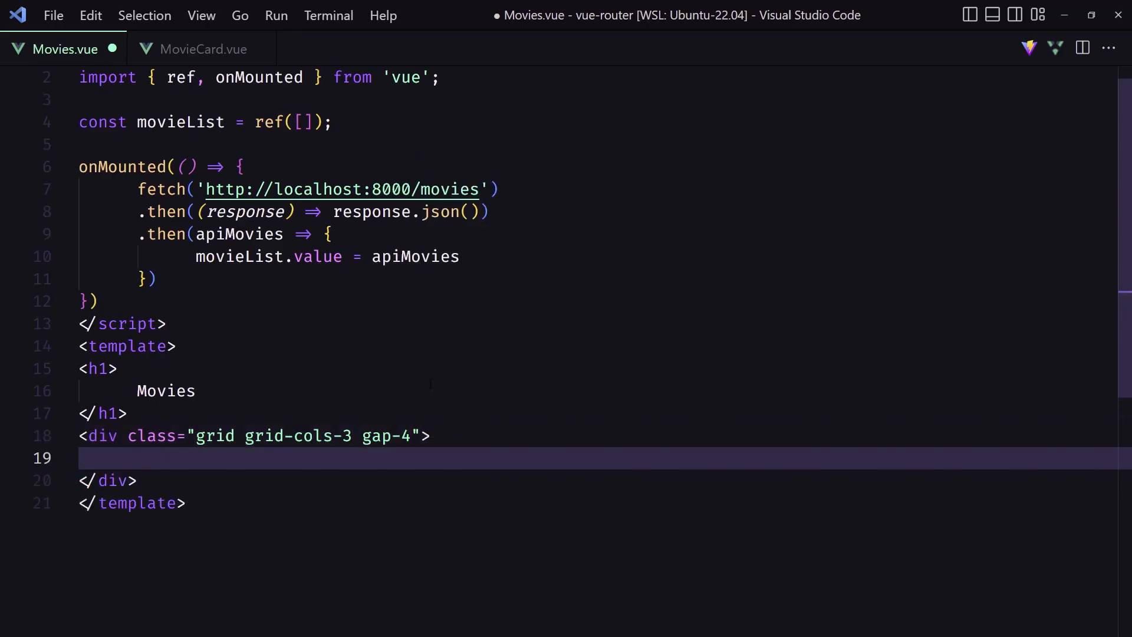
type("<m")
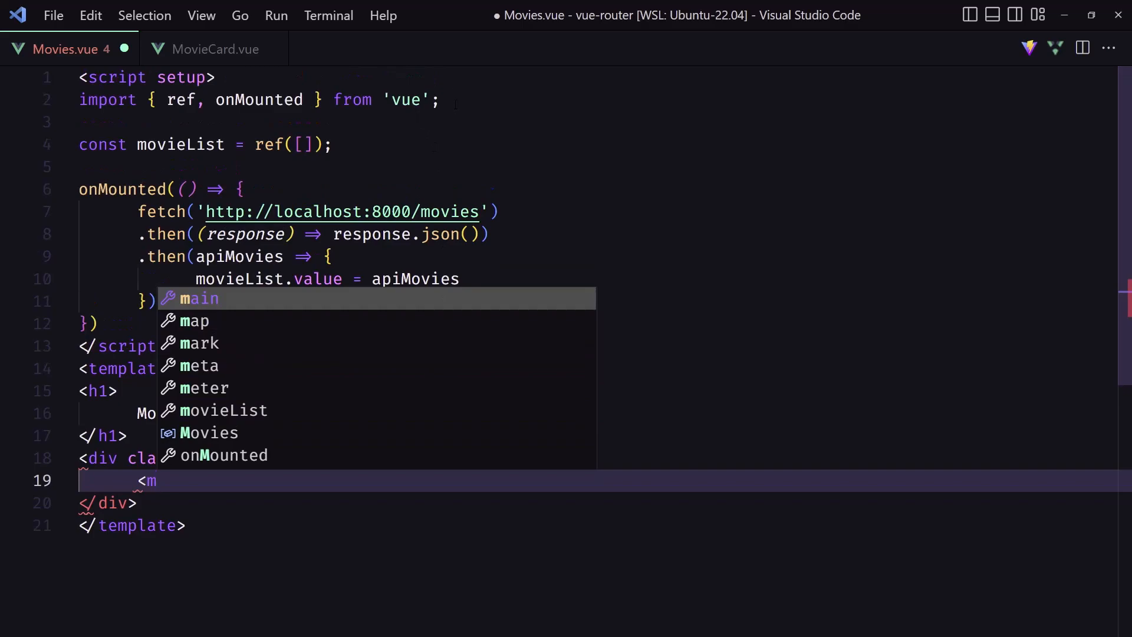
- Add import MovieCard from '../components/MovieCard.vue' to the script setup
type("import")
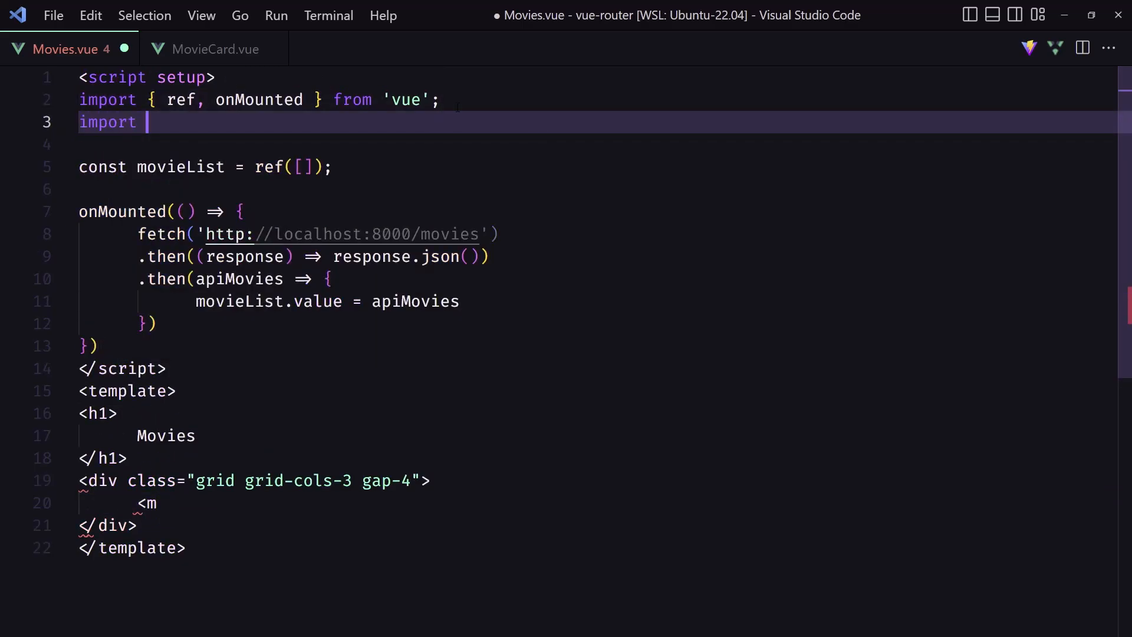
type("Movi")
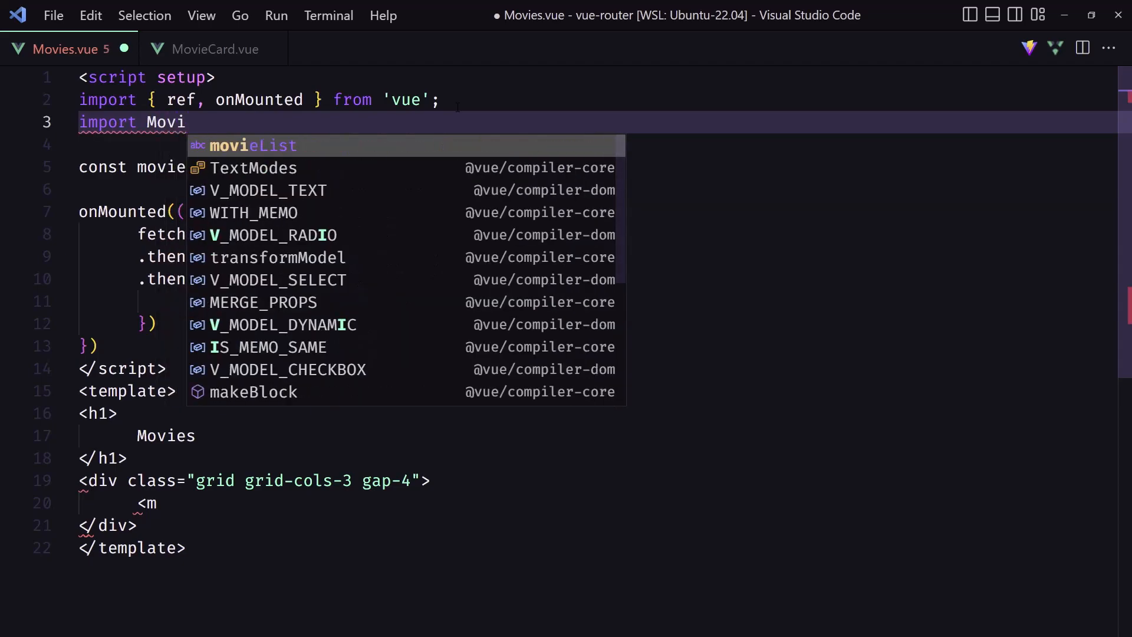
type("eCard from")
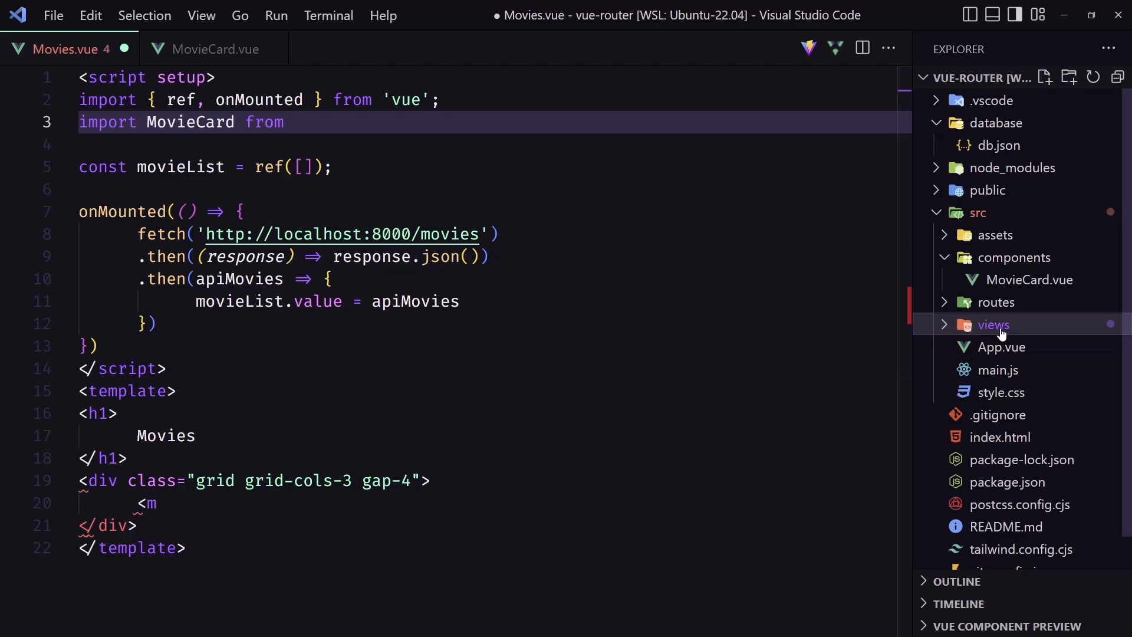
mouse_move(1029, 280)
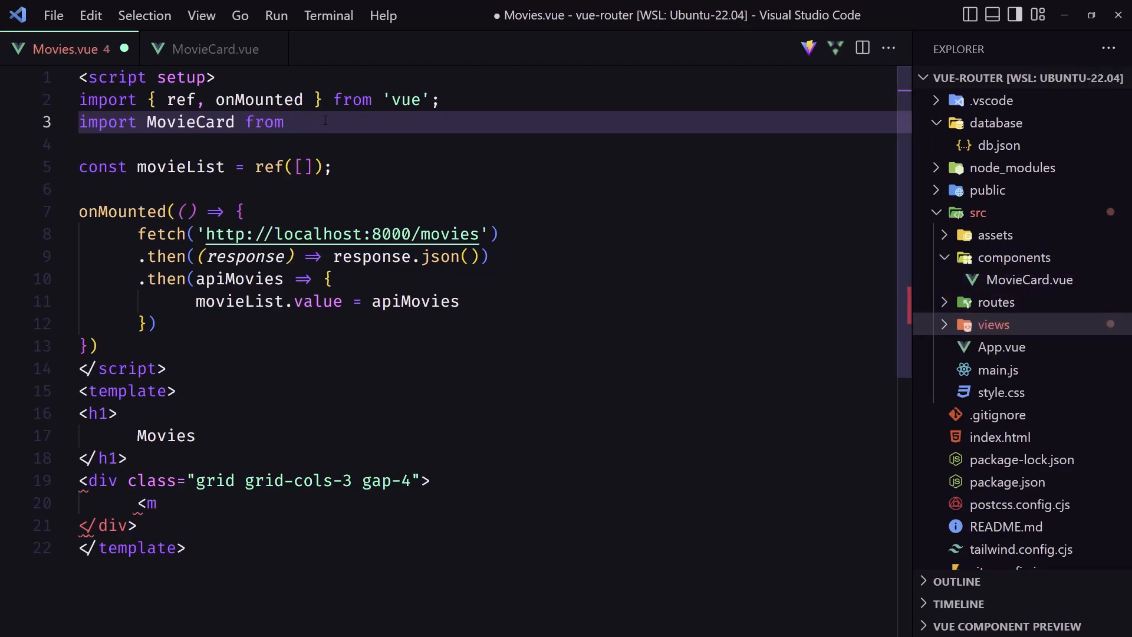
type("'../")
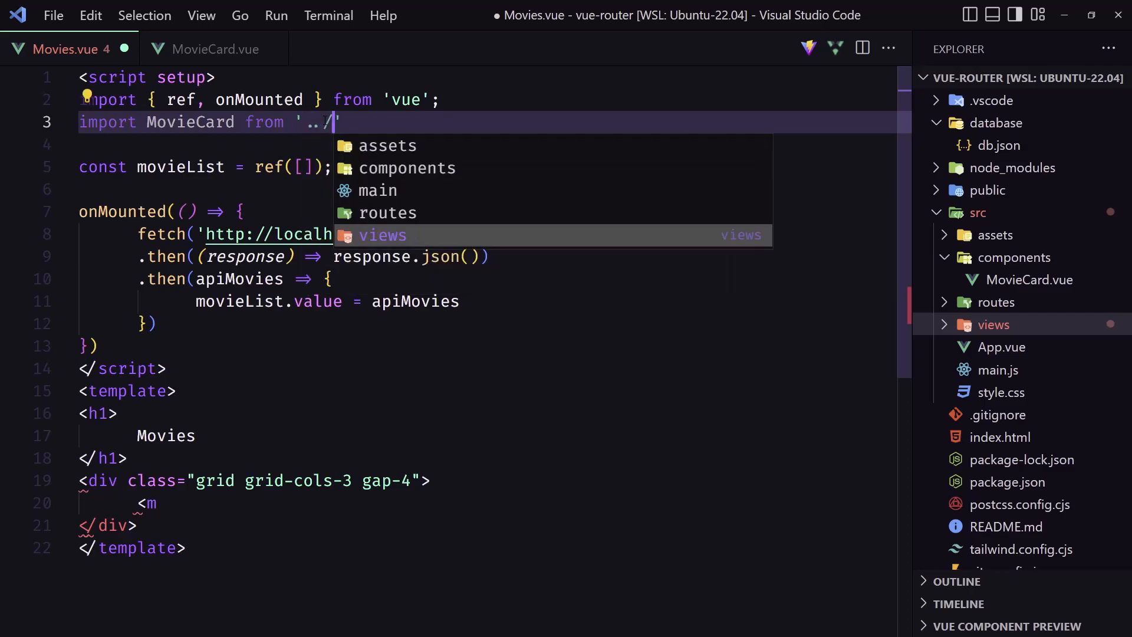
left_click(406, 167)
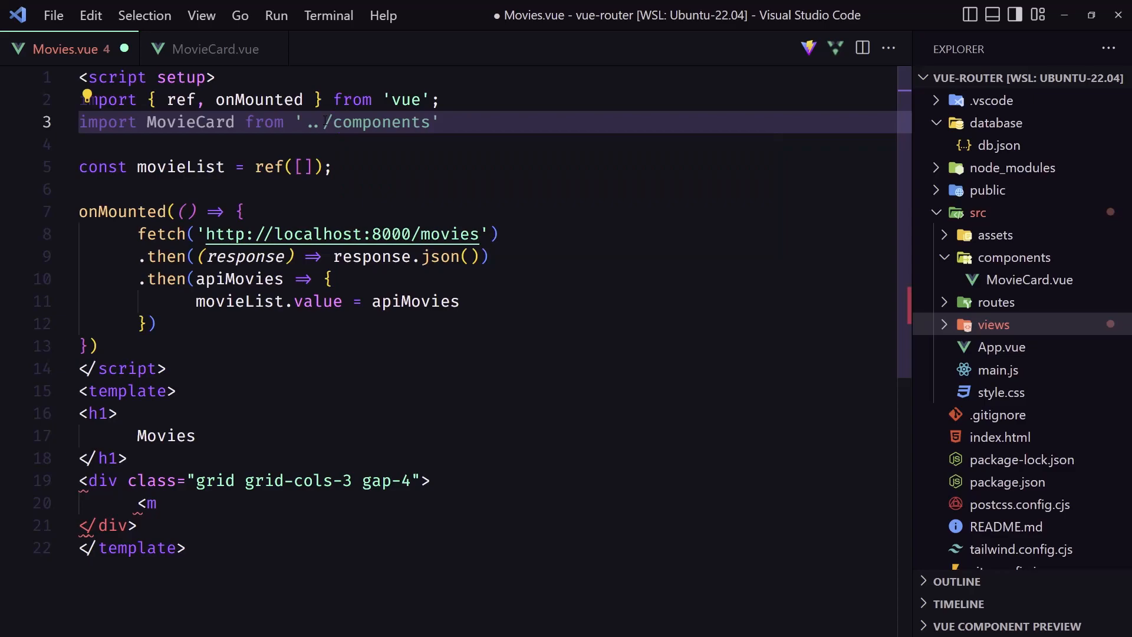
type("/MovieCard.vue")
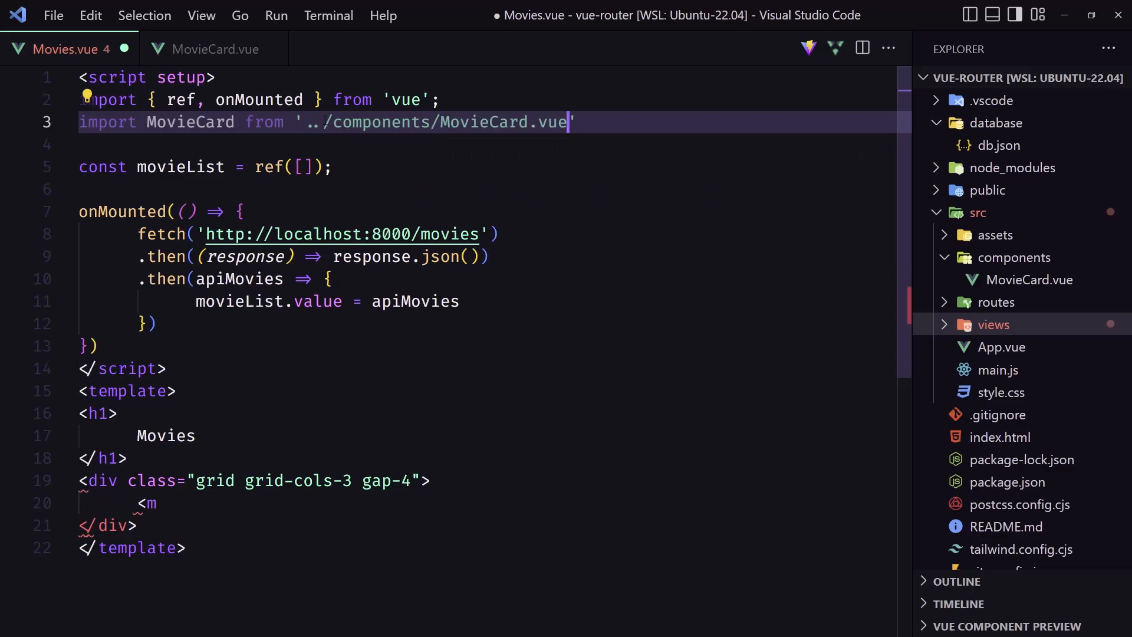
left_click(529, 122)
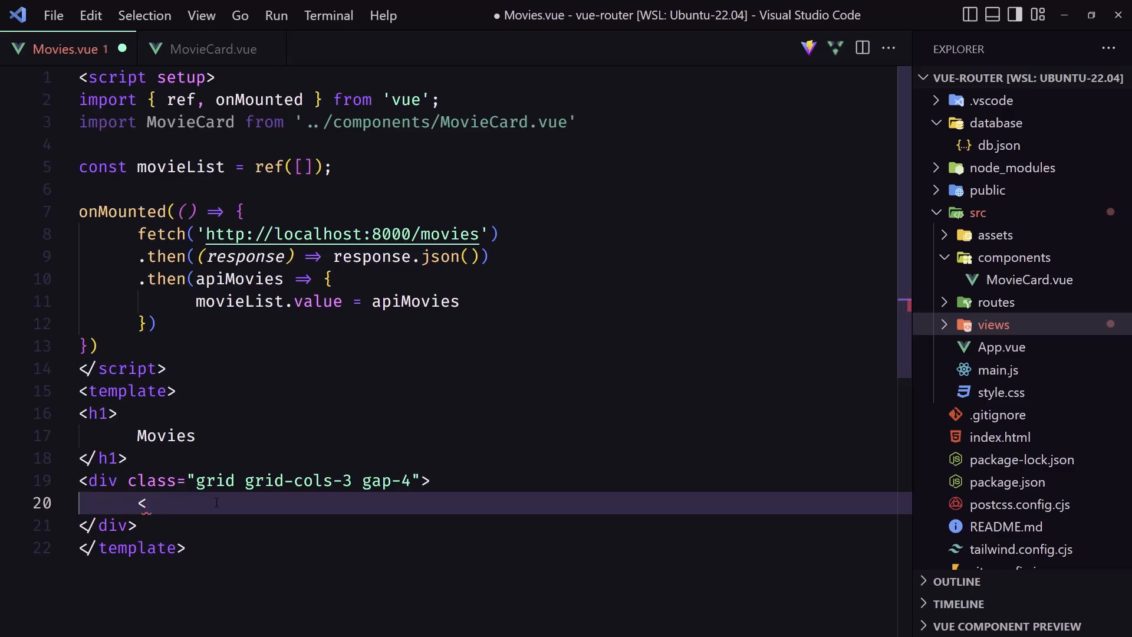
- Start a MovieCard tag with v-for="movie in movieList" and :key="movie.id"
type("MovieCard")
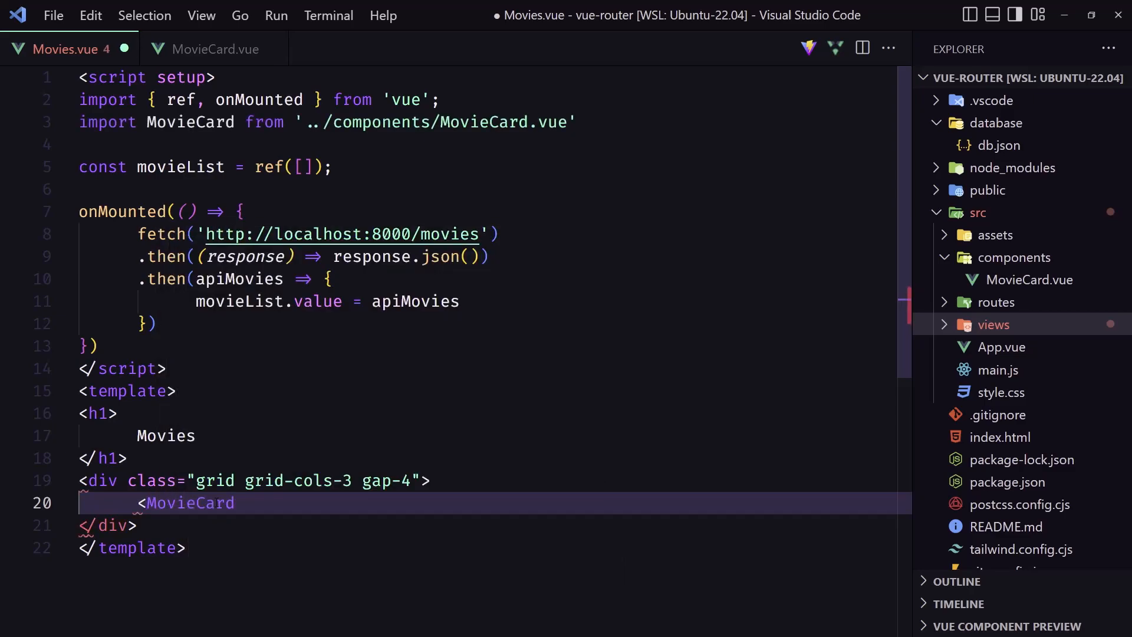
type("v-for=\"")
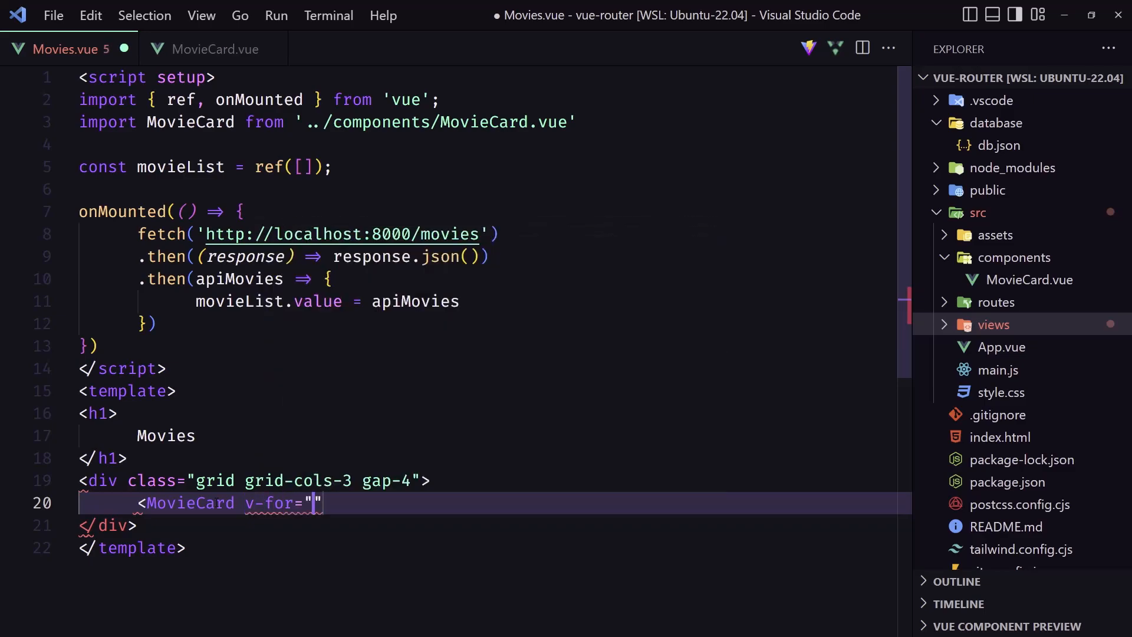
type("movie")
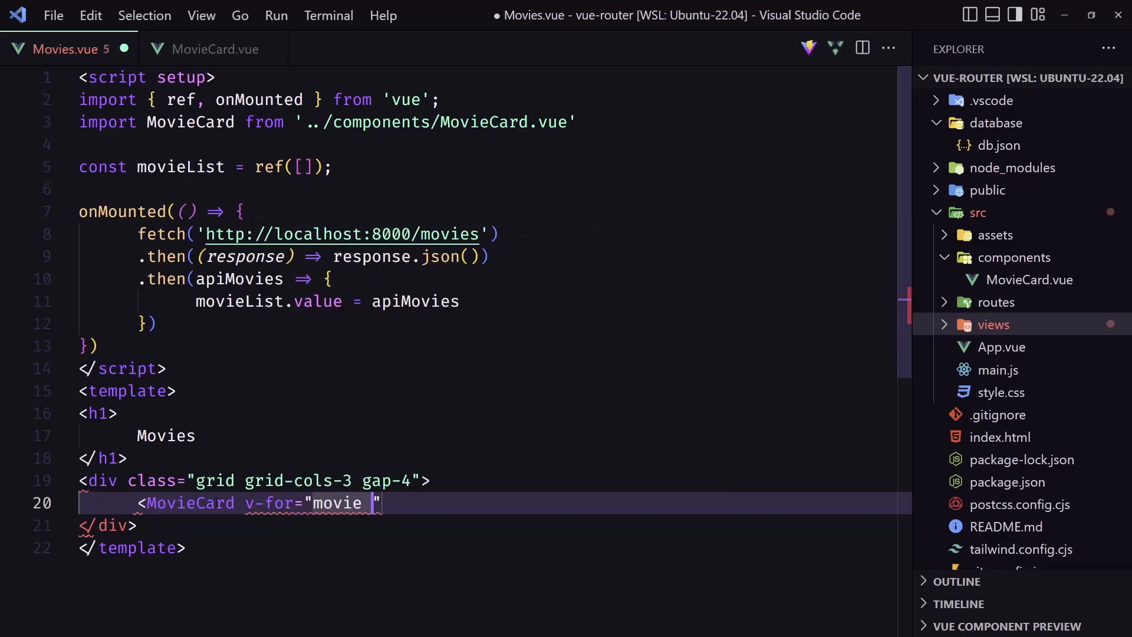
type("in")
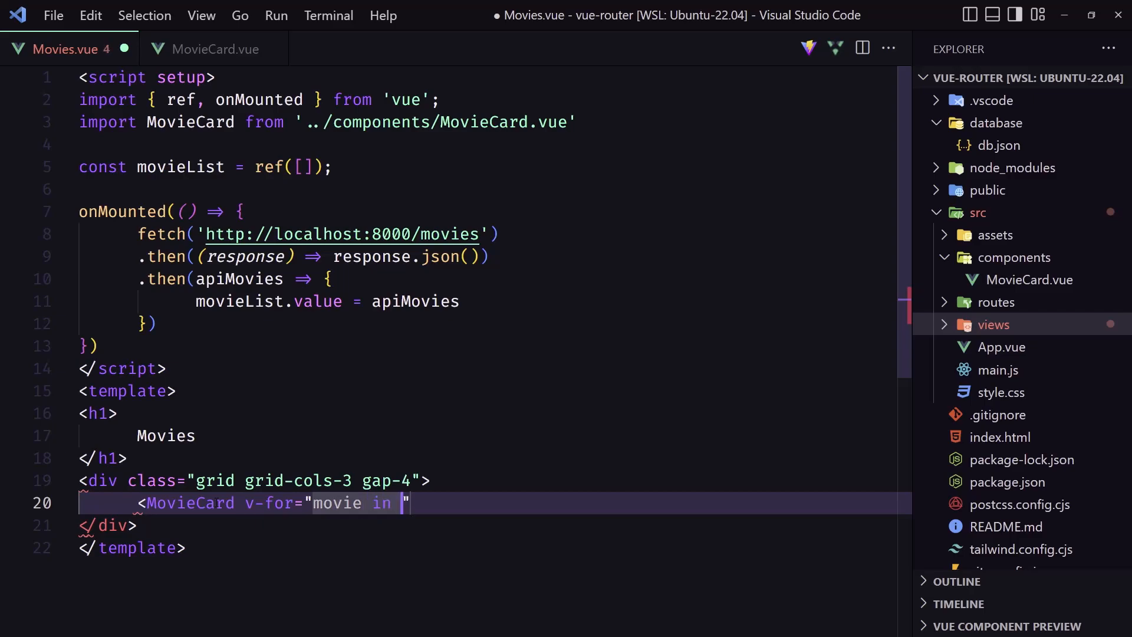
type("movi")
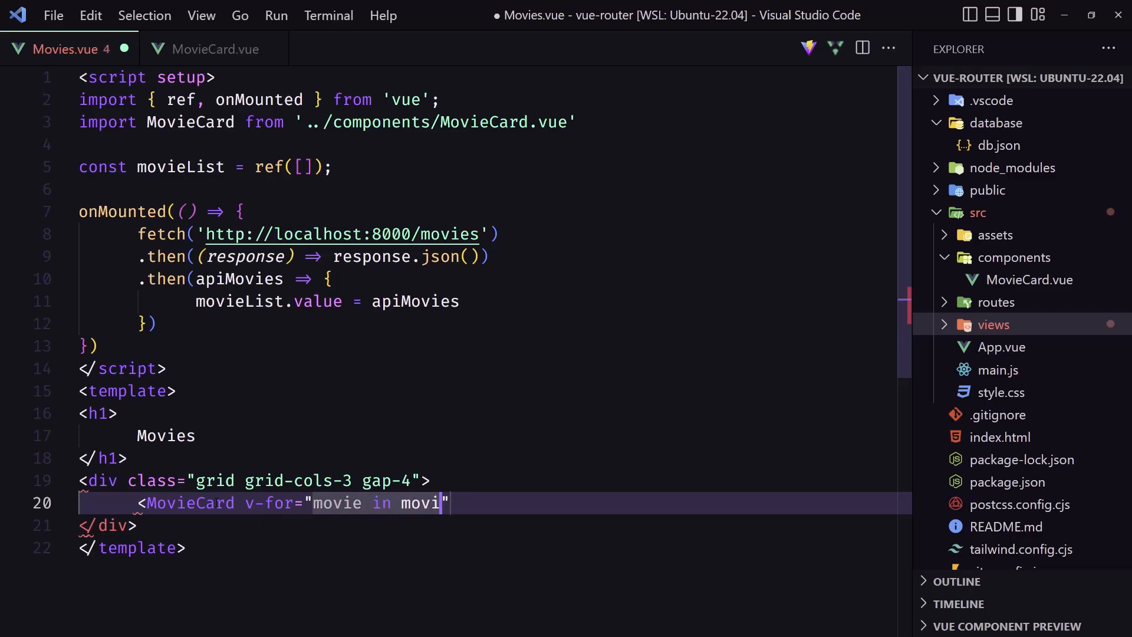
type("eList")
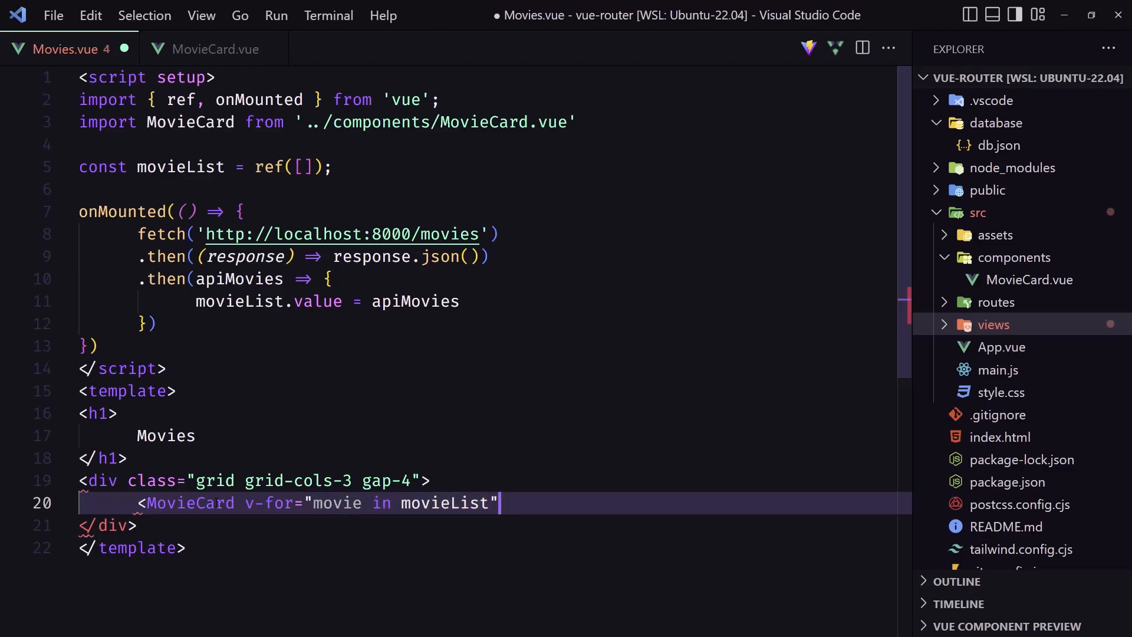
type(":key=\"\"")
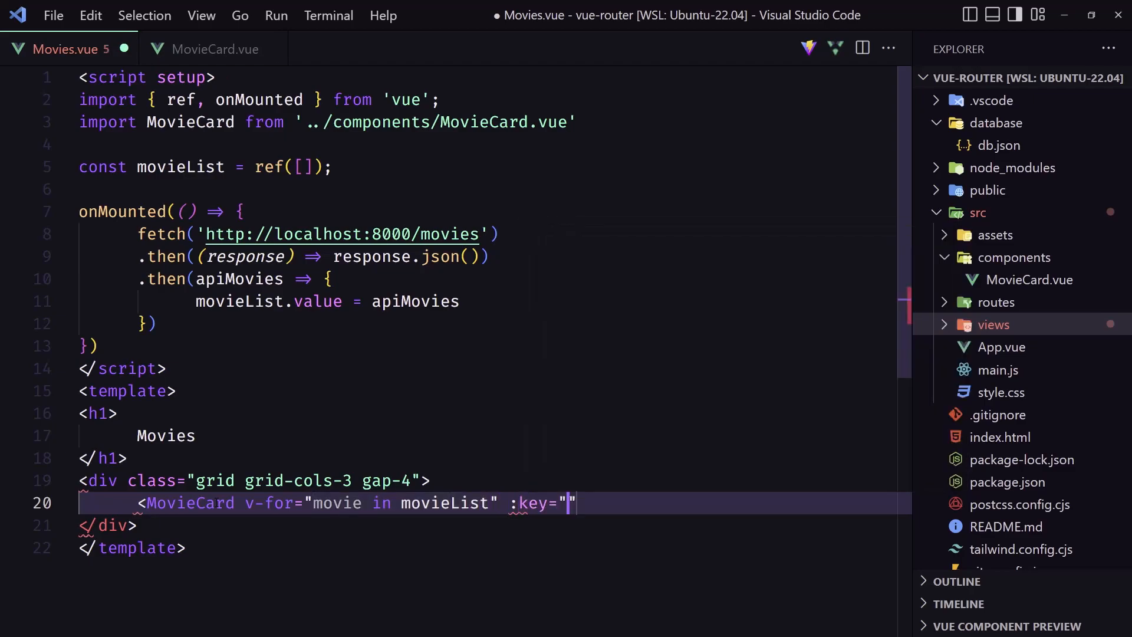
type("movi")
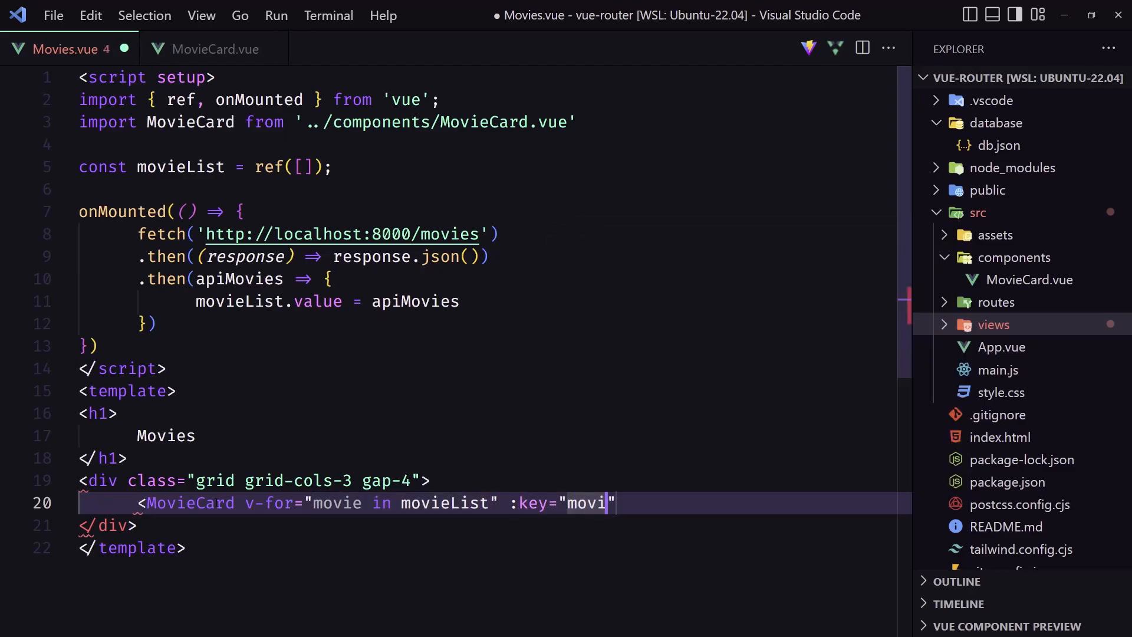
type("e.id")
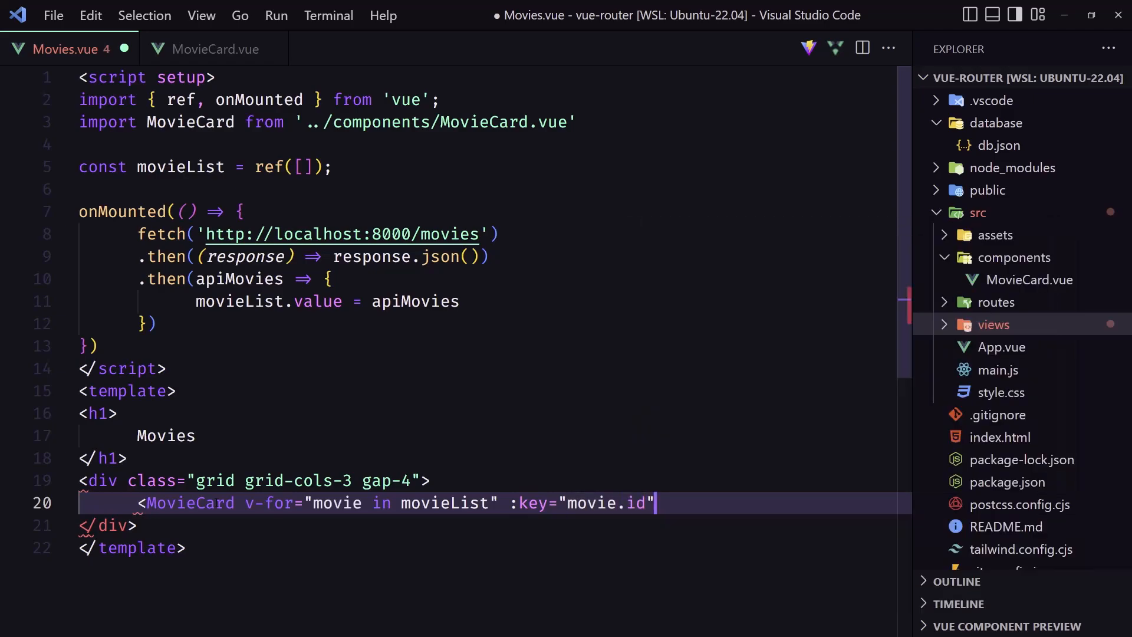
- Pass :movie="movie", self-close the MovieCard tag and save Movies.vue
scroll("up", 3)
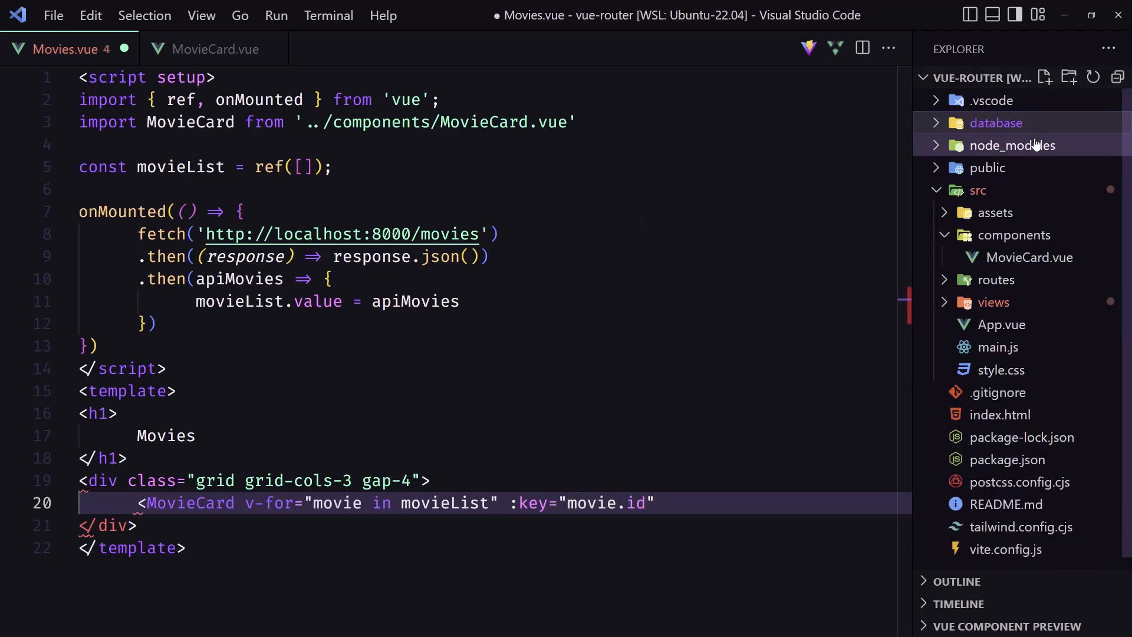
left_click(997, 123)
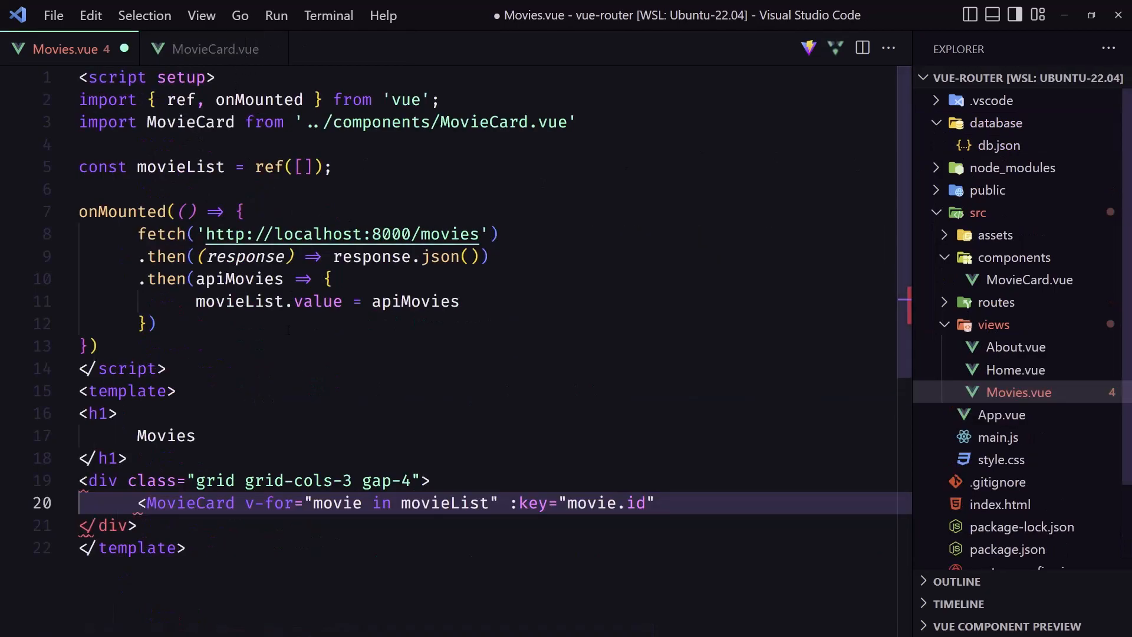
left_click(662, 503)
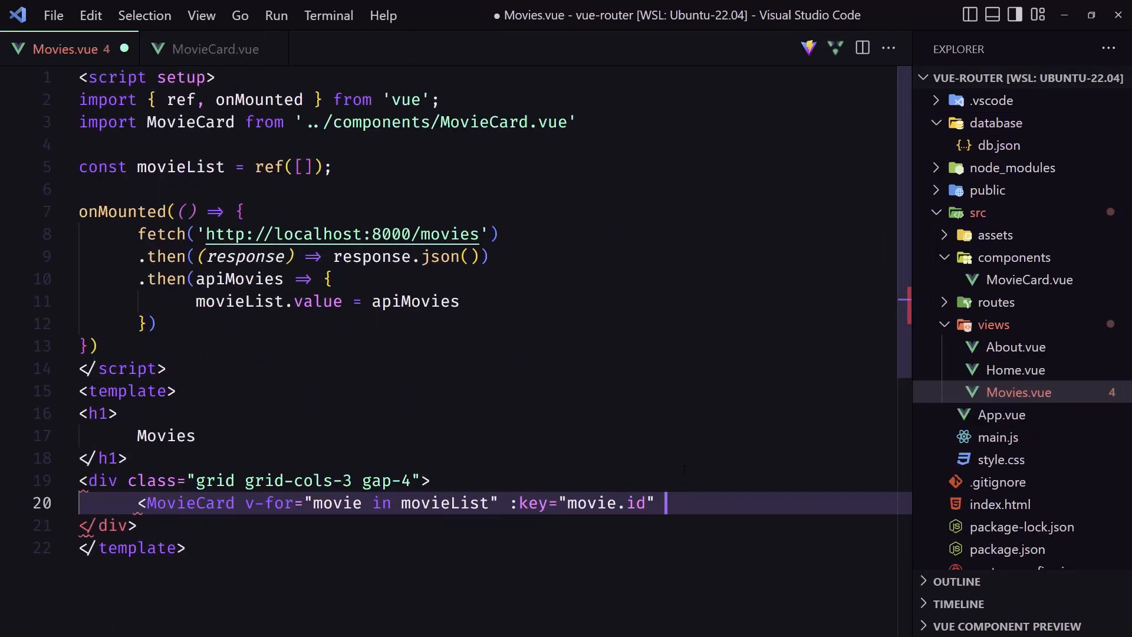
type(":movie=\"")
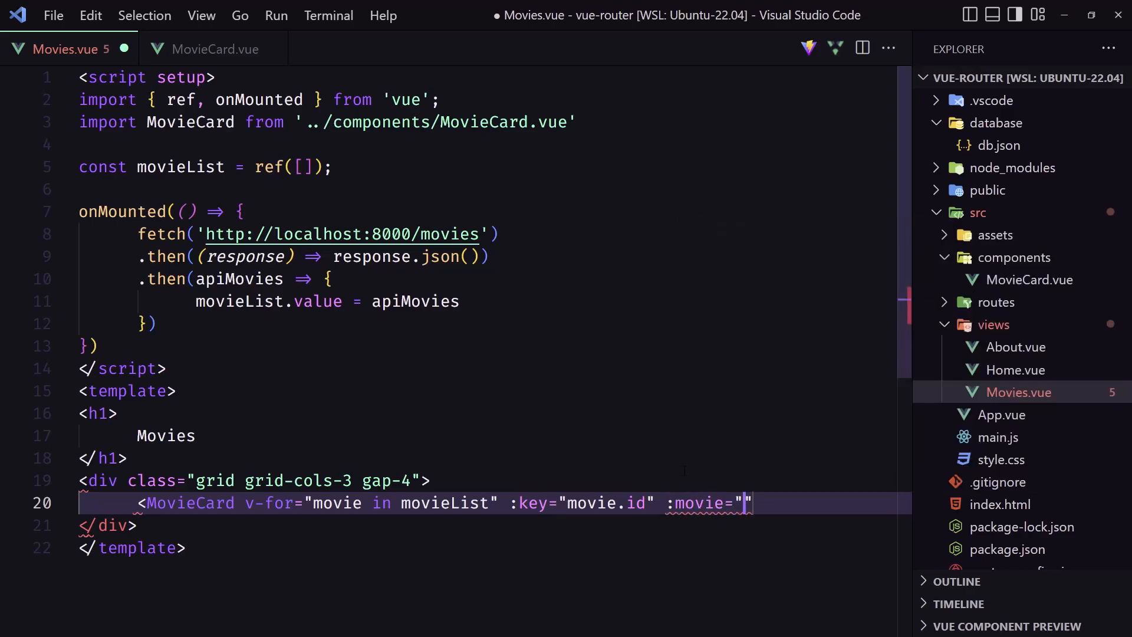
type("movie")
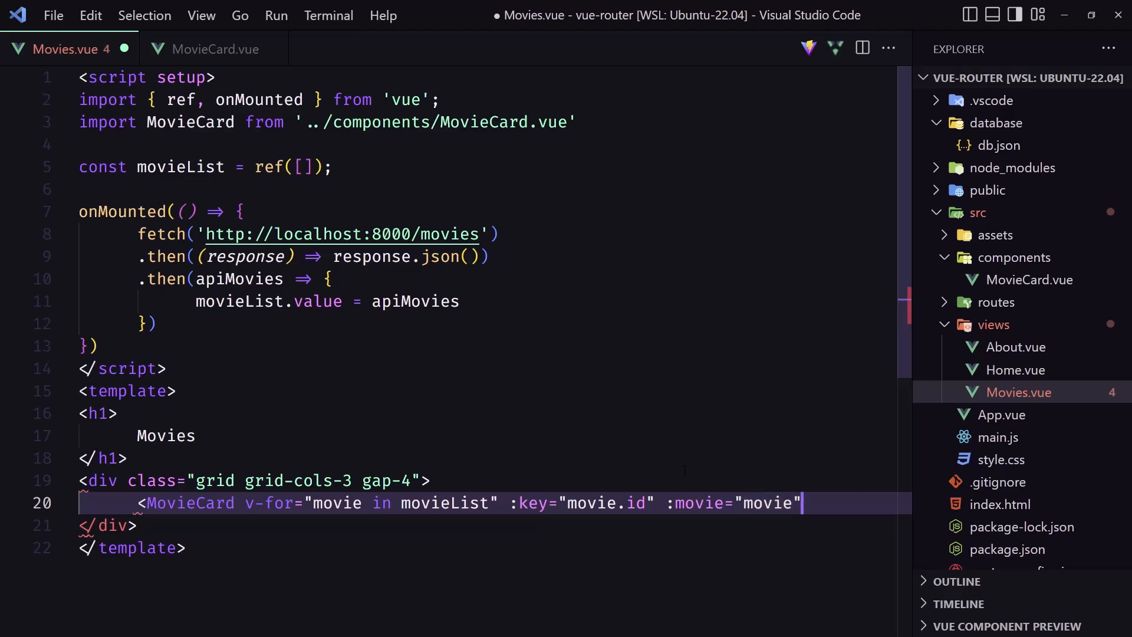
type("/>")
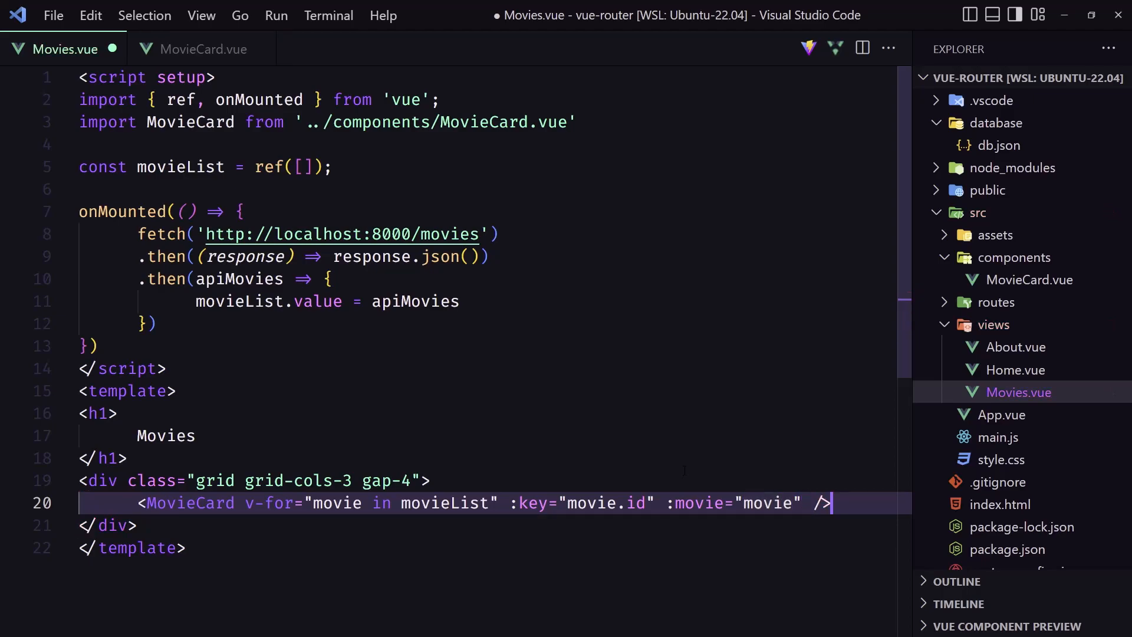
key("ctrl+s")
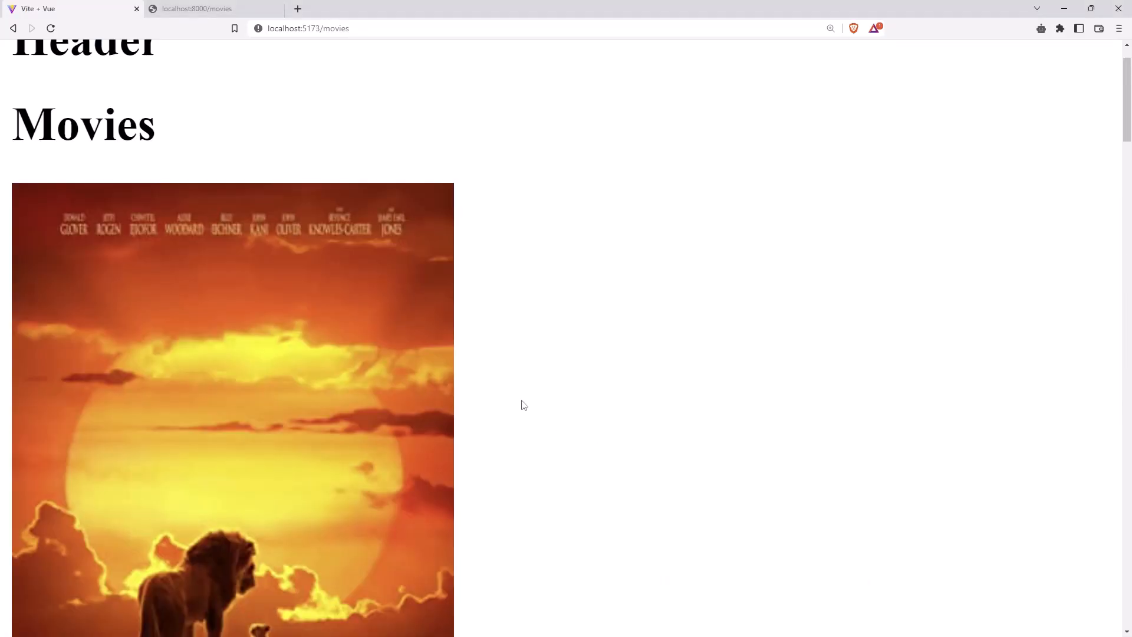
- Scroll down the /movies page past The Lion King, Mowgli and John Wick cards
scroll("down", 3)
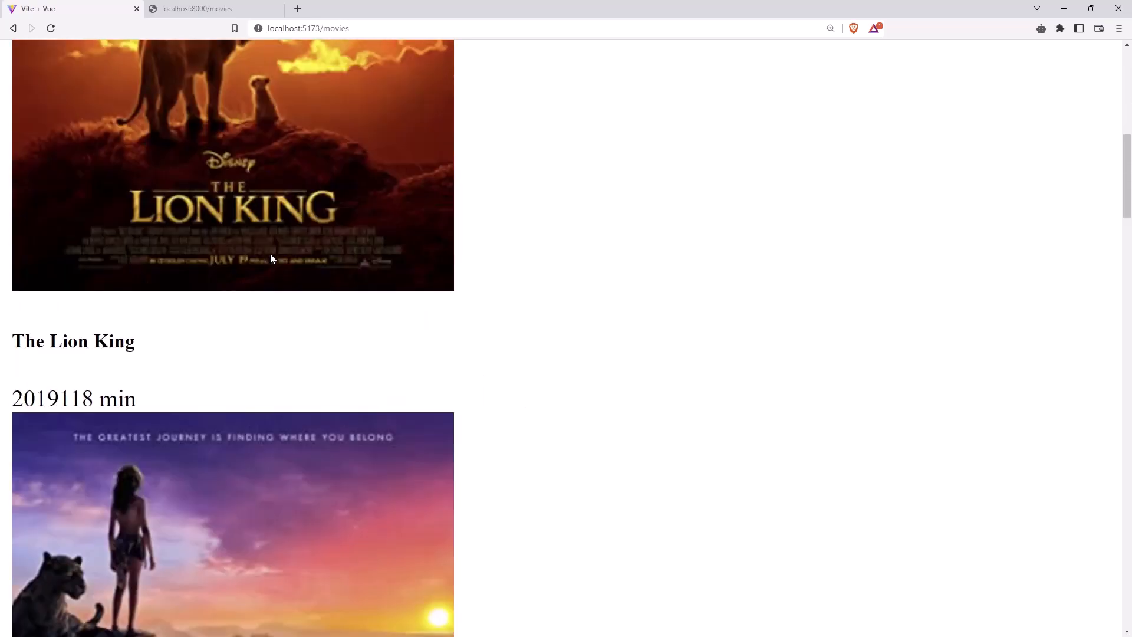
scroll("down", 3)
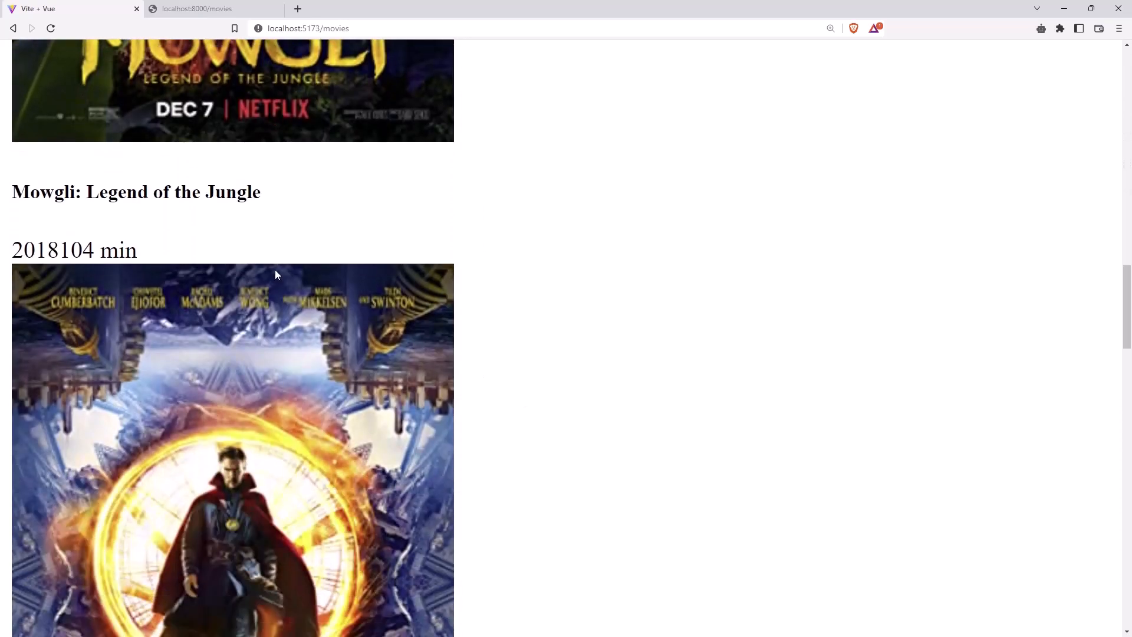
scroll("down", 3)
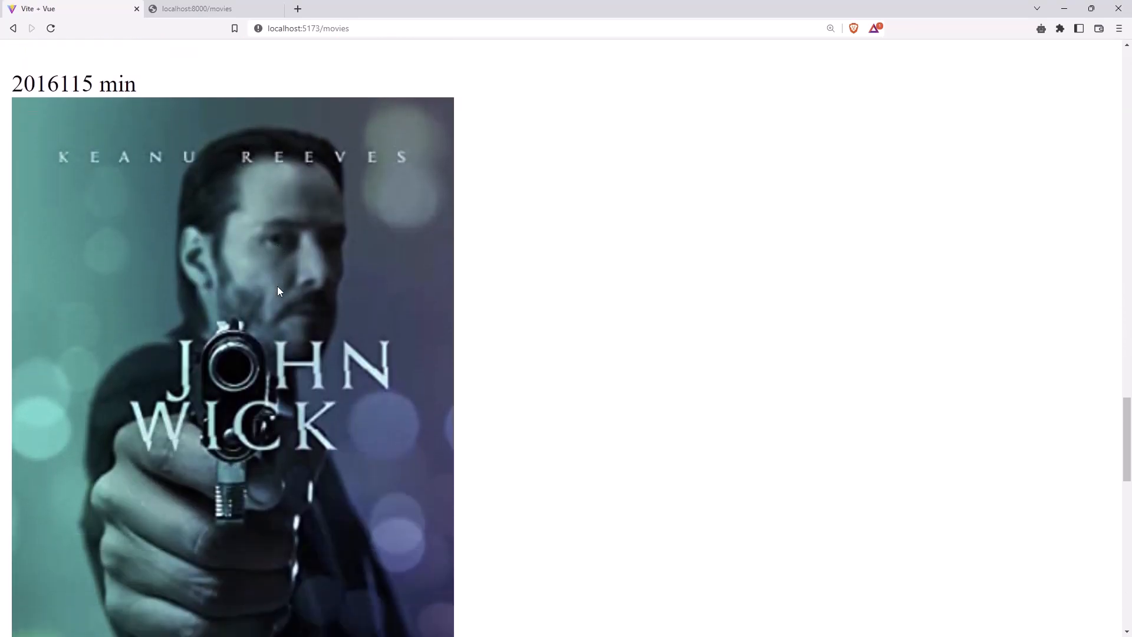
scroll("down", 3)
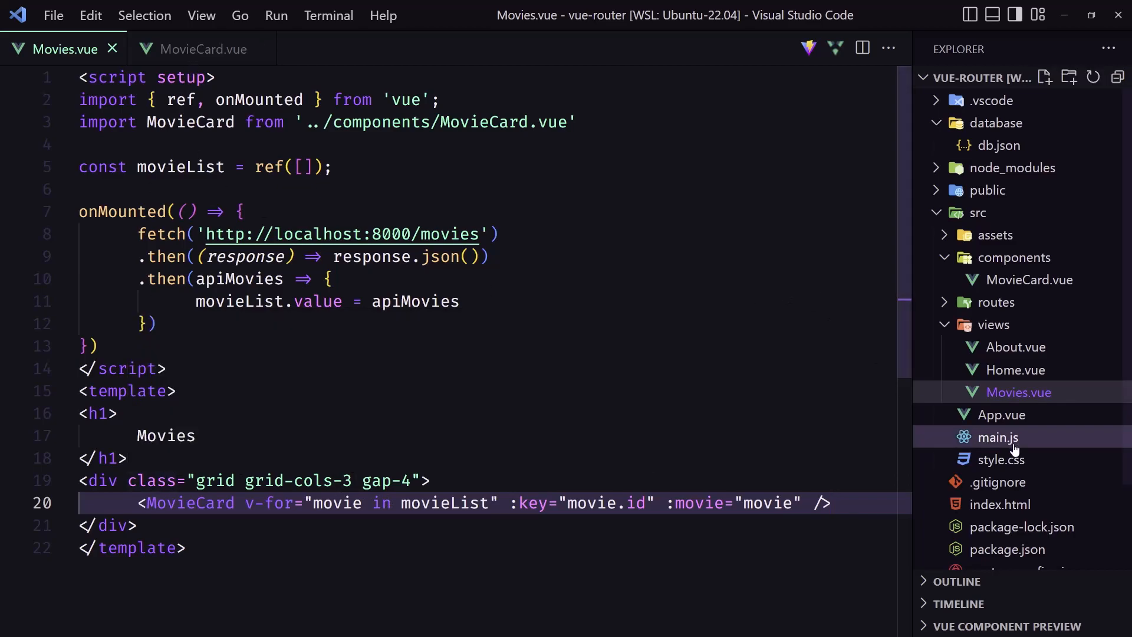
- In App.vue, add a max-w-7xl mx-auto div containing <RouterView /> under the h1
left_click(1003, 415)
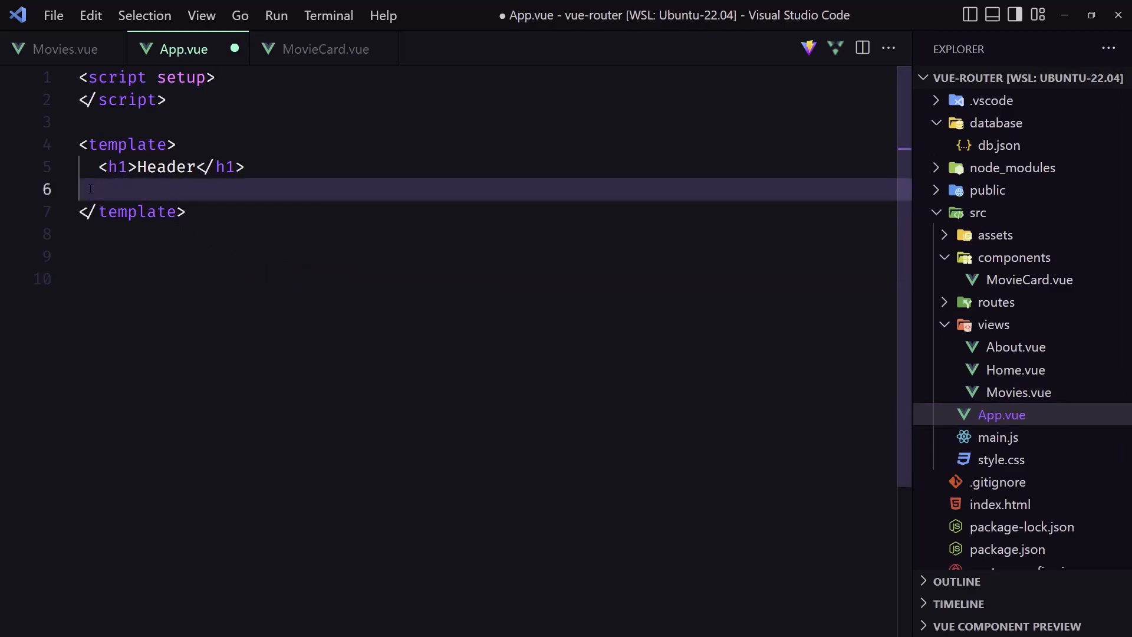
type("<div class=\"max-w-")
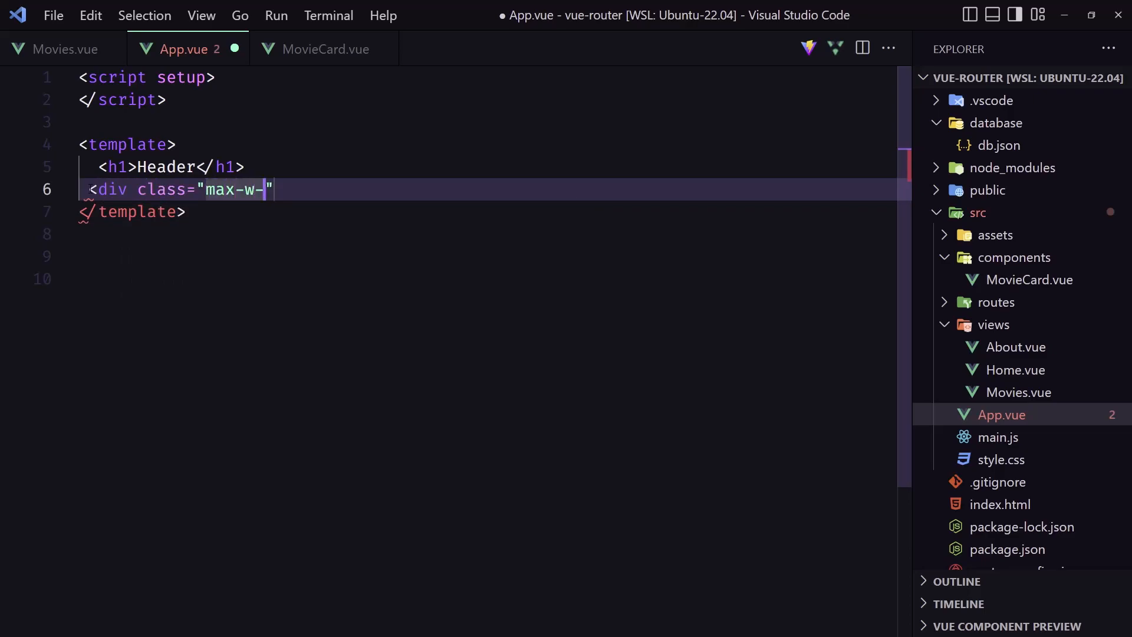
type("7xl mx-auto")
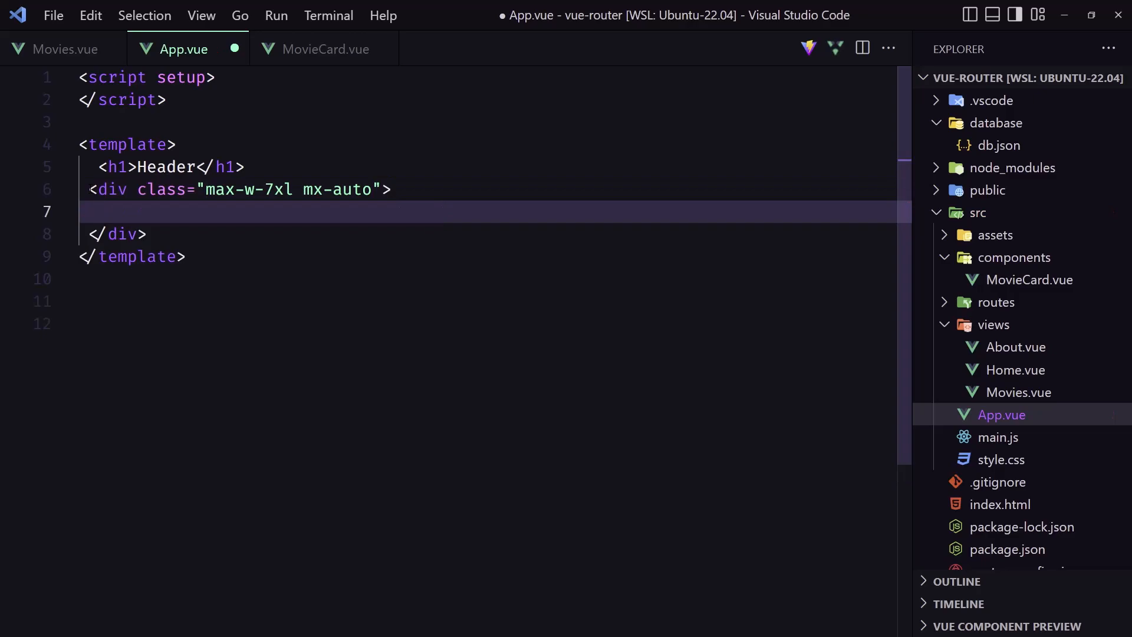
type("<RouterView />")
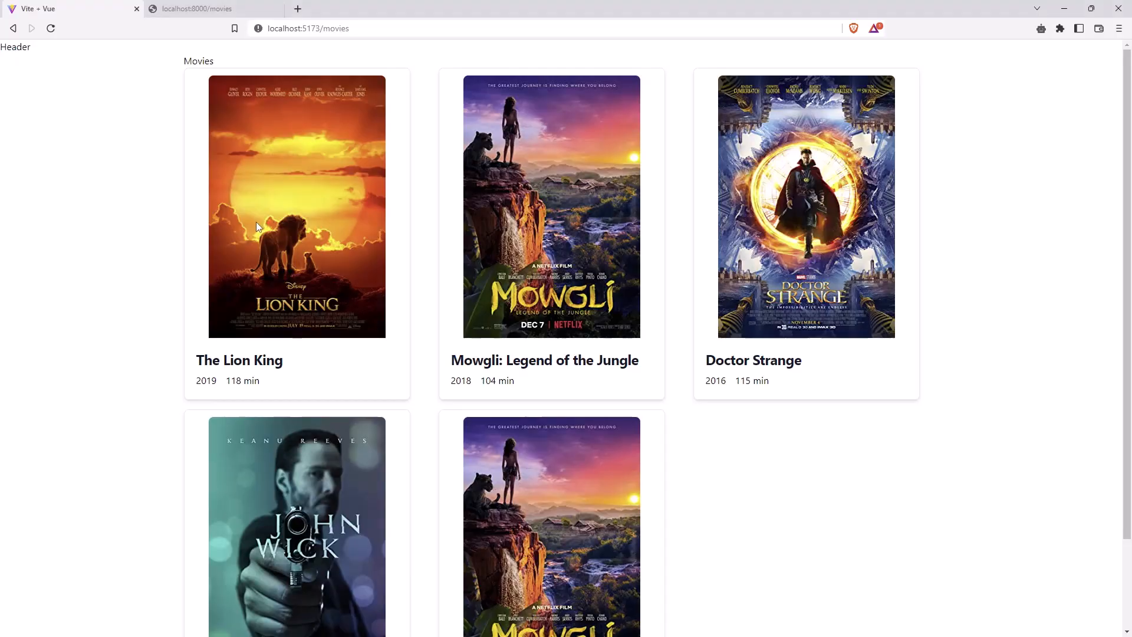
mouse_move(231, 260)
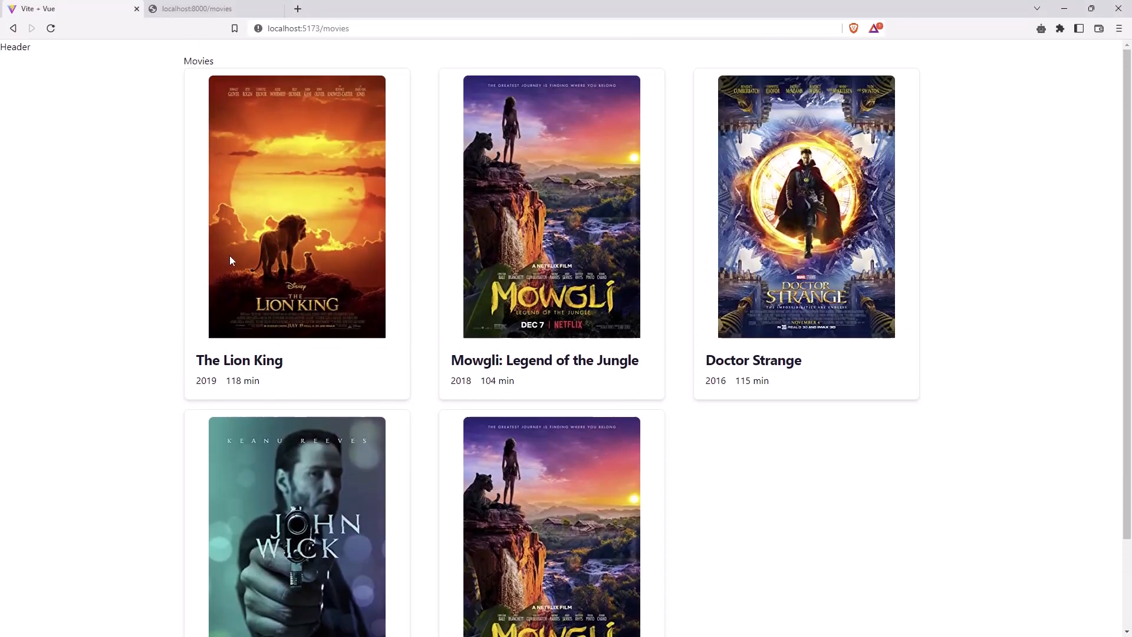
- Retype <h1>Header</h1> so the Header heading sits inside the centred container
double_click(16, 47)
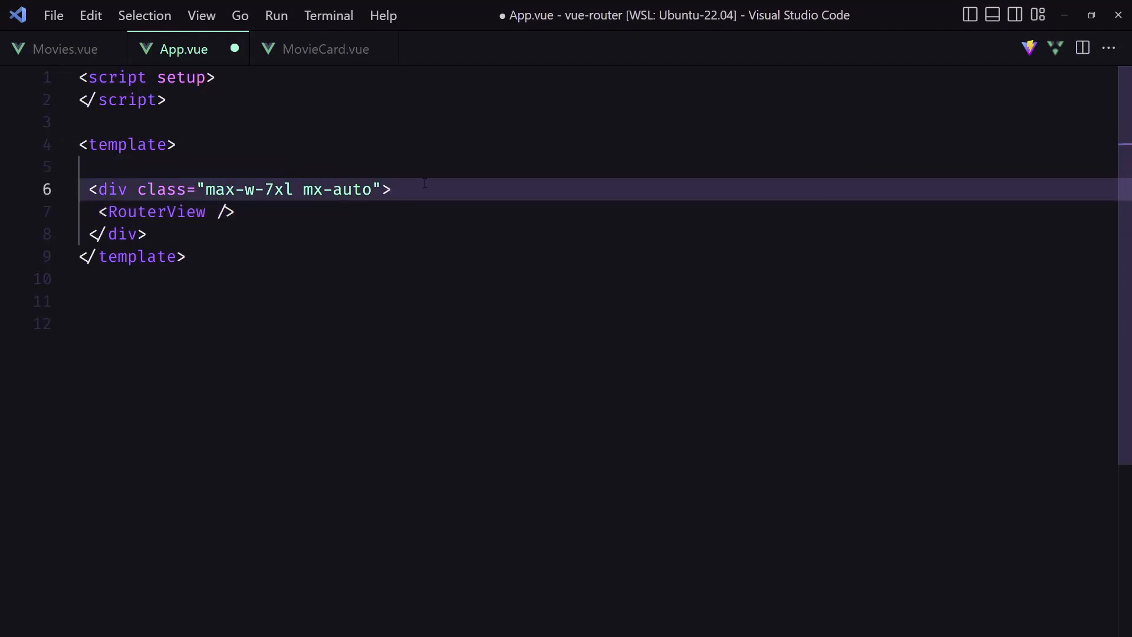
type("<h1>Header</h1>")
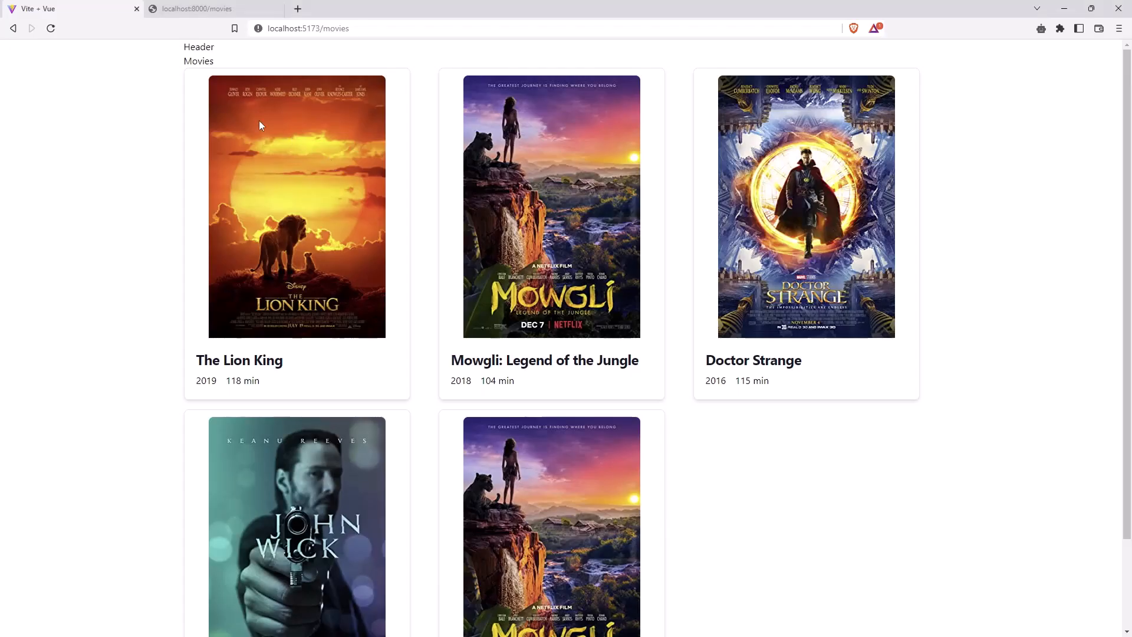
- Select Header, visit /about, then return to /movies and scroll to The Notebook
double_click(199, 47)
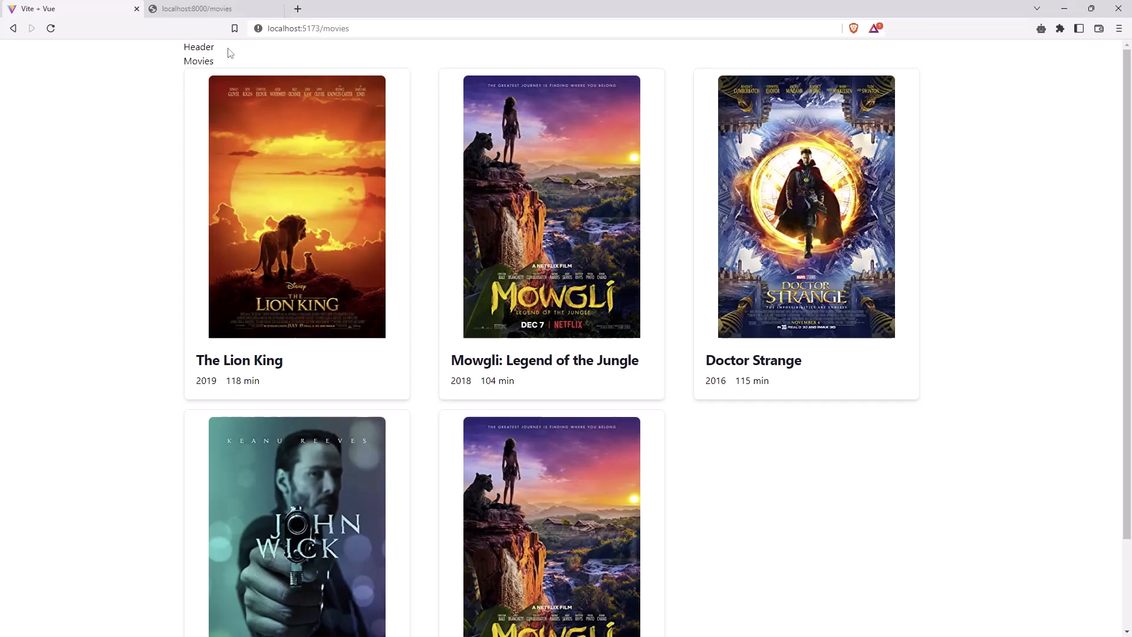
double_click(199, 47)
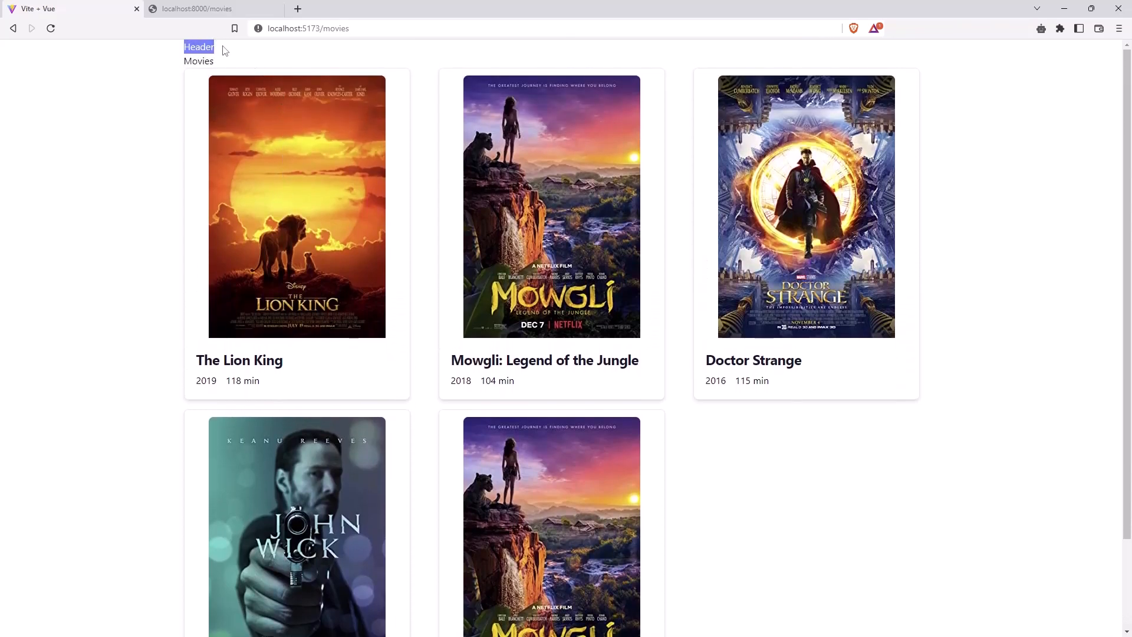
left_click(332, 28)
type("about")
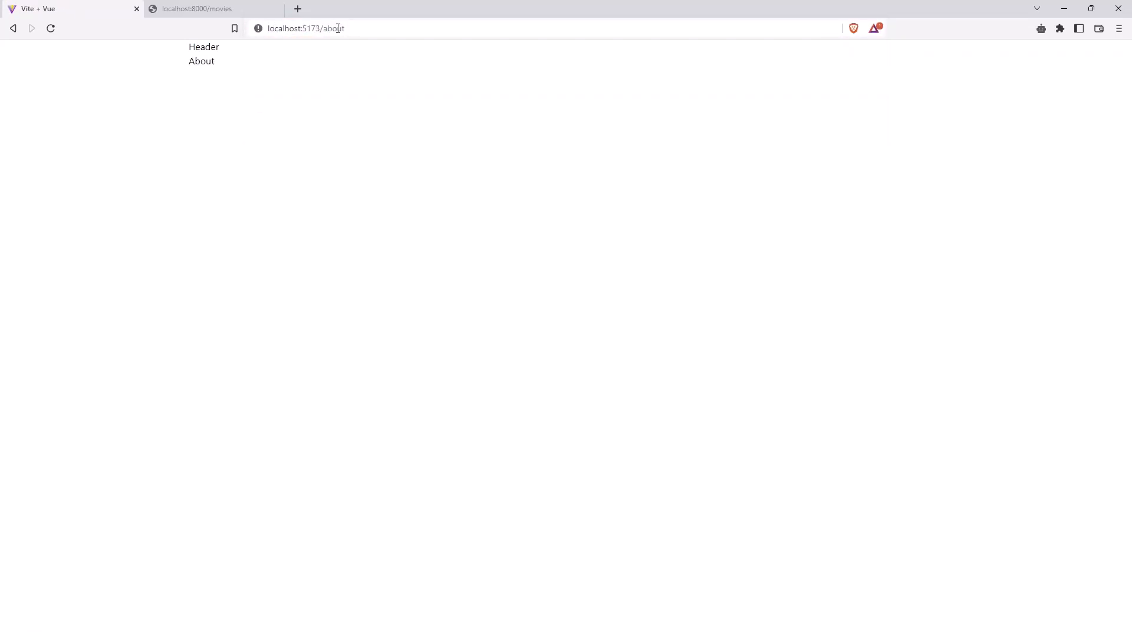
left_click(336, 29)
type("movies")
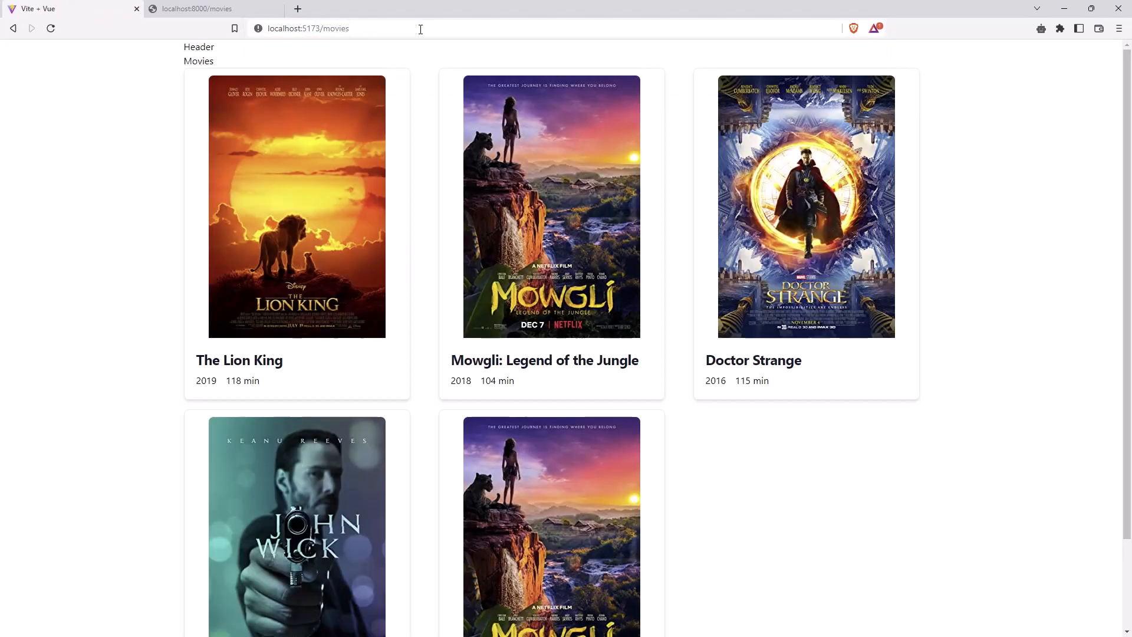
scroll("down", 3)
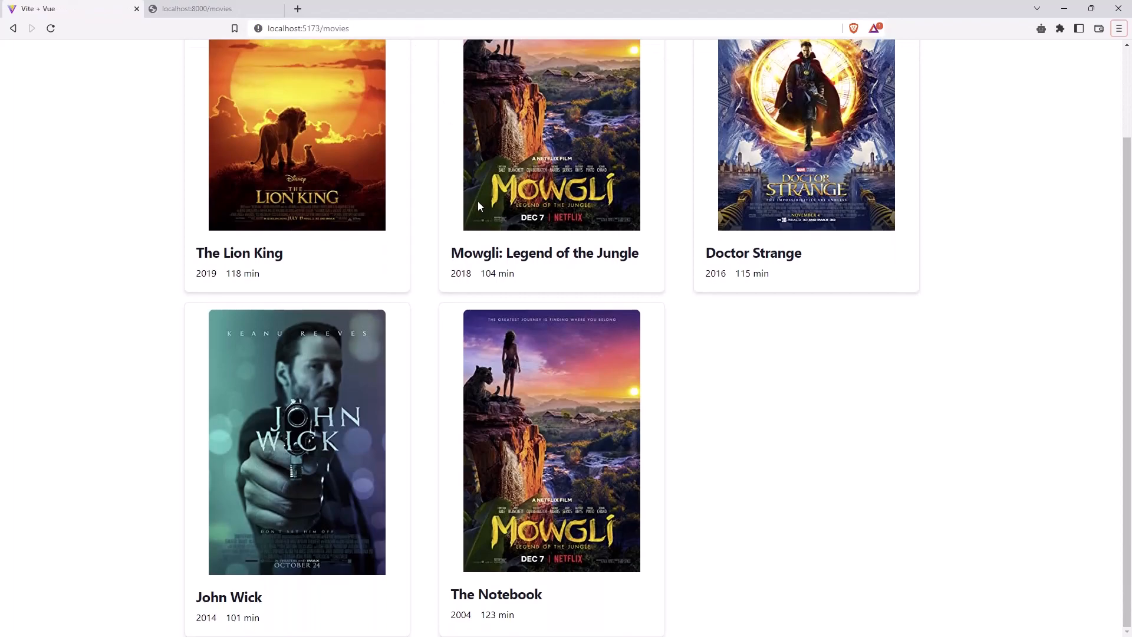
mouse_move(495, 215)
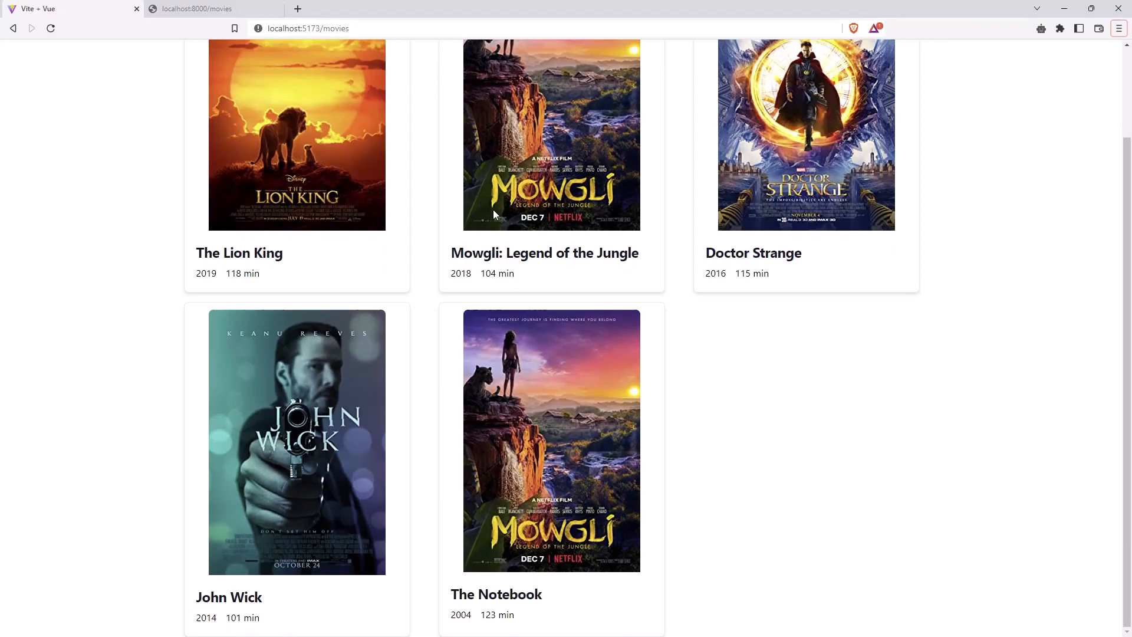